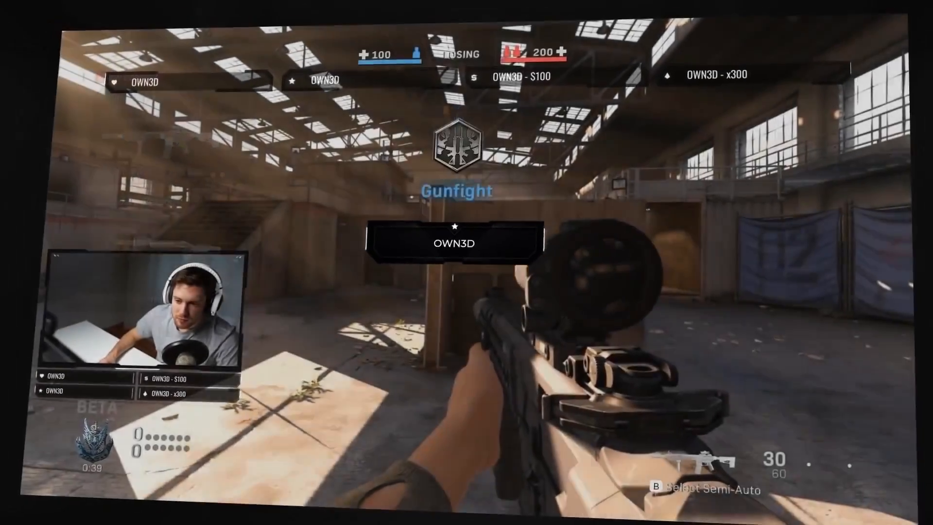
# - Close the overlay preview and return to the main editor with scenes, sources and mixer
pyautogui.click(110, 465)
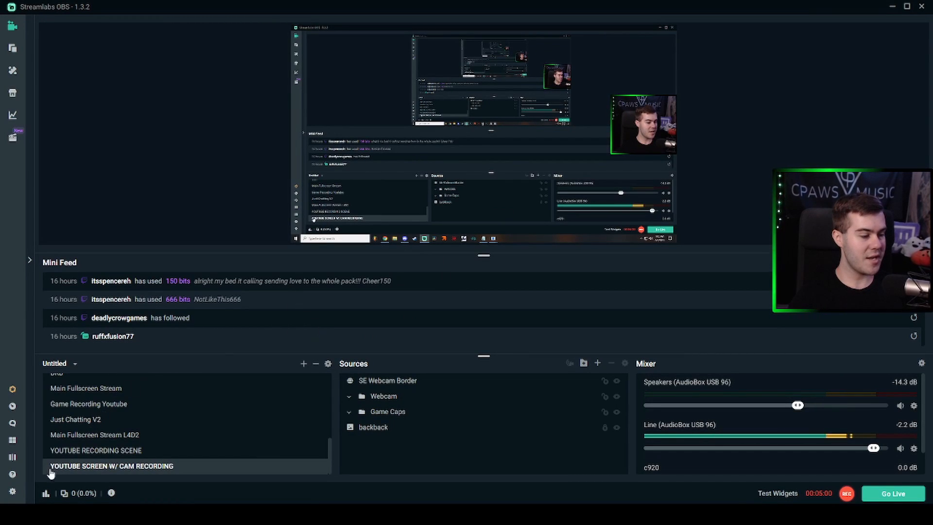
# - Review the General settings page — cache, output and snapping options — without changing anything
pyautogui.click(12, 493)
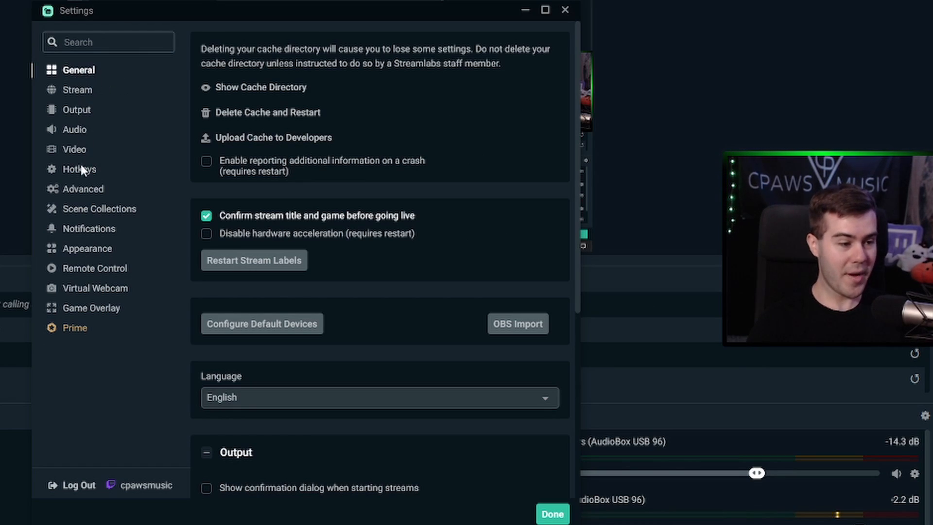
pyautogui.moveTo(86, 102)
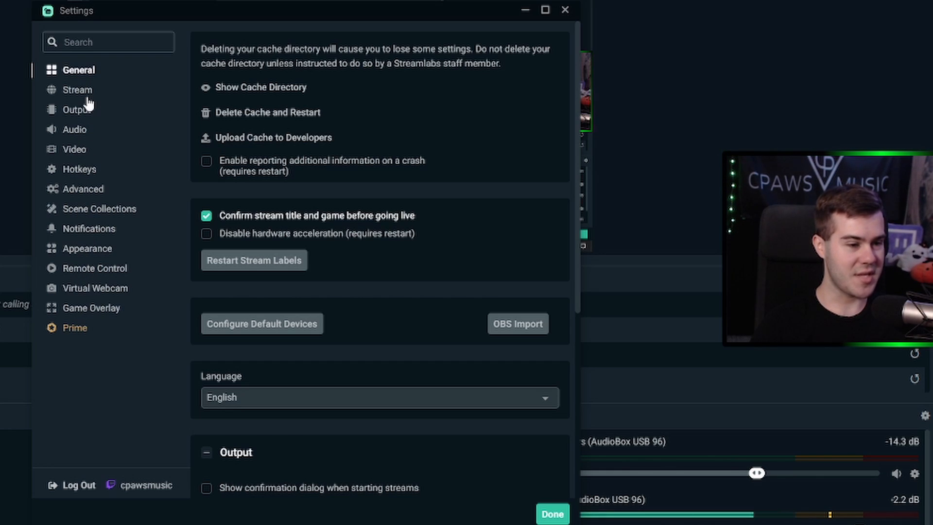
pyautogui.moveTo(114, 93)
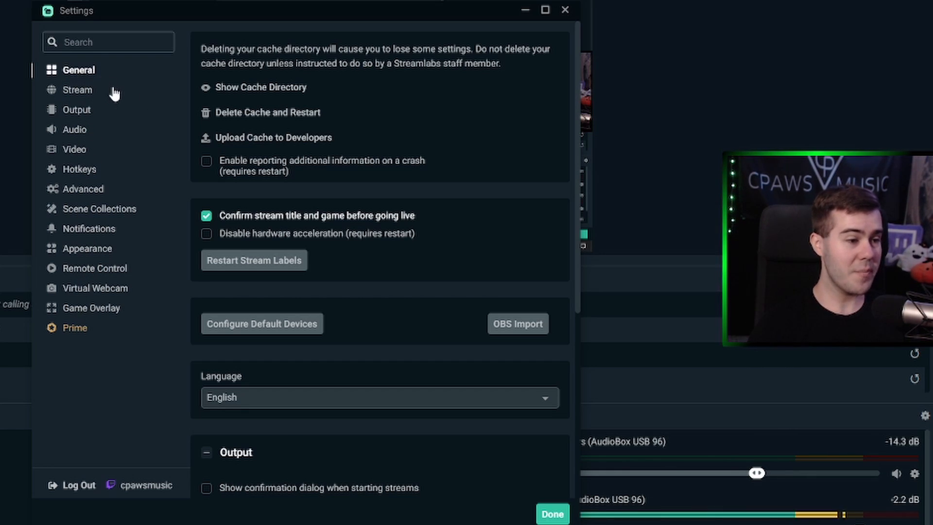
pyautogui.moveTo(472, 194)
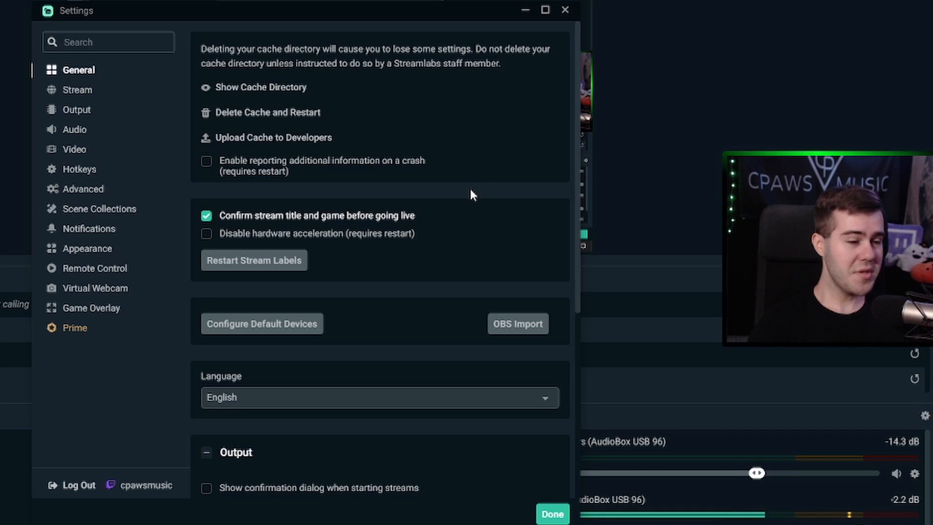
pyautogui.moveTo(460, 156)
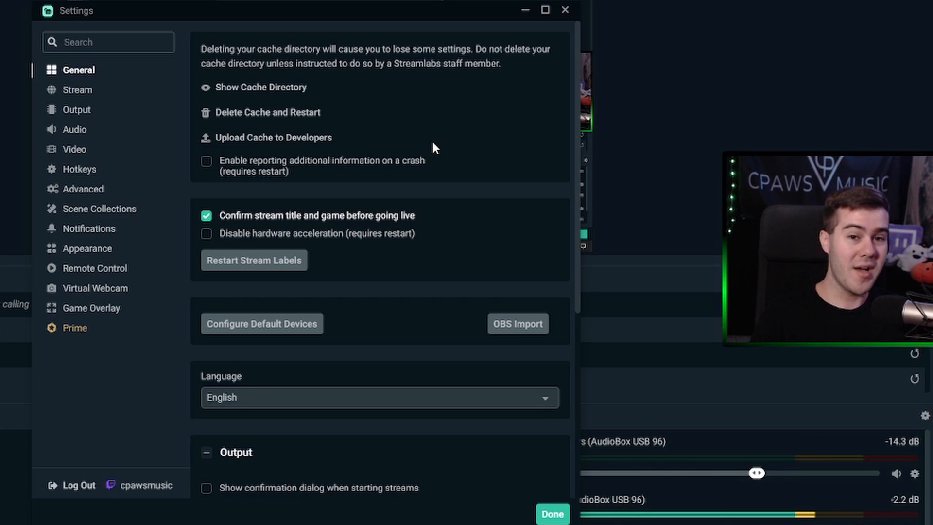
pyautogui.scroll(-3)
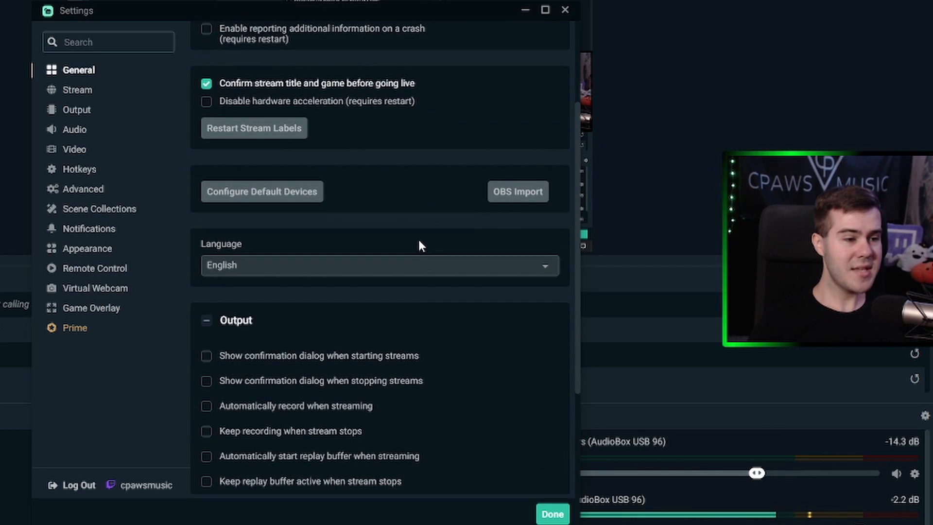
pyautogui.scroll(-3)
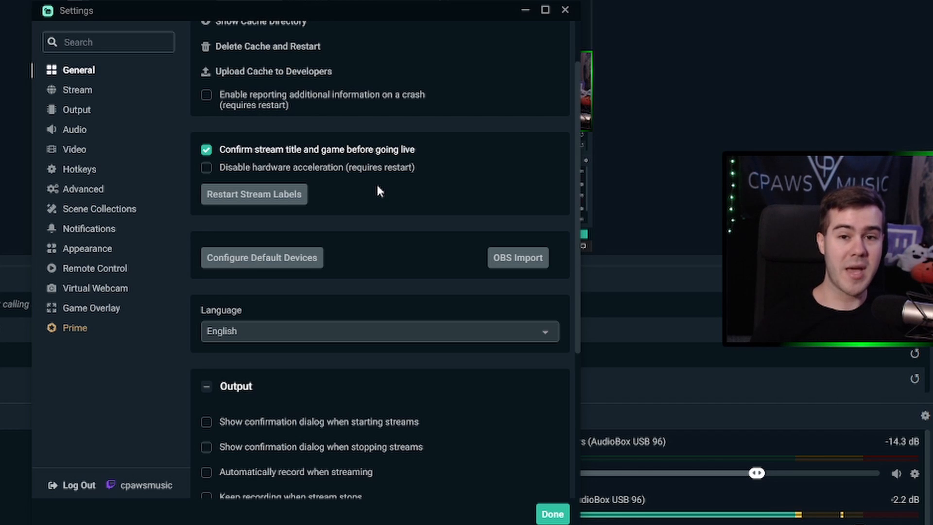
pyautogui.scroll(-3)
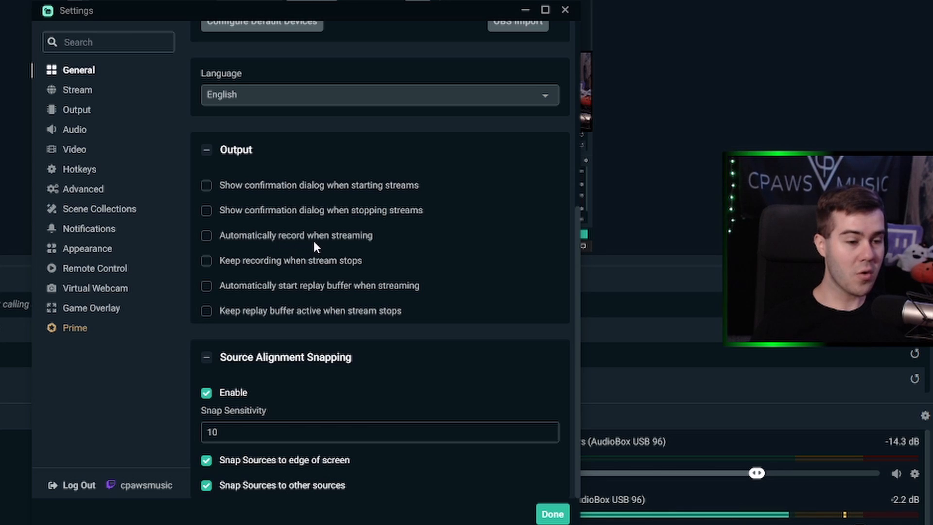
pyautogui.moveTo(342, 246)
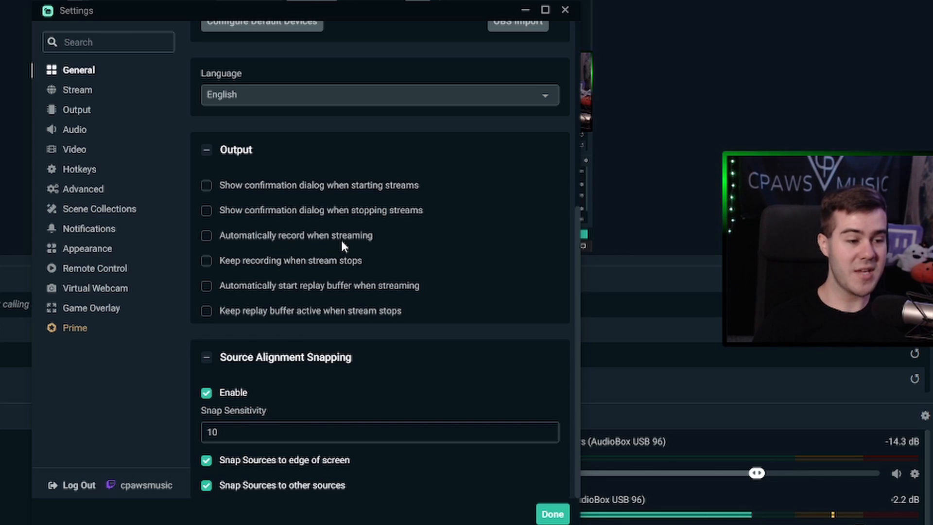
pyautogui.click(551, 513)
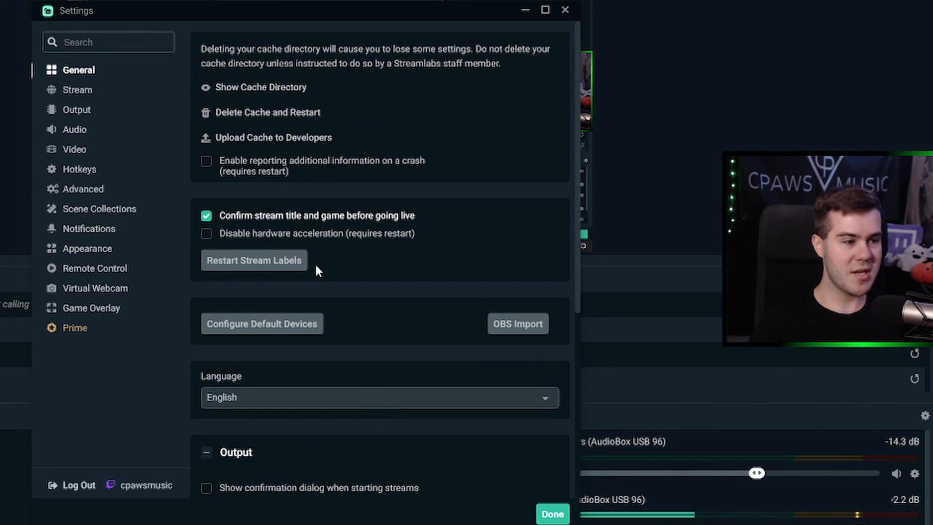
# - View the stream destinations, then the Output page showing NVENC, CBR and 4500 kbps
pyautogui.click(77, 90)
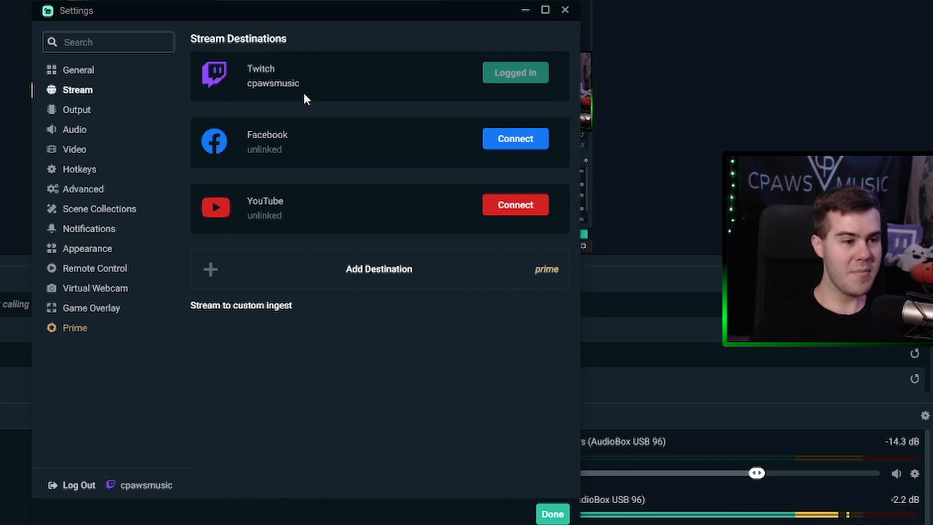
pyautogui.moveTo(306, 104)
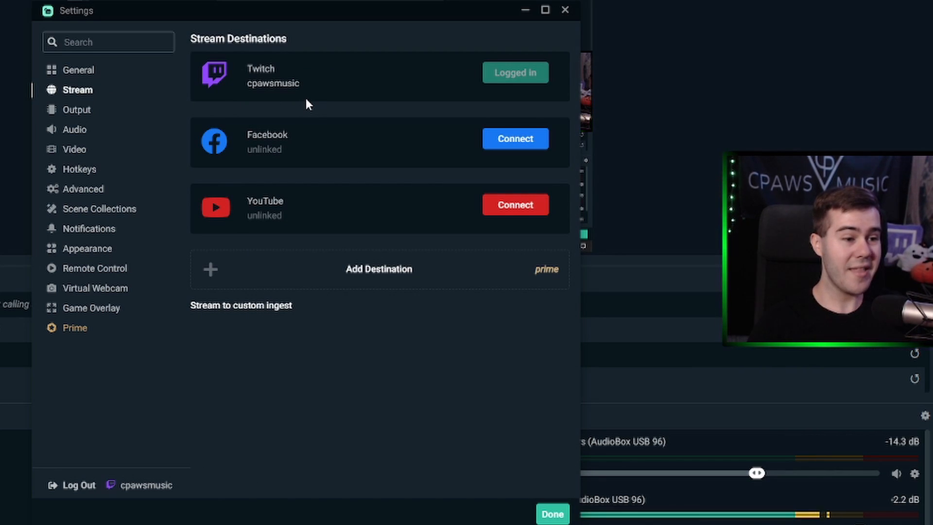
pyautogui.moveTo(373, 78)
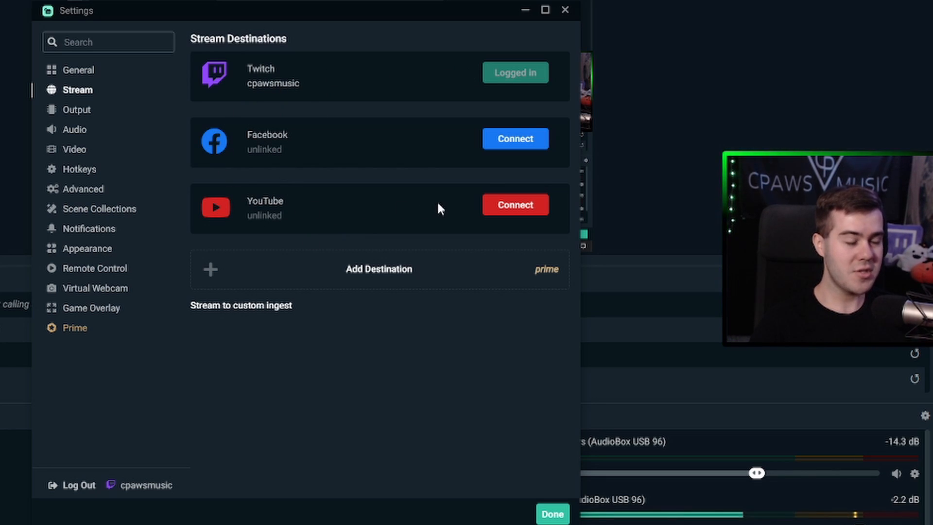
pyautogui.moveTo(328, 137)
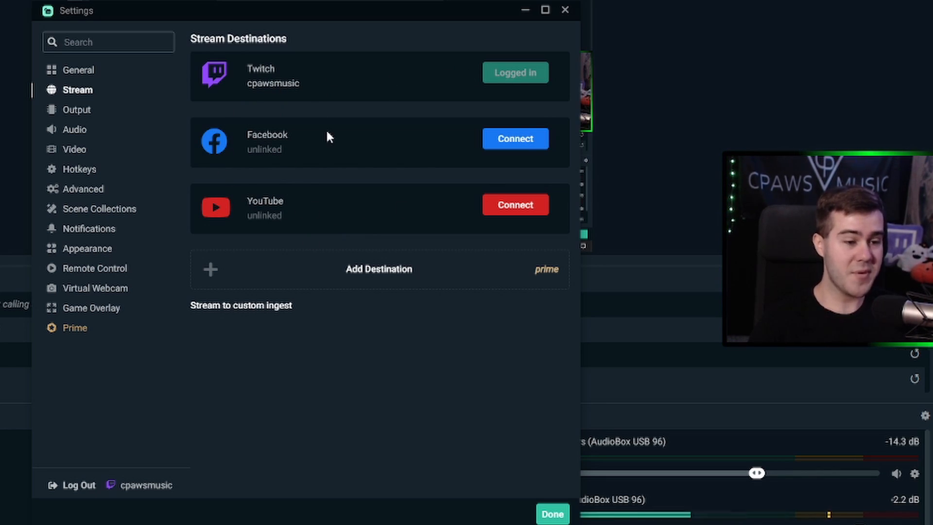
pyautogui.click(75, 110)
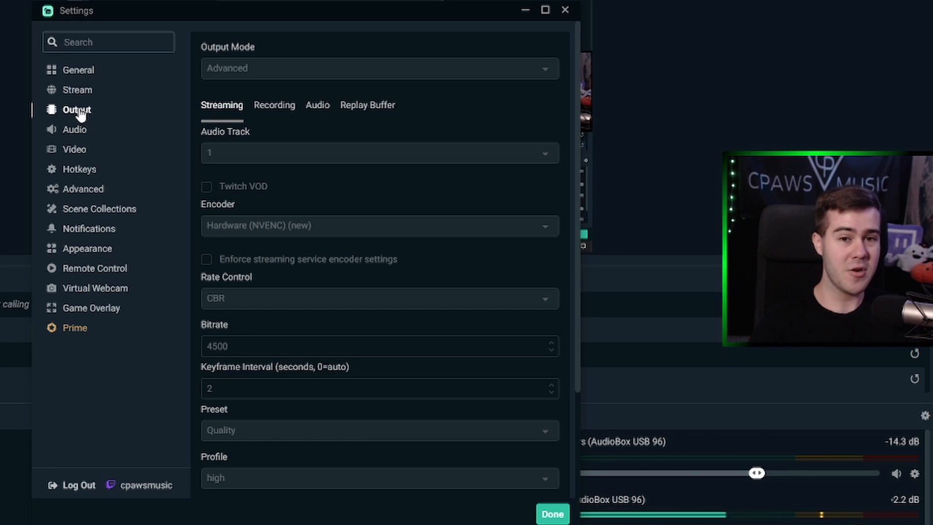
# - Keep the audio sample rate at 48khz and review the Desktop Audio Device 1 choices
pyautogui.click(75, 129)
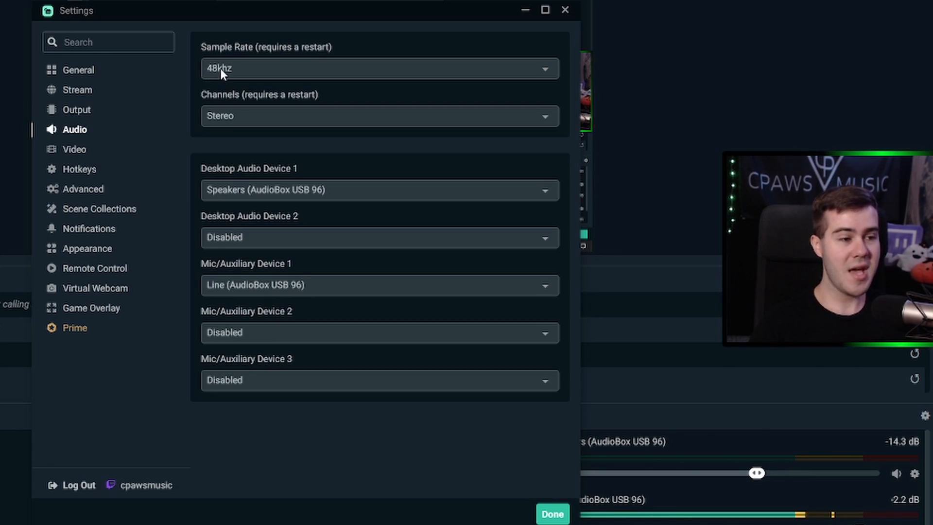
pyautogui.click(379, 68)
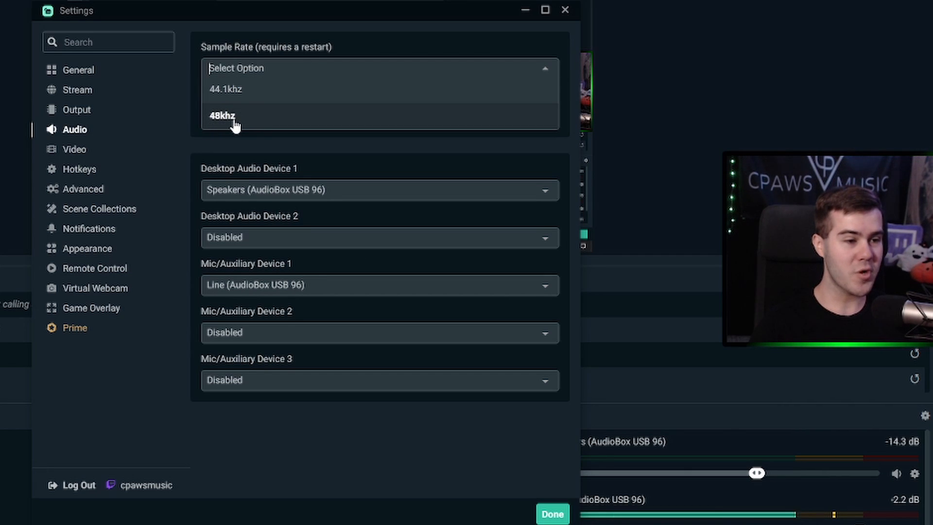
pyautogui.click(221, 116)
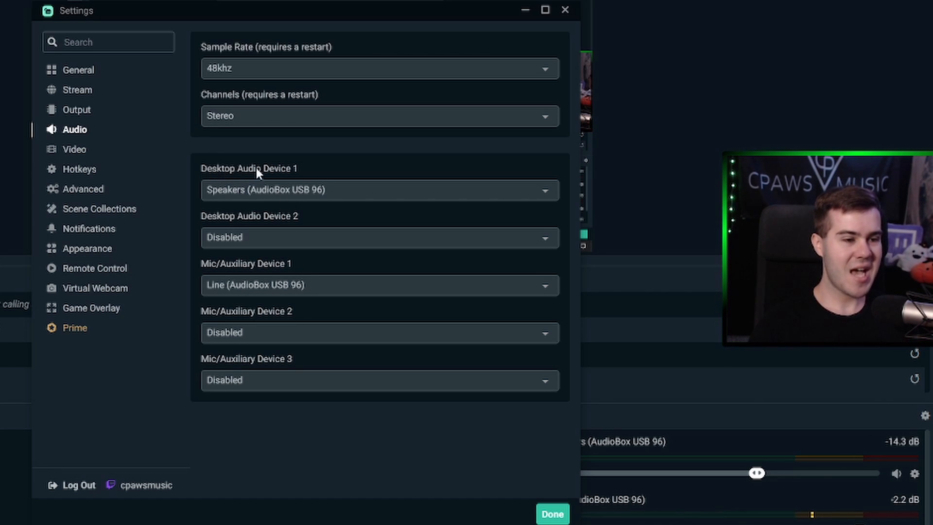
pyautogui.click(379, 189)
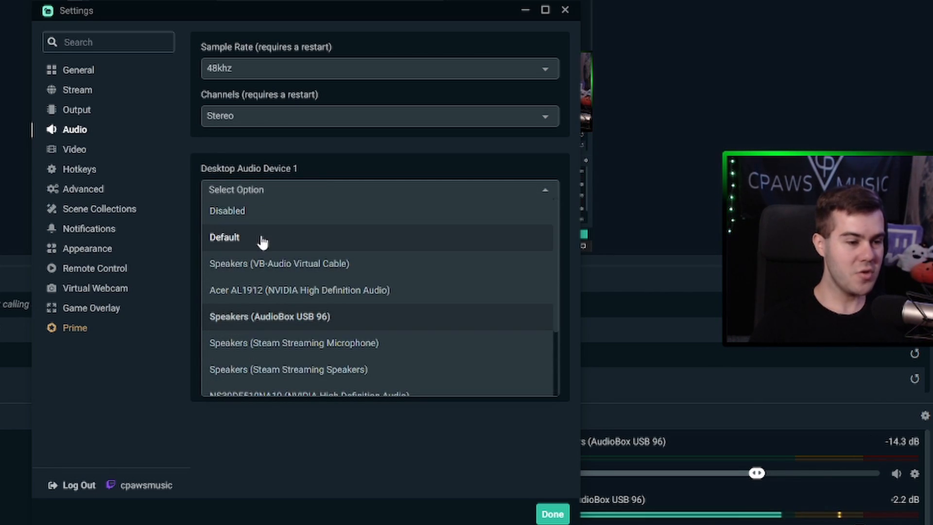
pyautogui.moveTo(254, 246)
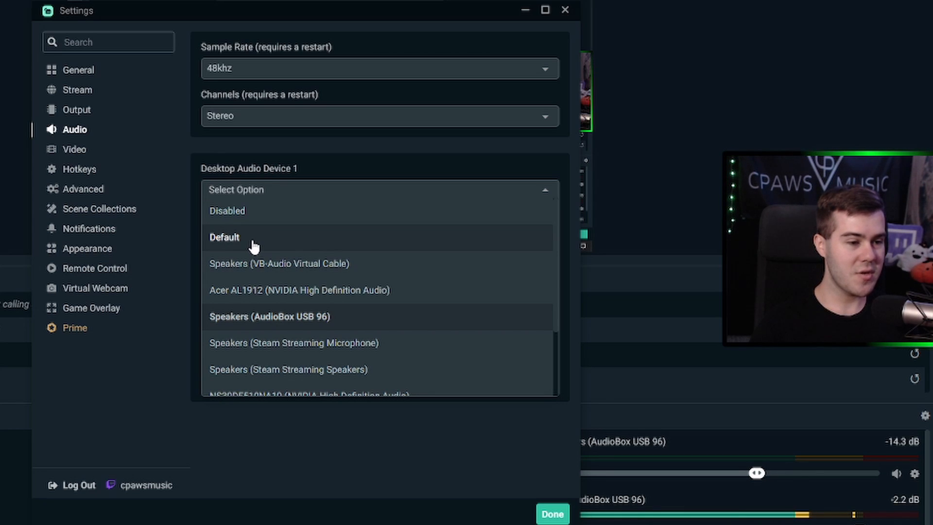
pyautogui.click(269, 315)
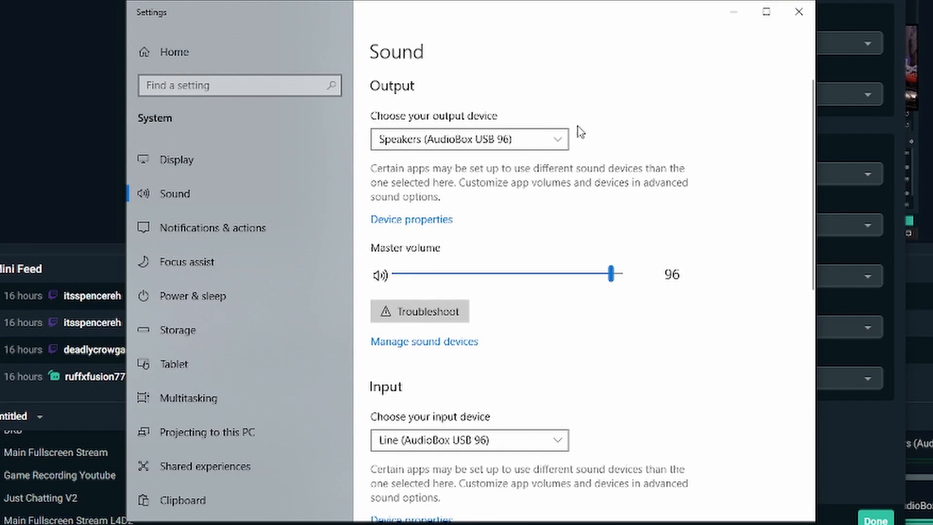
pyautogui.moveTo(526, 162)
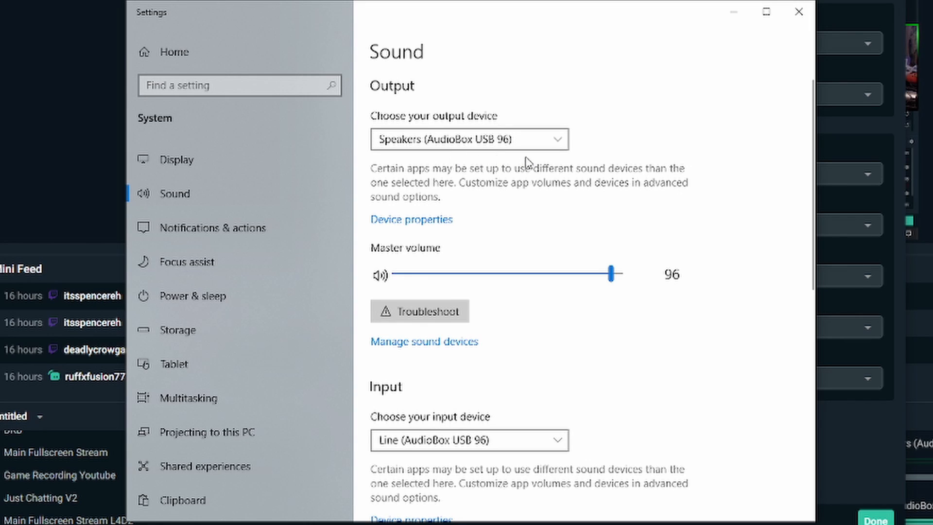
pyautogui.moveTo(587, 166)
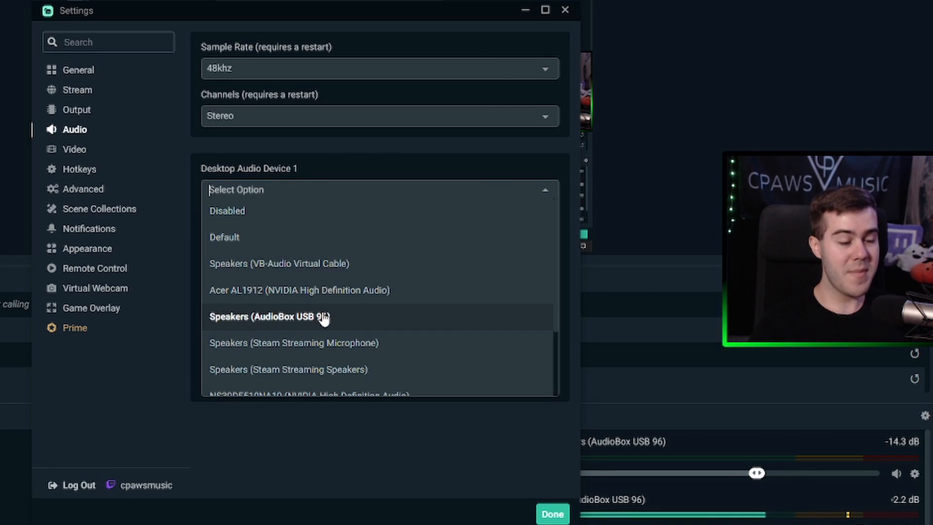
# - Keep AudioBox speakers as desktop audio and Line (AudioBox USB 96) as mic, then view 1280x720 60 fps video settings
pyautogui.click(269, 315)
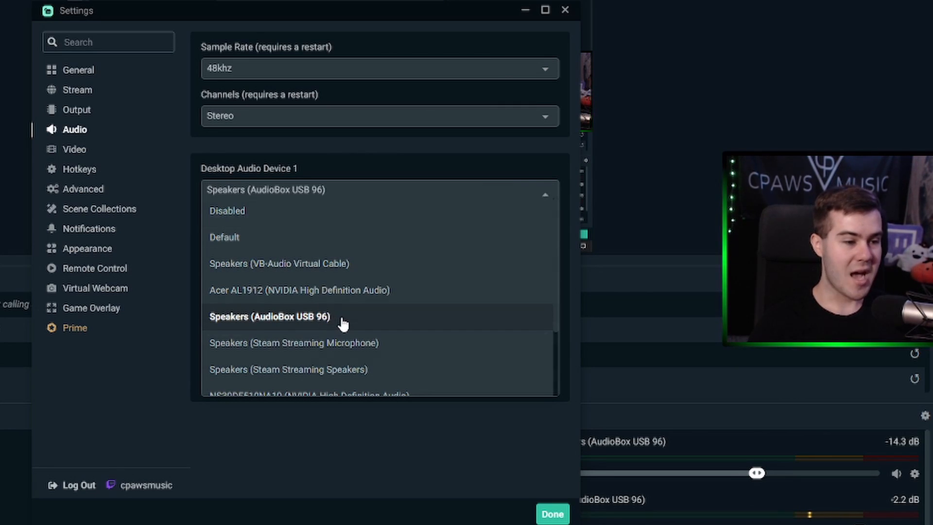
pyautogui.click(270, 316)
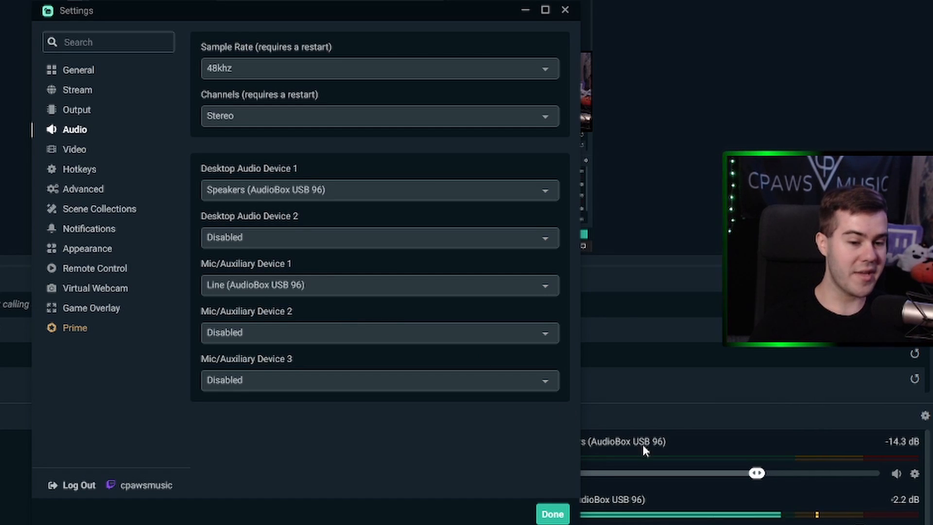
pyautogui.moveTo(321, 216)
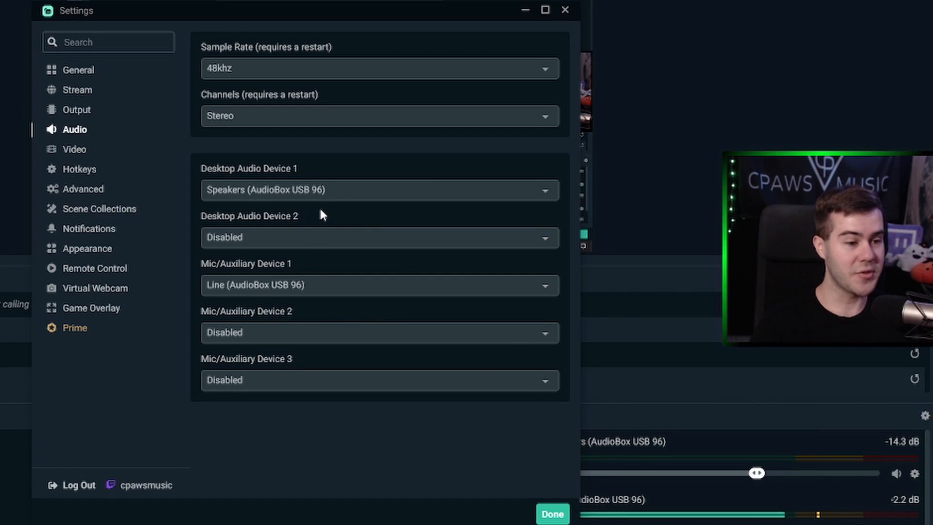
pyautogui.moveTo(254, 296)
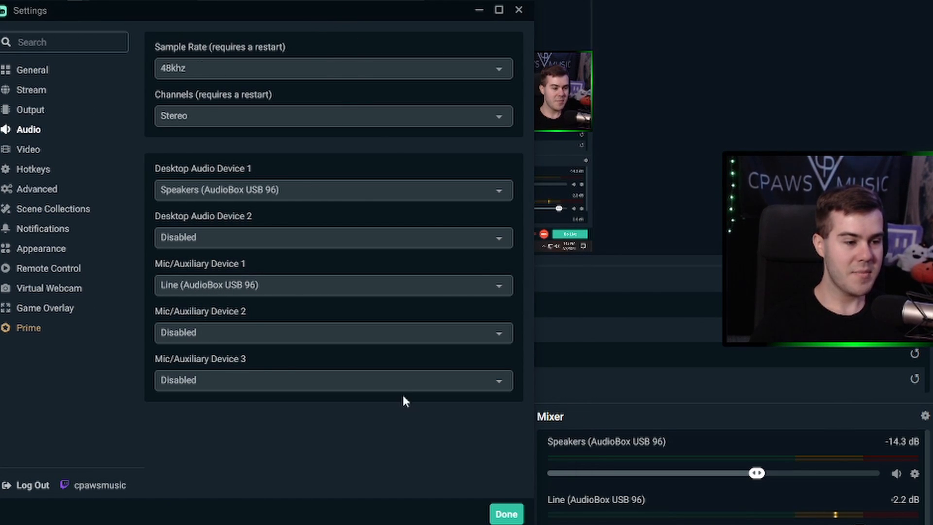
pyautogui.click(333, 284)
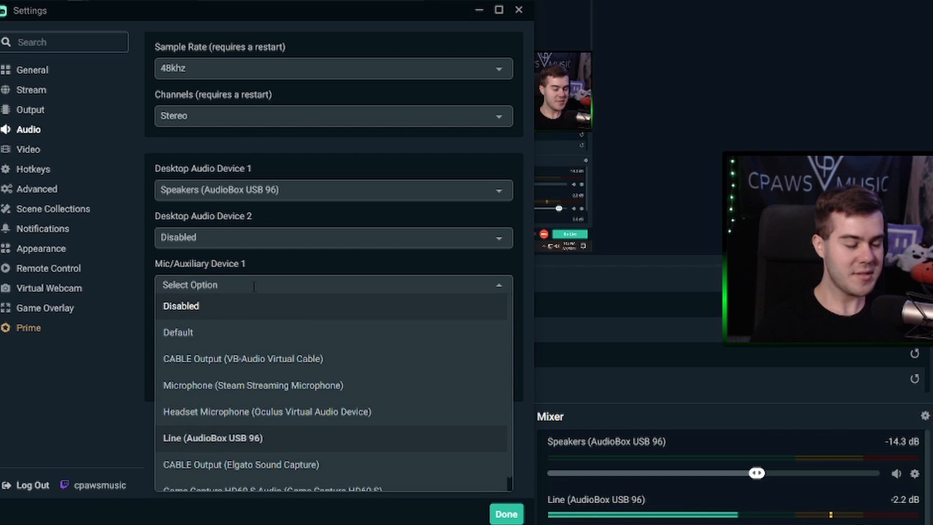
pyautogui.moveTo(264, 385)
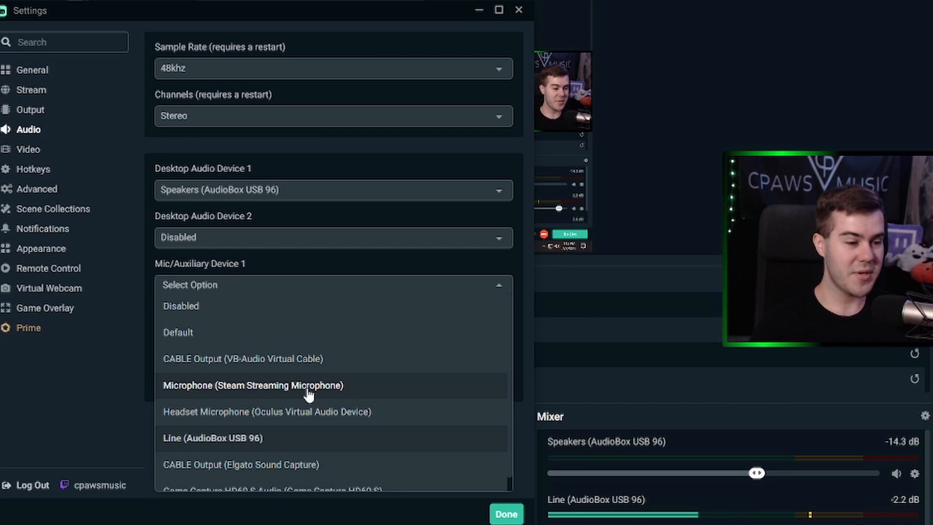
pyautogui.moveTo(253, 332)
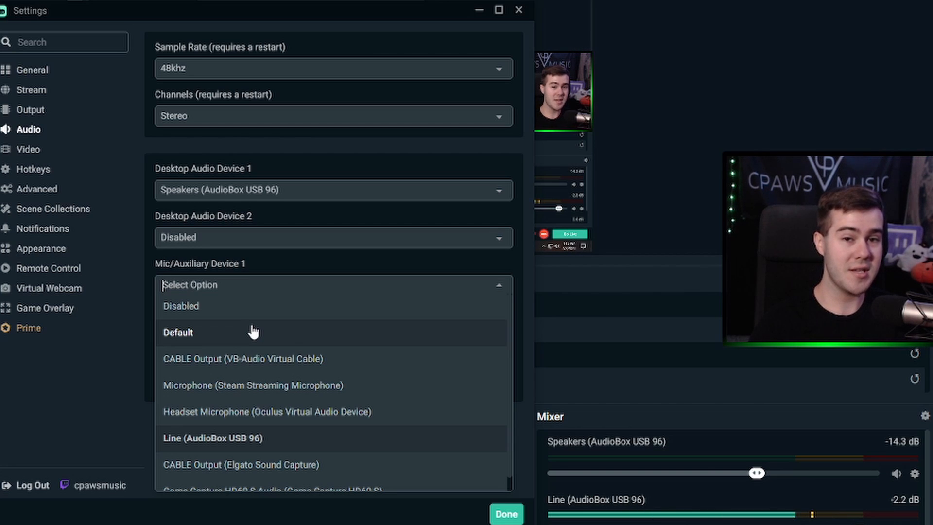
pyautogui.moveTo(221, 438)
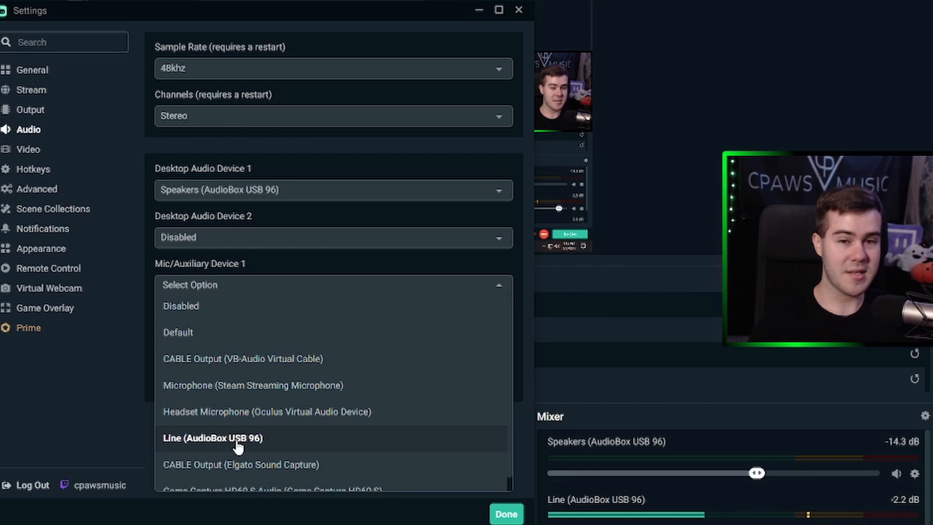
pyautogui.moveTo(280, 446)
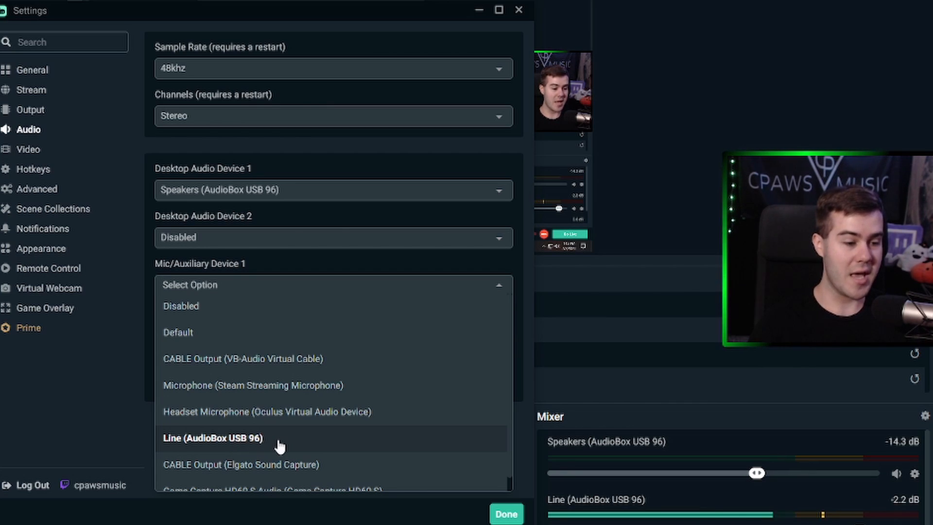
pyautogui.click(212, 437)
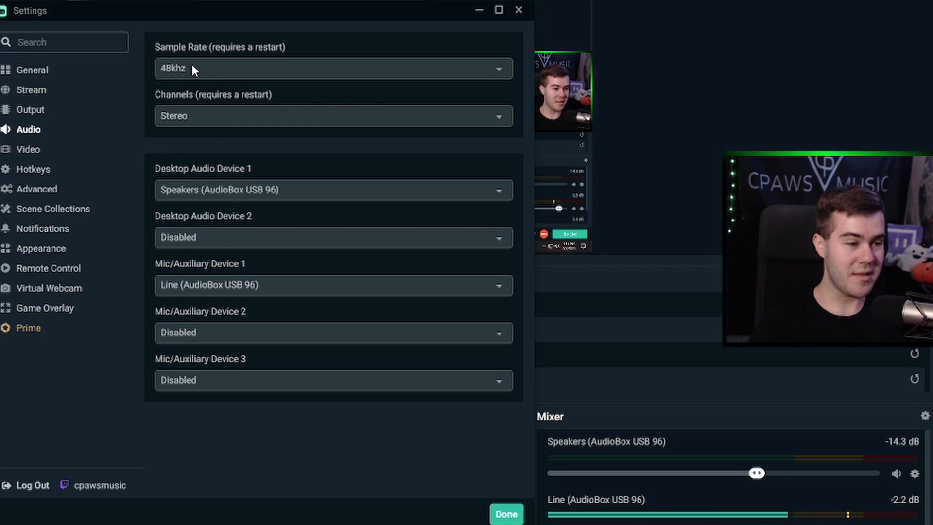
pyautogui.click(27, 149)
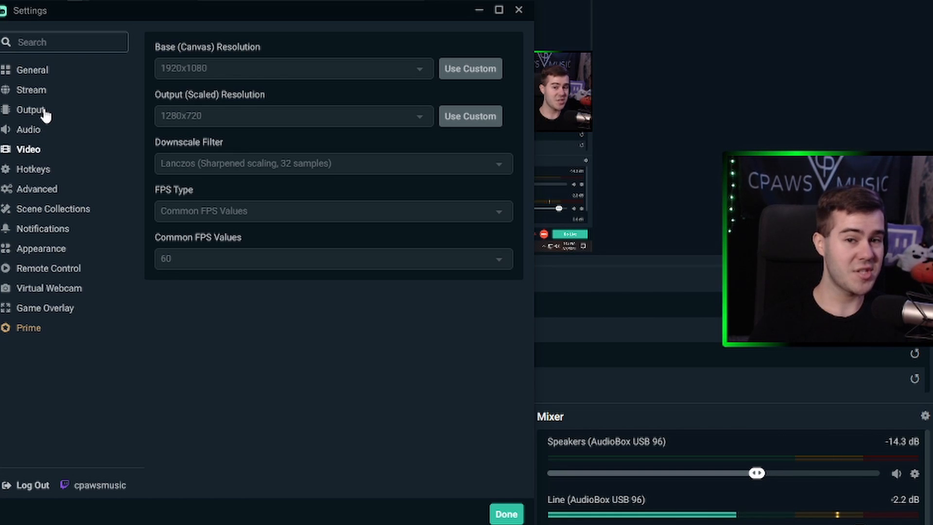
# - Assign End as the push-to-mute hotkey for the Line (AudioBox USB 96) input
pyautogui.click(33, 169)
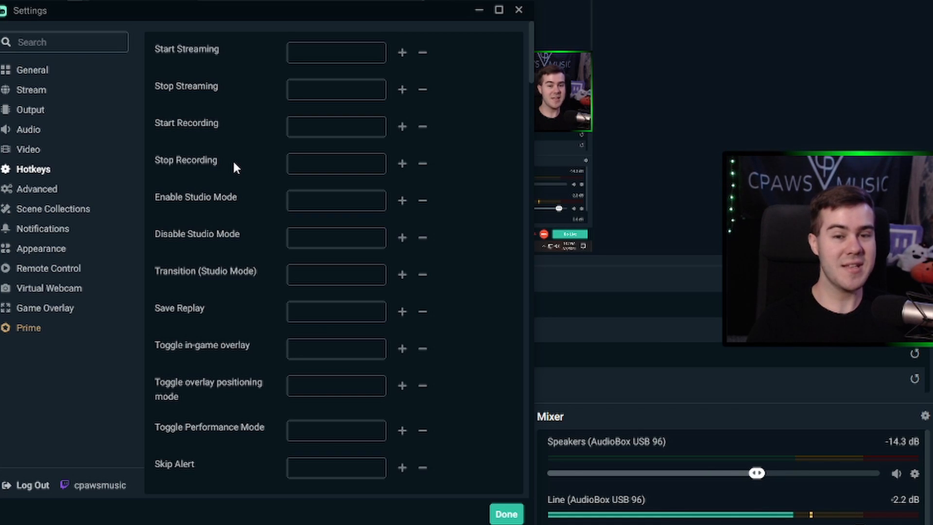
pyautogui.scroll(-3)
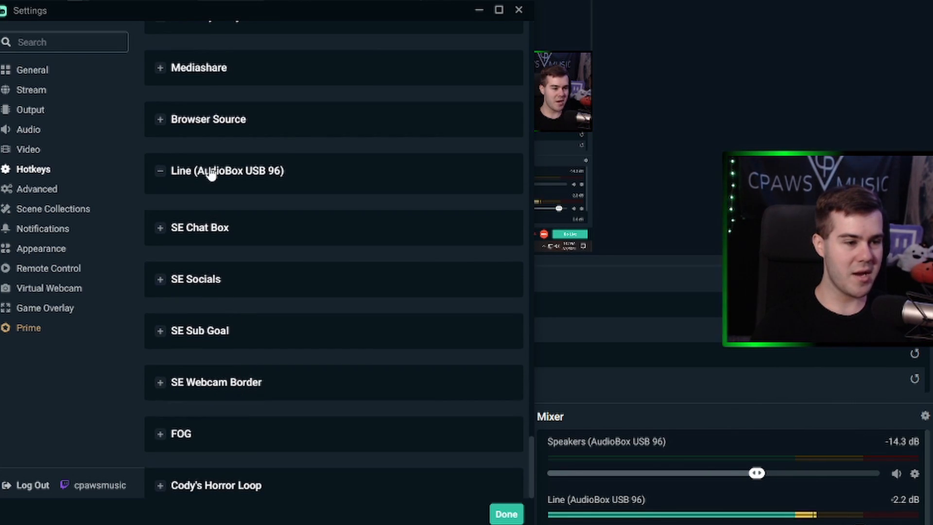
pyautogui.click(227, 171)
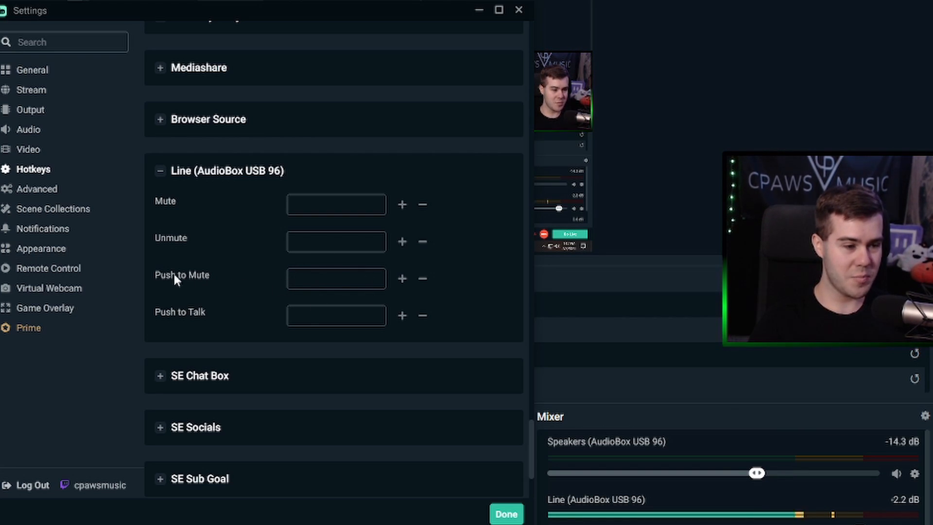
pyautogui.click(335, 279)
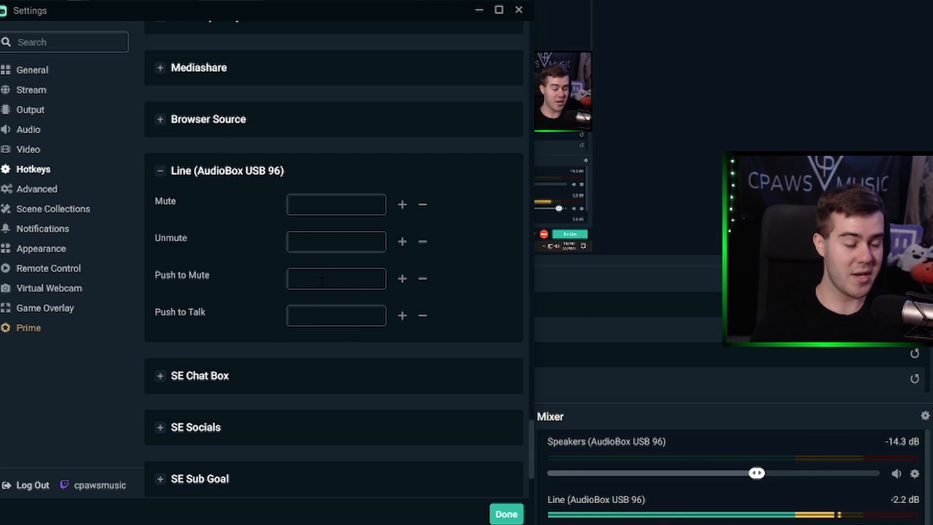
pyautogui.moveTo(271, 293)
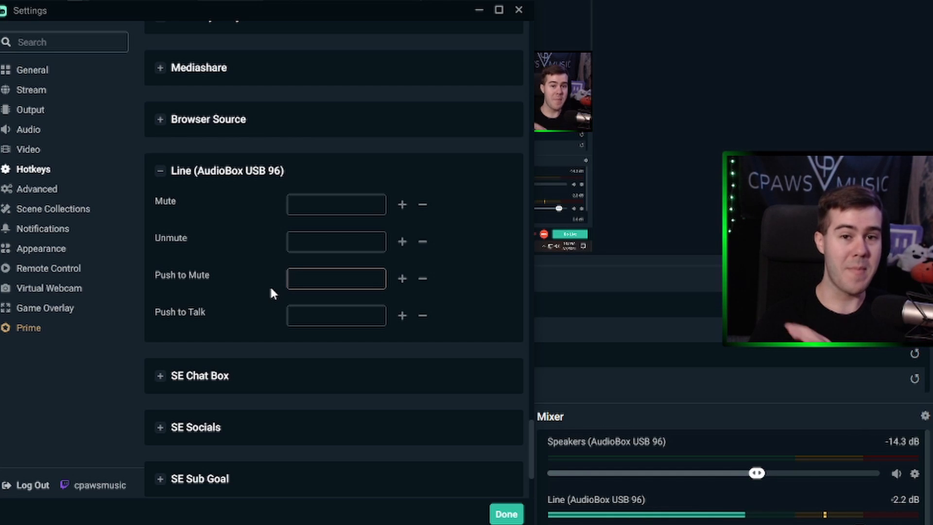
pyautogui.click(335, 278)
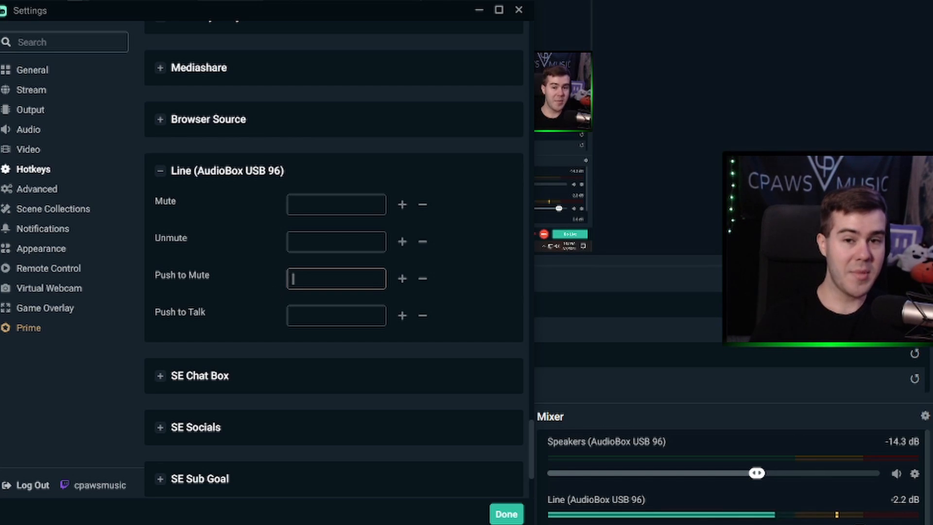
pyautogui.press('End')
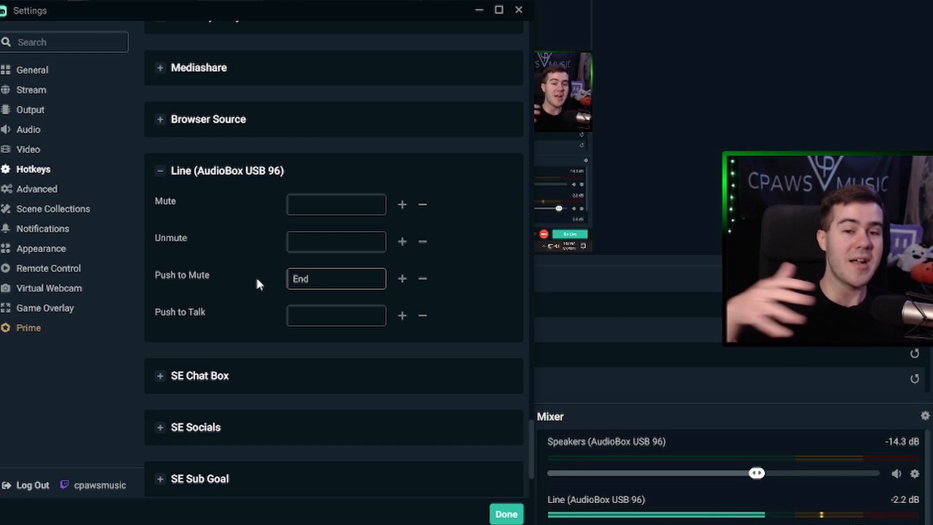
pyautogui.click(159, 171)
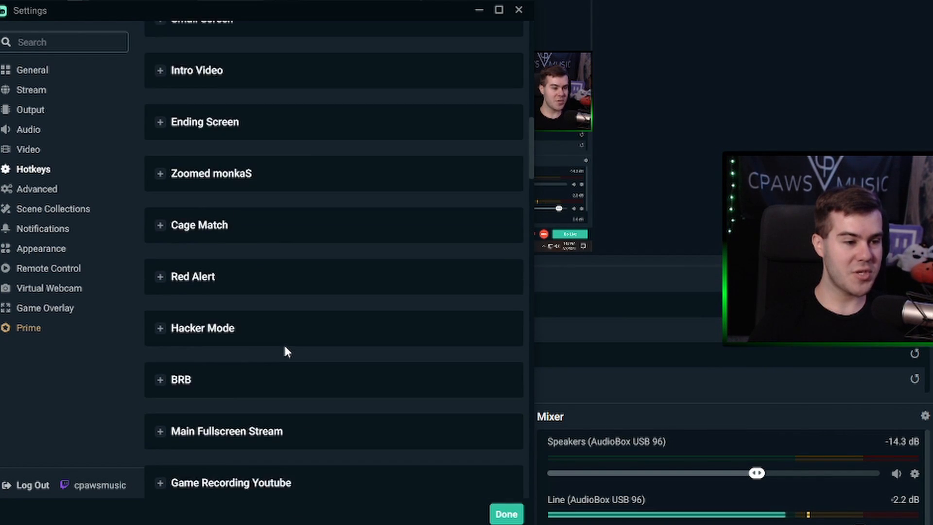
# - Look over a scene's hotkeys, then bring up the Advanced settings page
pyautogui.click(159, 114)
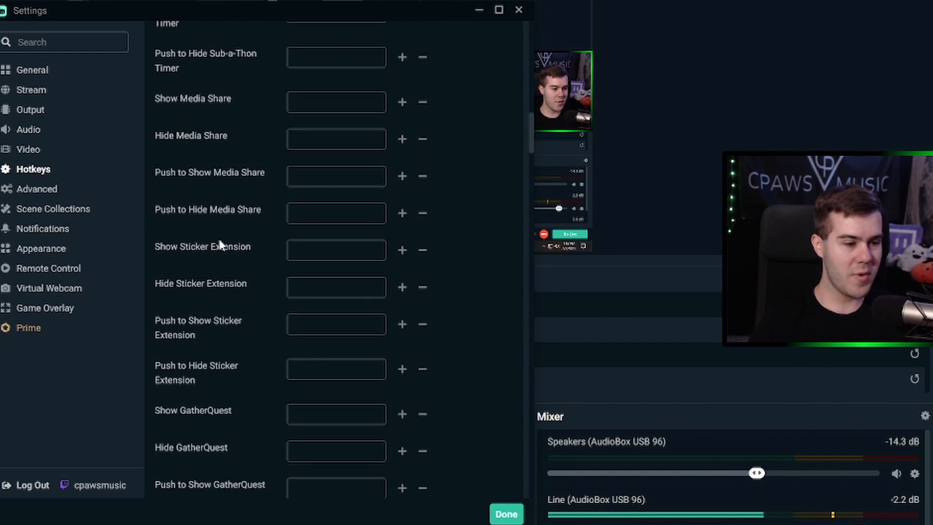
pyautogui.scroll(-3)
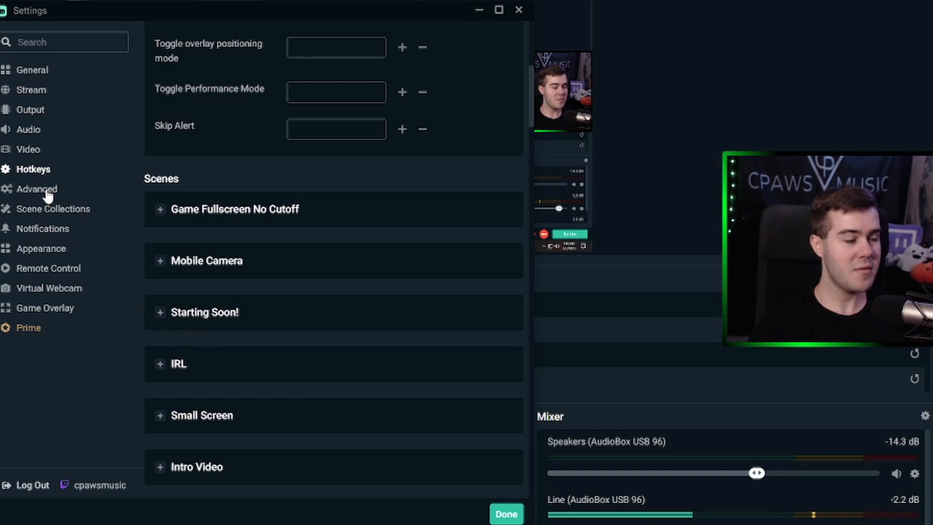
pyautogui.click(36, 188)
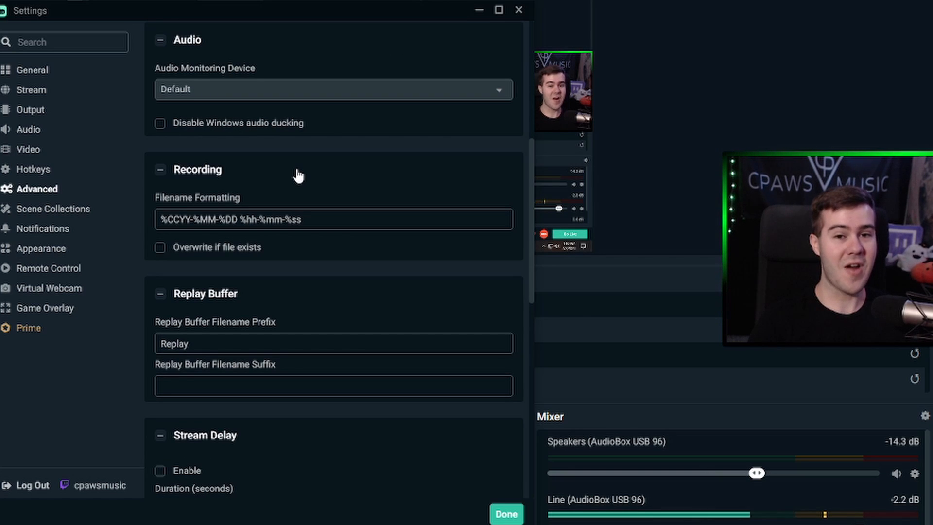
pyautogui.moveTo(219, 188)
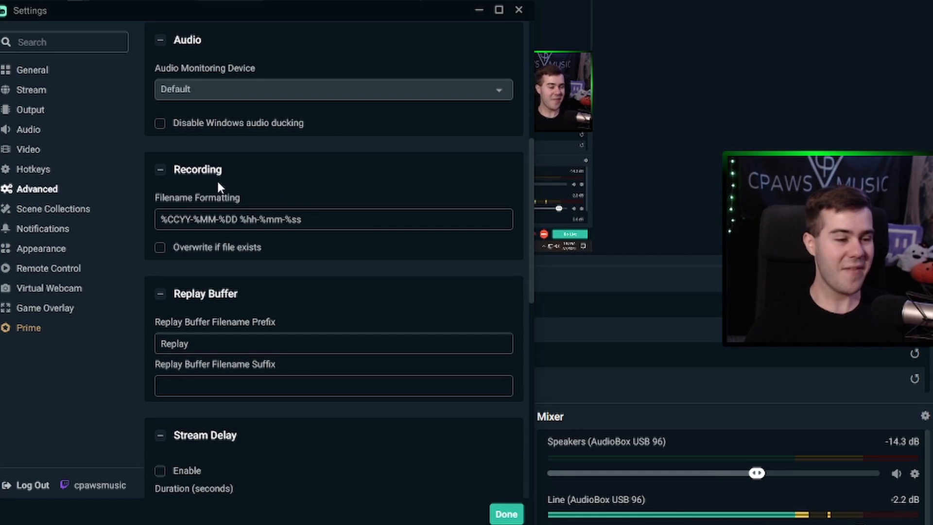
# - Leave the advanced network options unchanged and bring up the Scene Collections page
pyautogui.scroll(-3)
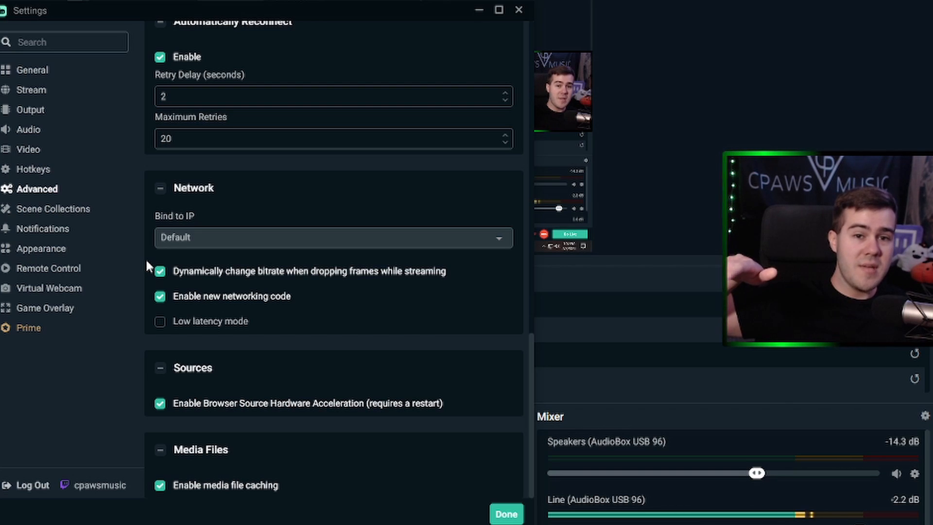
pyautogui.click(53, 208)
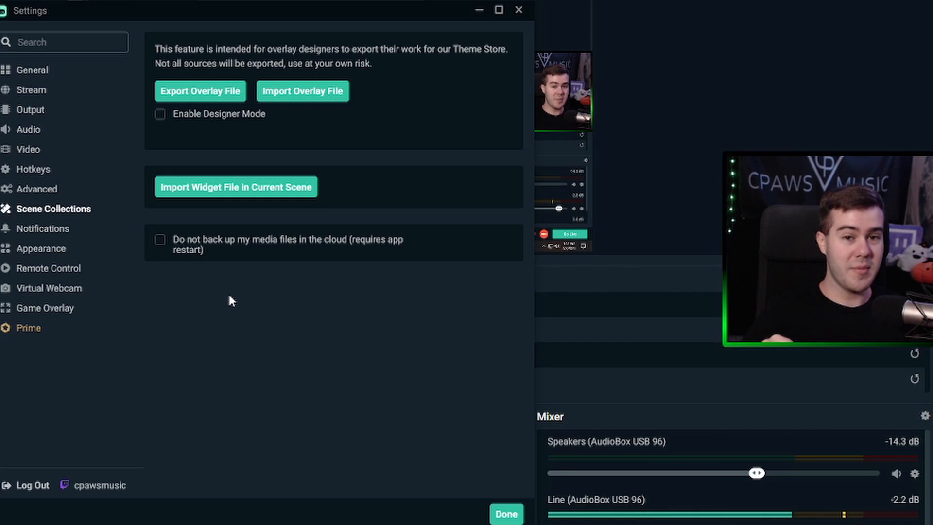
# - Start an overlay file import from the Scene Collections settings
pyautogui.click(505, 513)
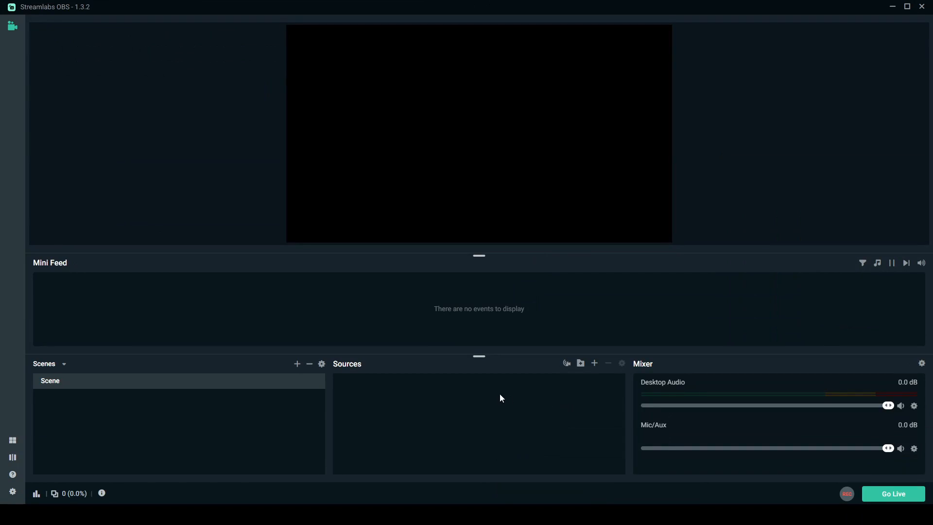
pyautogui.click(12, 493)
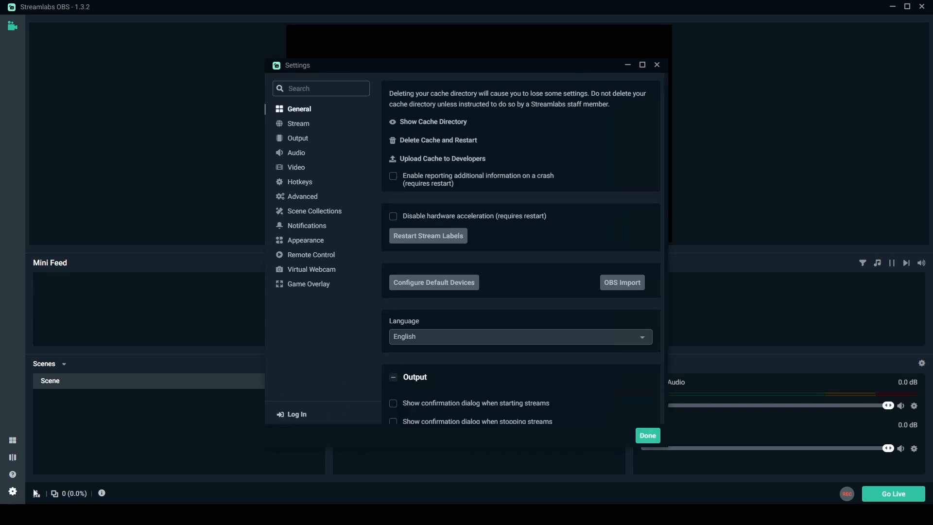
pyautogui.click(315, 211)
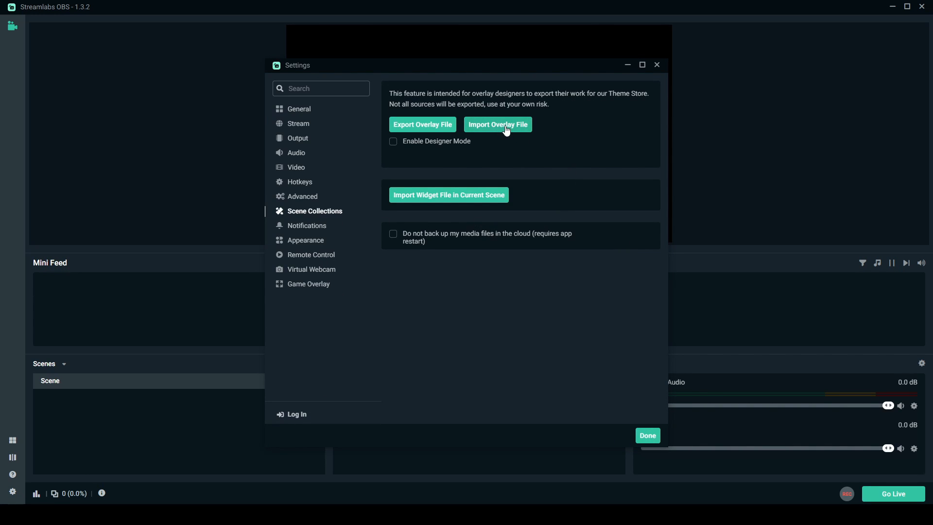
pyautogui.click(497, 124)
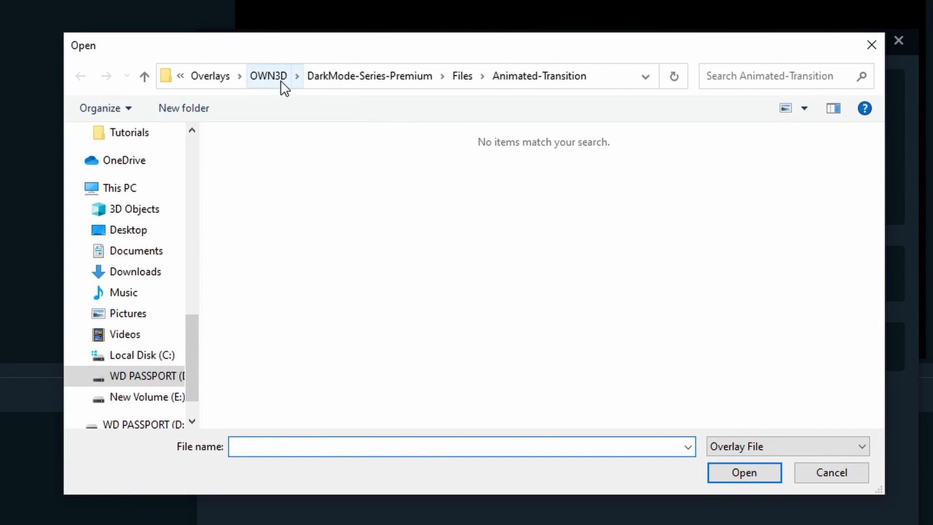
# - Browse to OWN3D > DarkMode-Series-Premium > Quick Start > 2. Step - Streamlabs Import for DarkMode.overlay
pyautogui.click(268, 76)
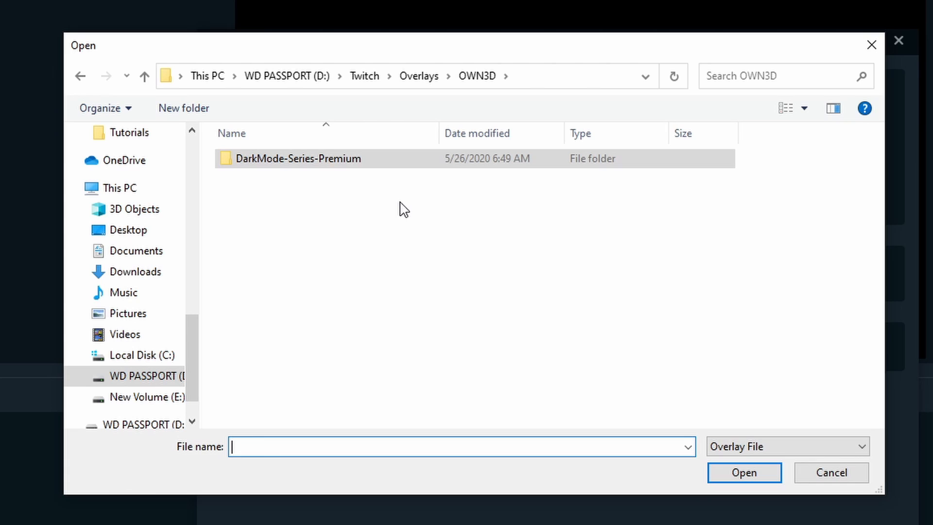
pyautogui.moveTo(310, 192)
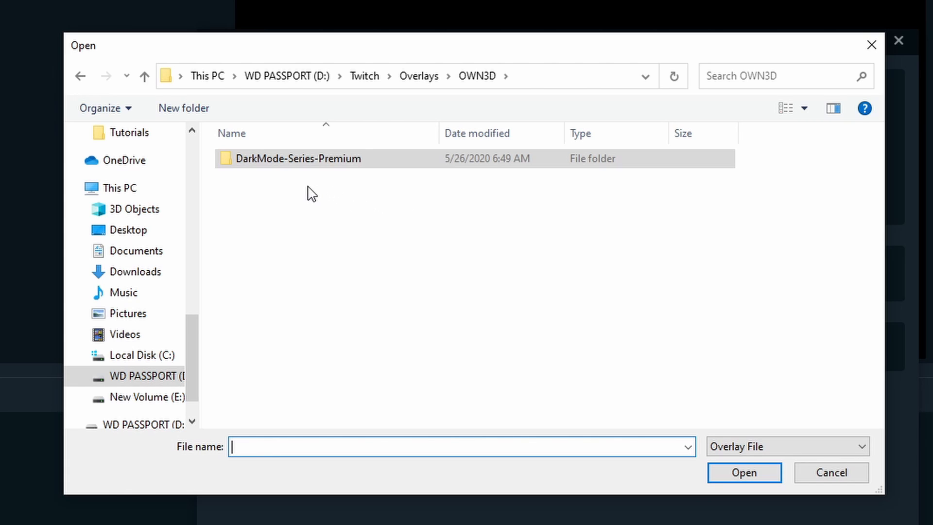
pyautogui.moveTo(364, 197)
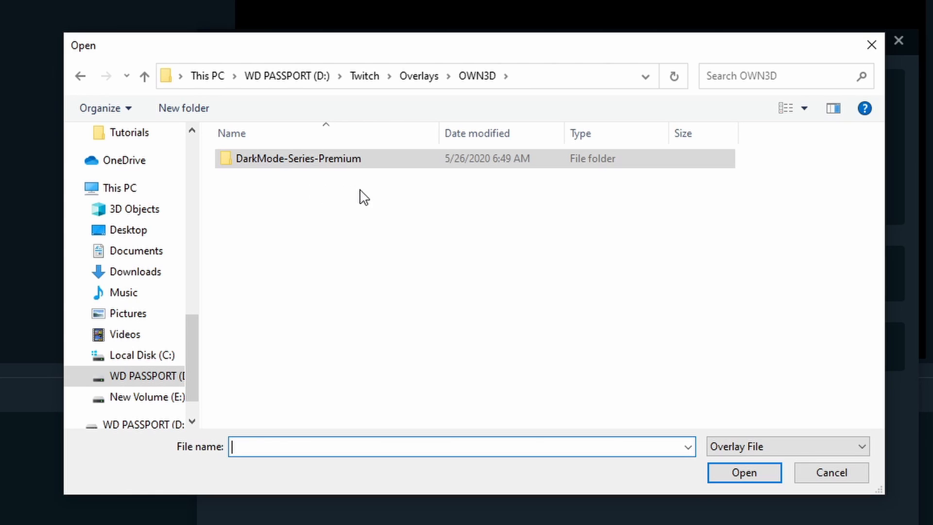
pyautogui.doubleClick(299, 158)
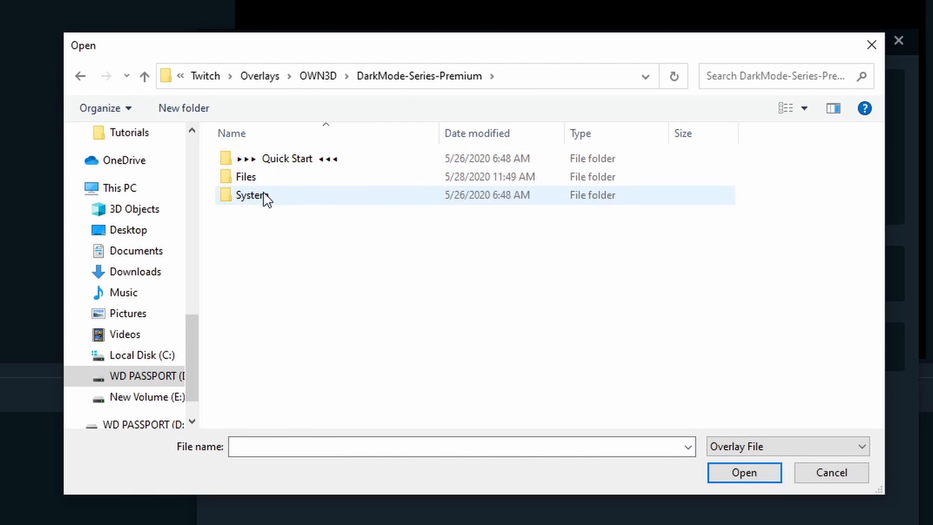
pyautogui.moveTo(286, 158)
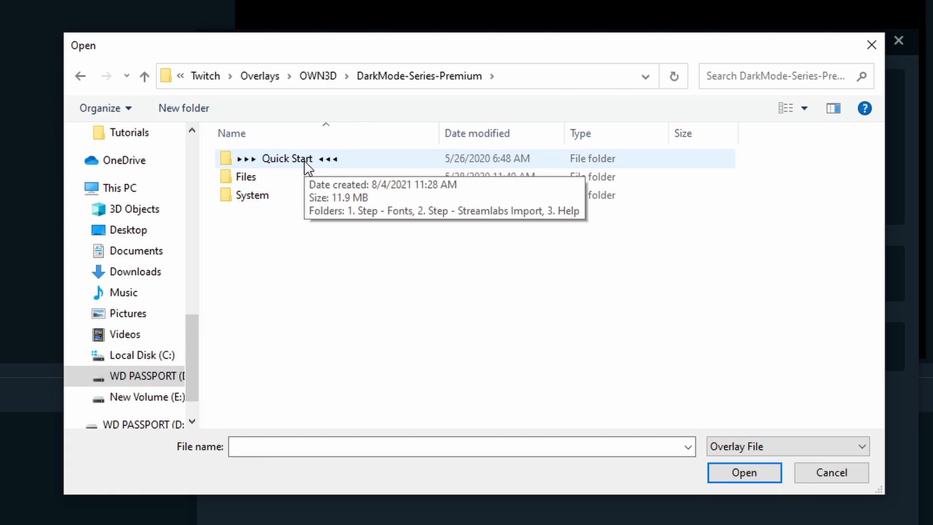
pyautogui.doubleClick(288, 158)
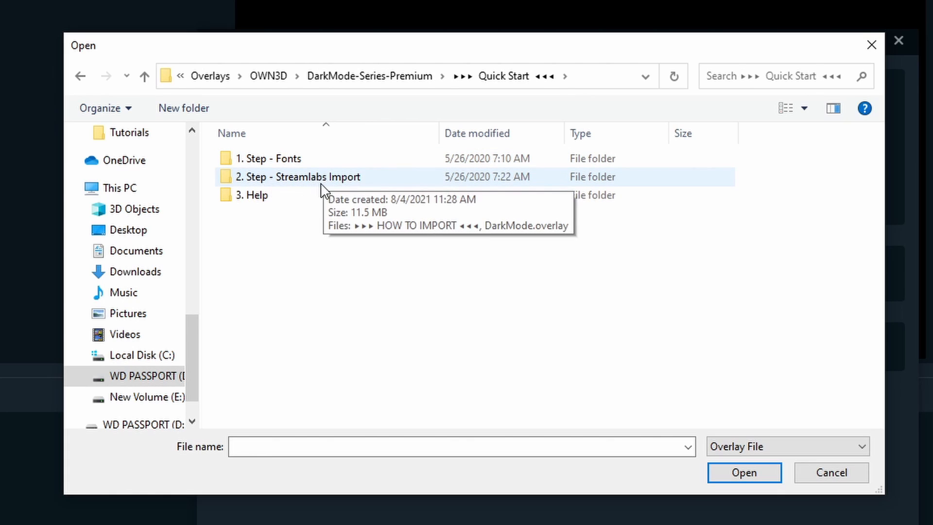
pyautogui.doubleClick(300, 177)
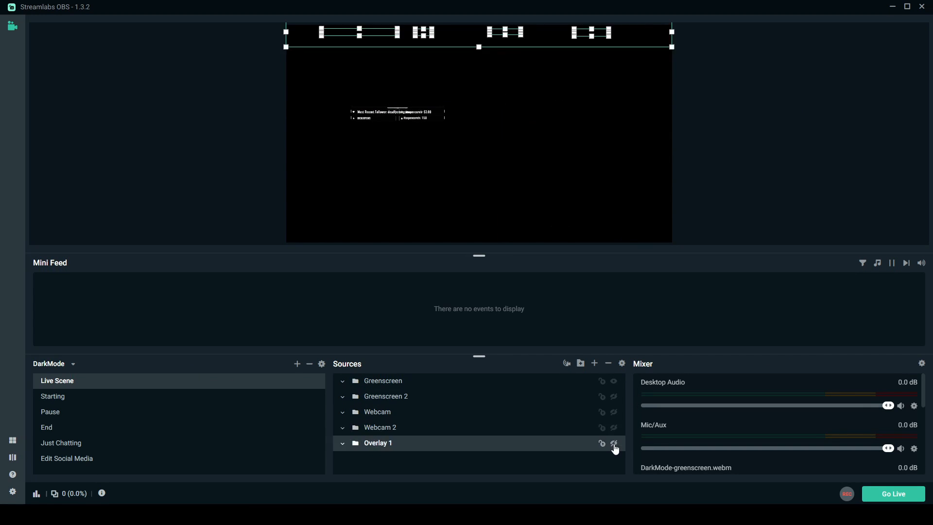
# - Move the webcam frame source to the bottom-left, then back toward the top centre
pyautogui.click(377, 411)
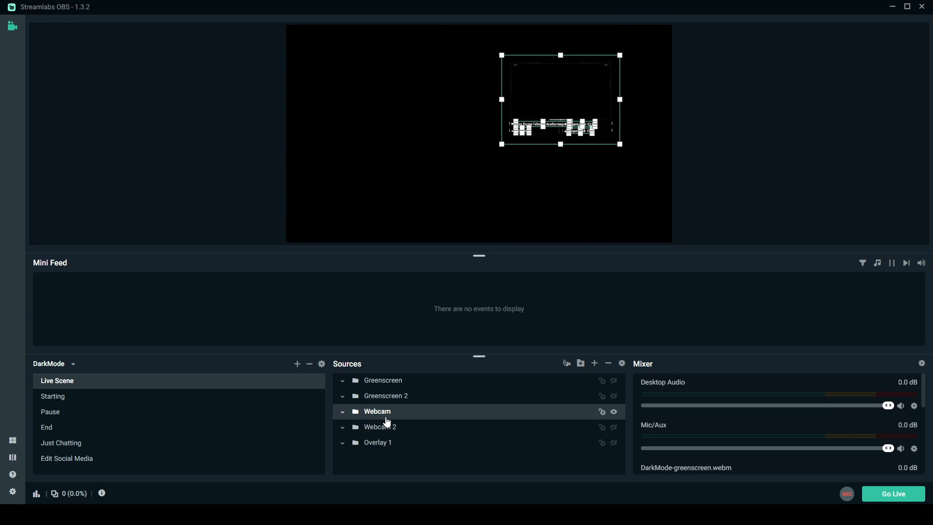
pyautogui.moveTo(561, 99); pyautogui.dragTo(345, 196)
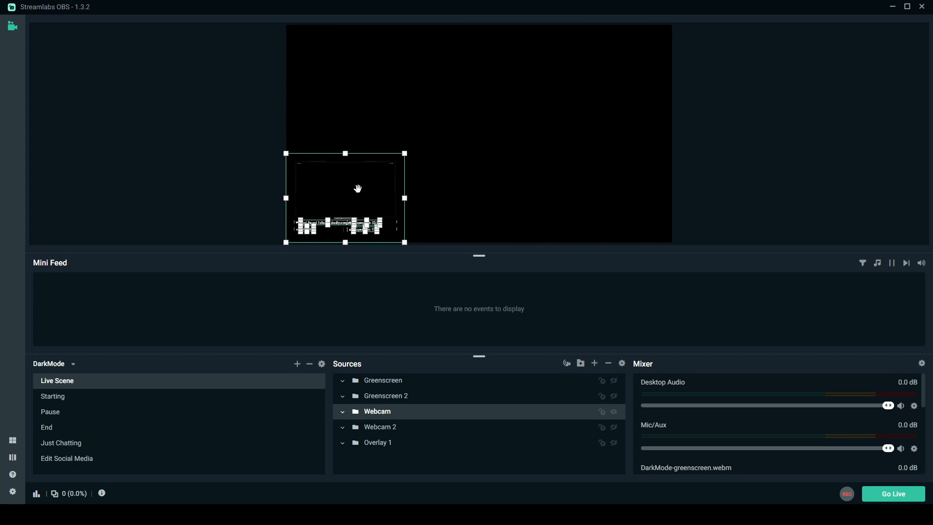
pyautogui.moveTo(345, 197); pyautogui.dragTo(508, 101)
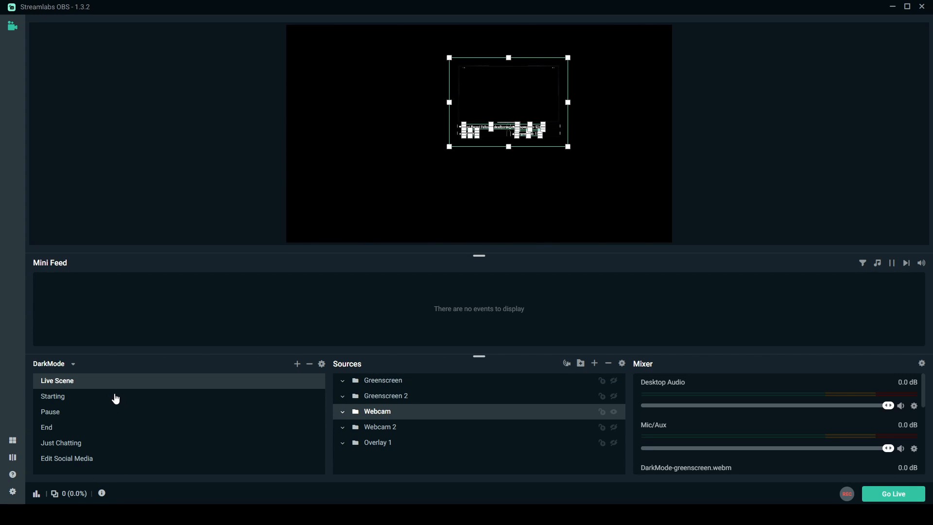
pyautogui.moveTo(112, 403)
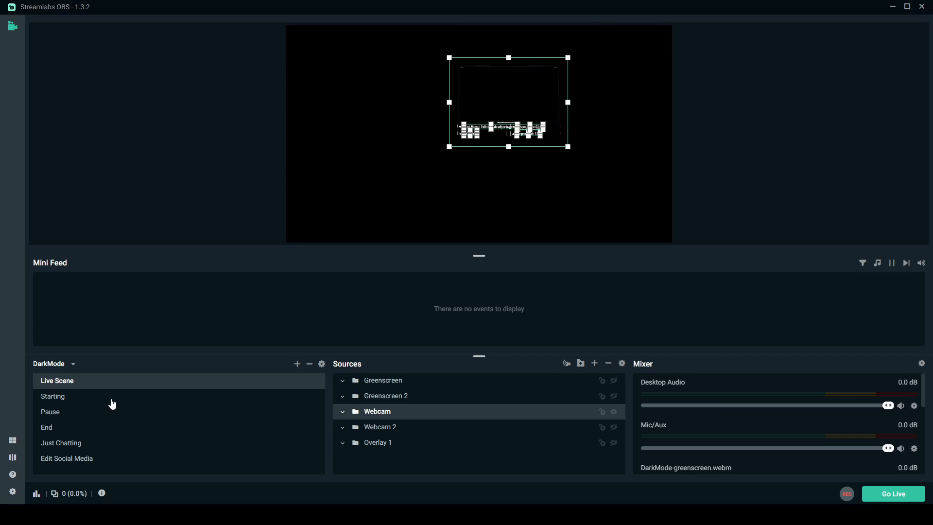
# - Preview the imported Starting and Just Chatting scenes
pyautogui.click(53, 395)
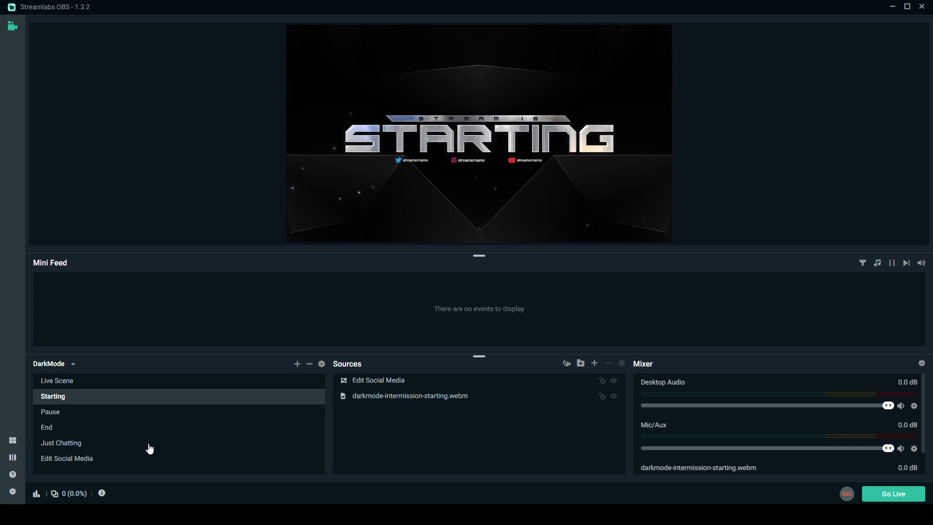
pyautogui.click(60, 442)
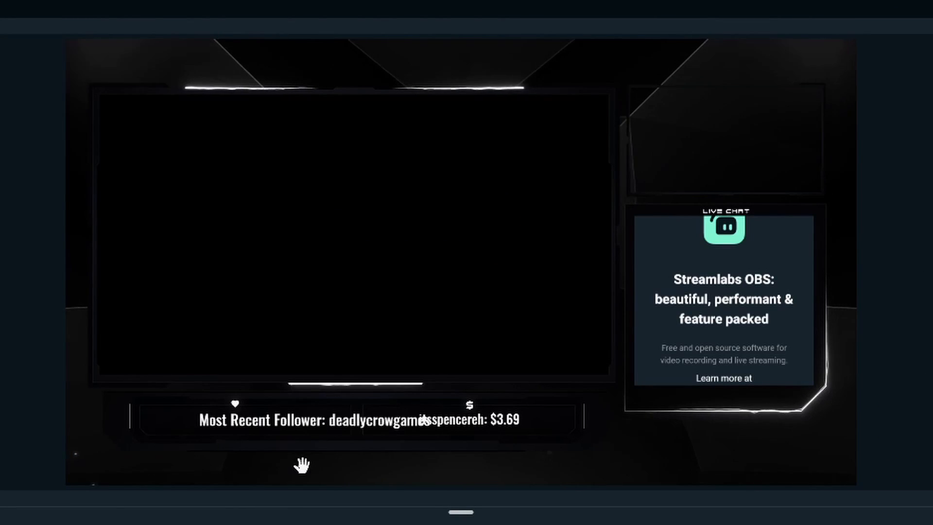
pyautogui.moveTo(381, 427)
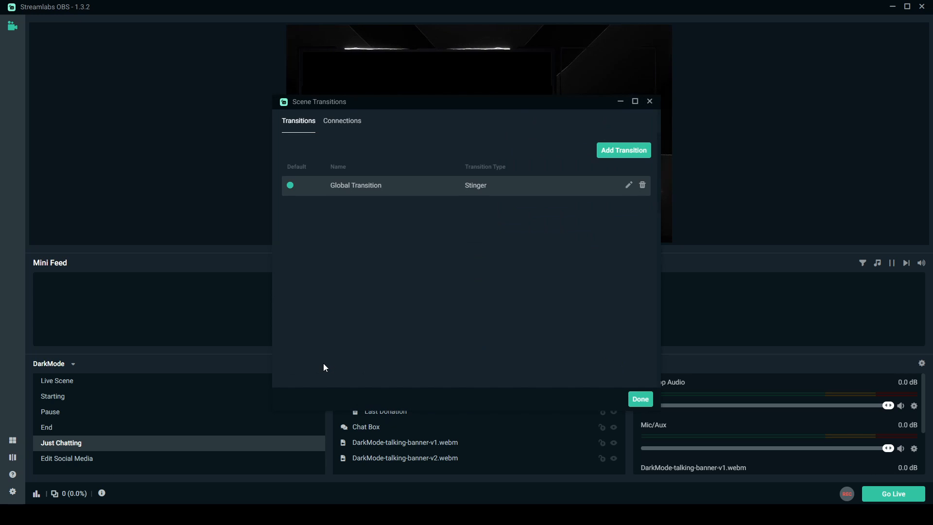
pyautogui.moveTo(628, 190)
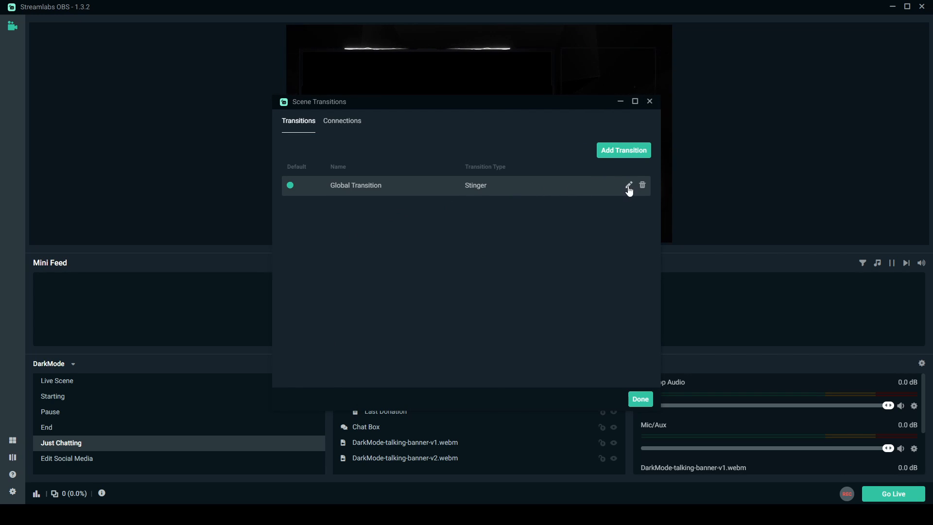
# - Point the global stinger transition to the DarkMode-transition-sound video in Animated-Transition and confirm
pyautogui.click(629, 184)
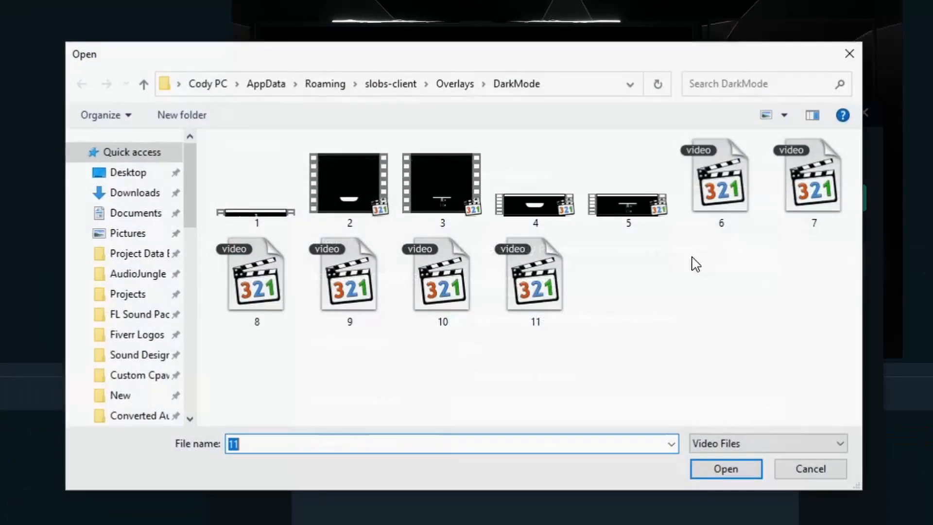
pyautogui.scroll(-3)
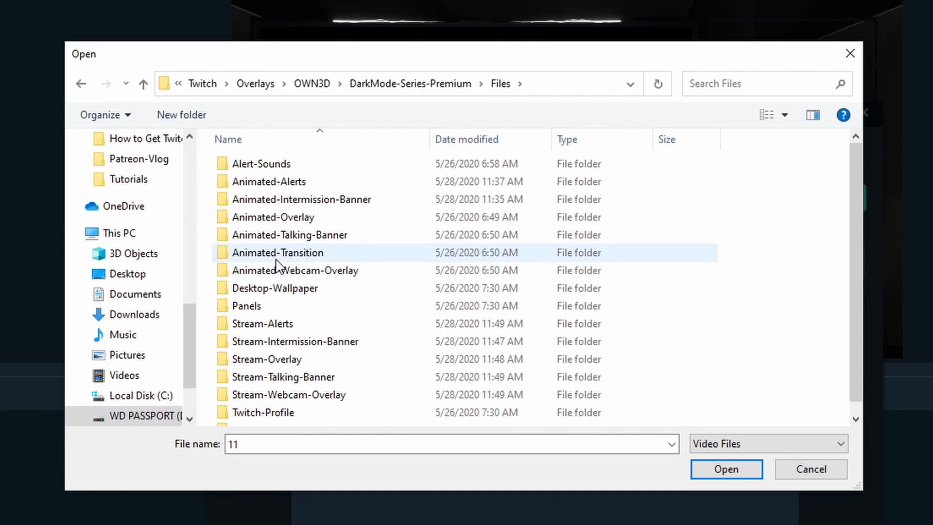
pyautogui.doubleClick(277, 252)
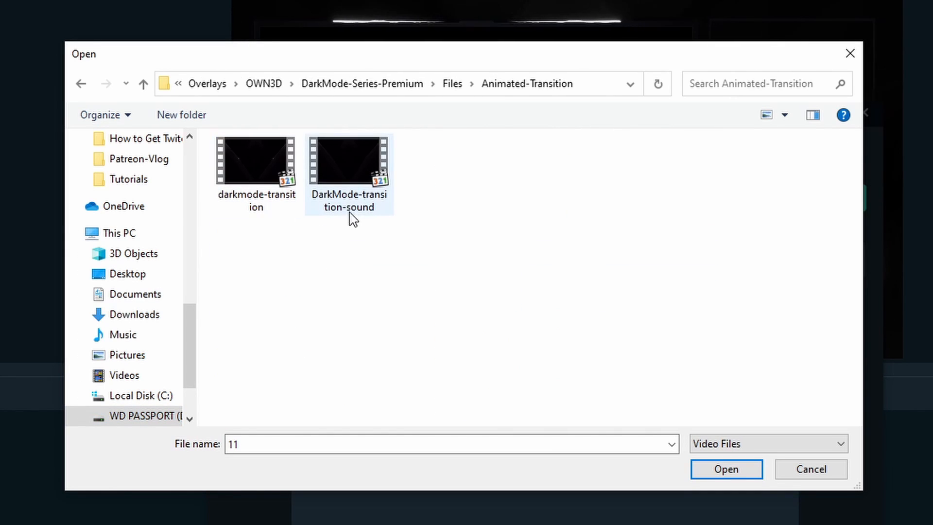
pyautogui.click(725, 468)
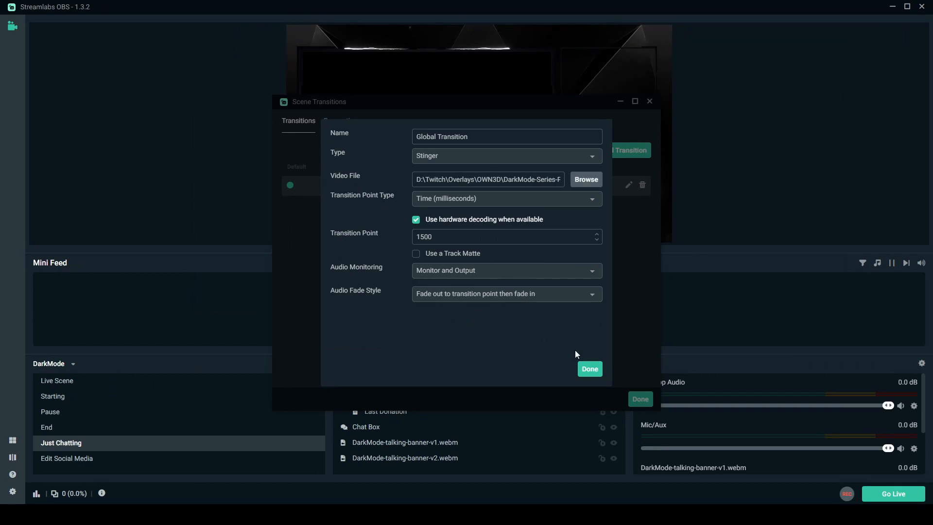
pyautogui.click(589, 369)
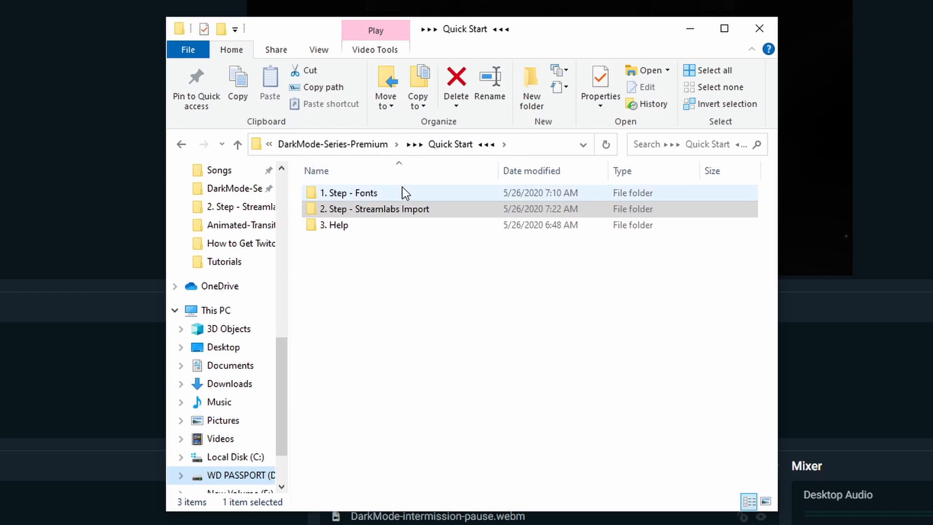
# - Browse the DarkMode pack's animated alerts and panel PNG images, returning to the Files folder
pyautogui.doubleClick(350, 192)
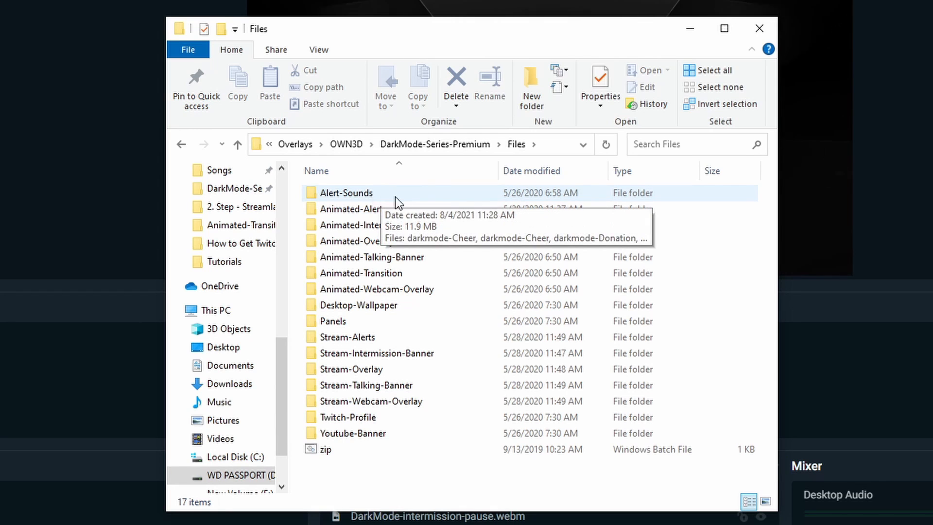
pyautogui.doubleClick(347, 193)
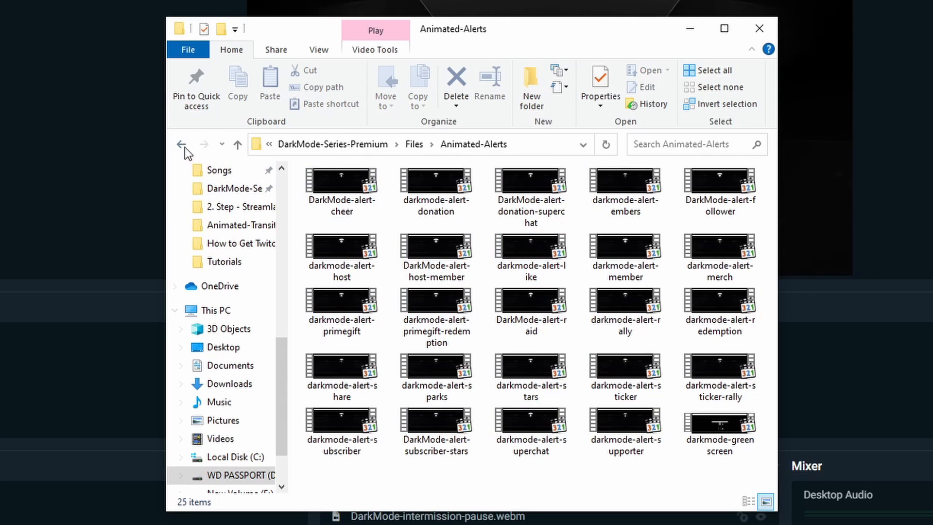
pyautogui.click(182, 144)
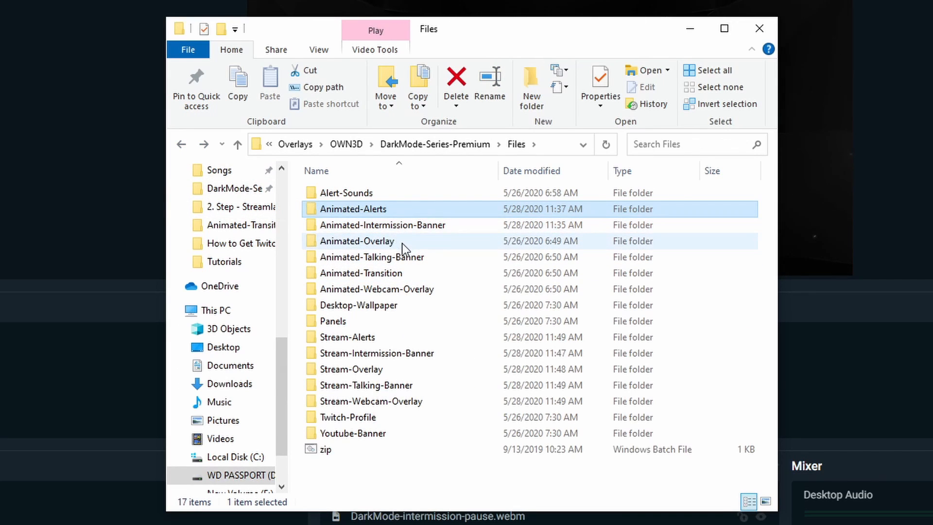
pyautogui.moveTo(402, 330)
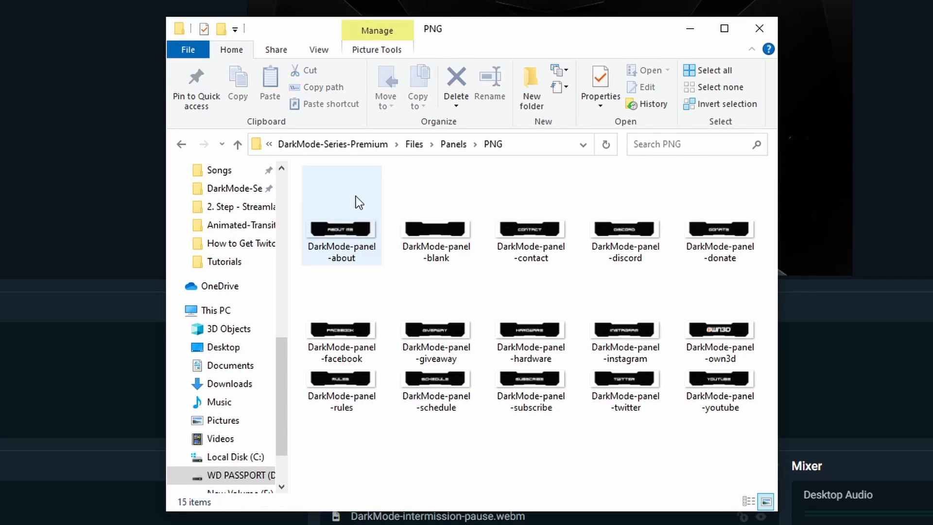
pyautogui.click(181, 143)
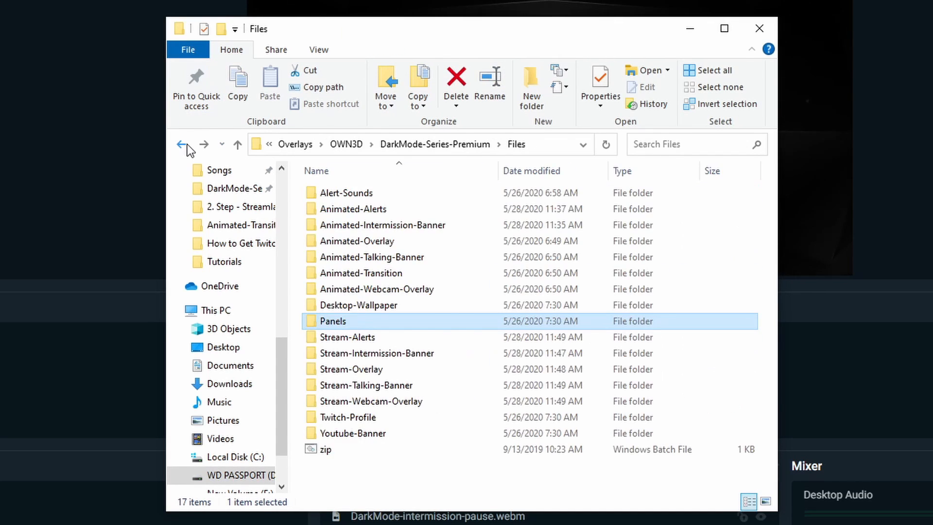
pyautogui.moveTo(428, 375)
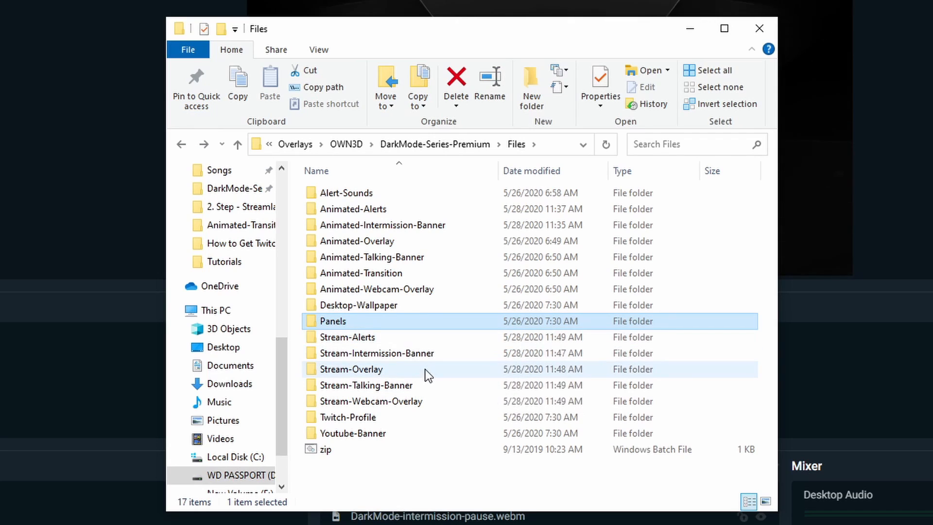
pyautogui.moveTo(434, 368)
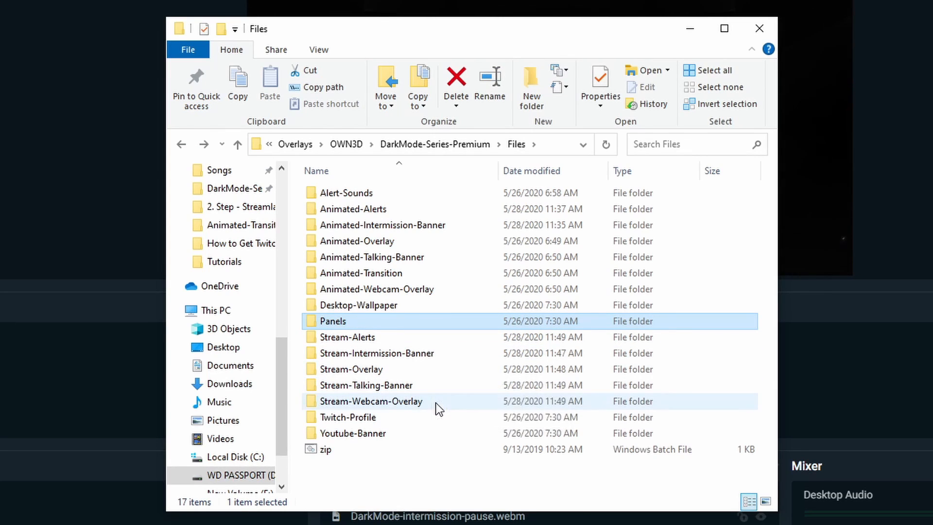
pyautogui.moveTo(358, 304)
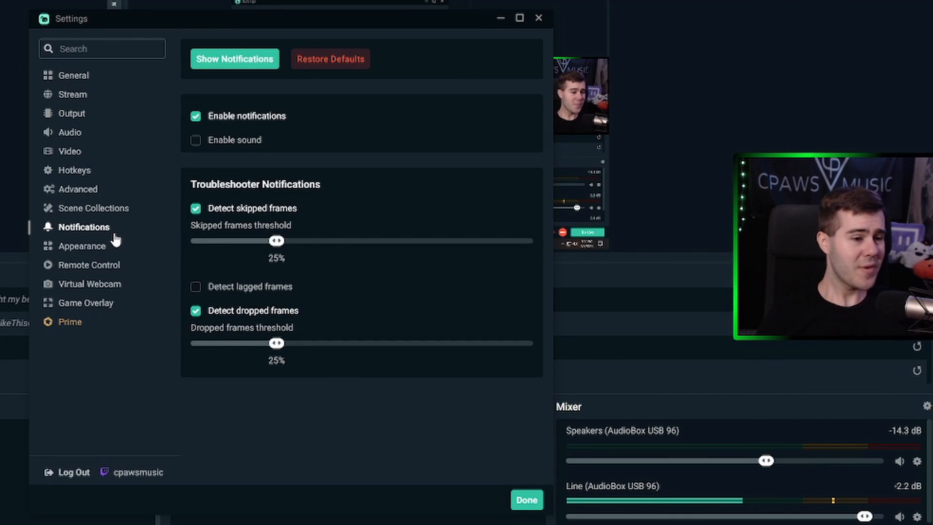
# - View the appearance, remote control and game overlay settings, then switch to the speedtest.net tab in Chrome
pyautogui.click(82, 246)
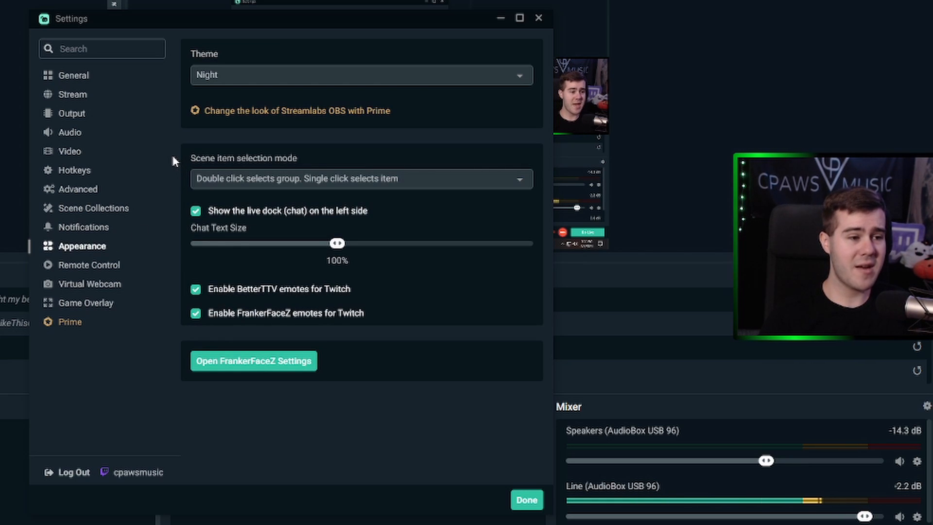
pyautogui.click(88, 264)
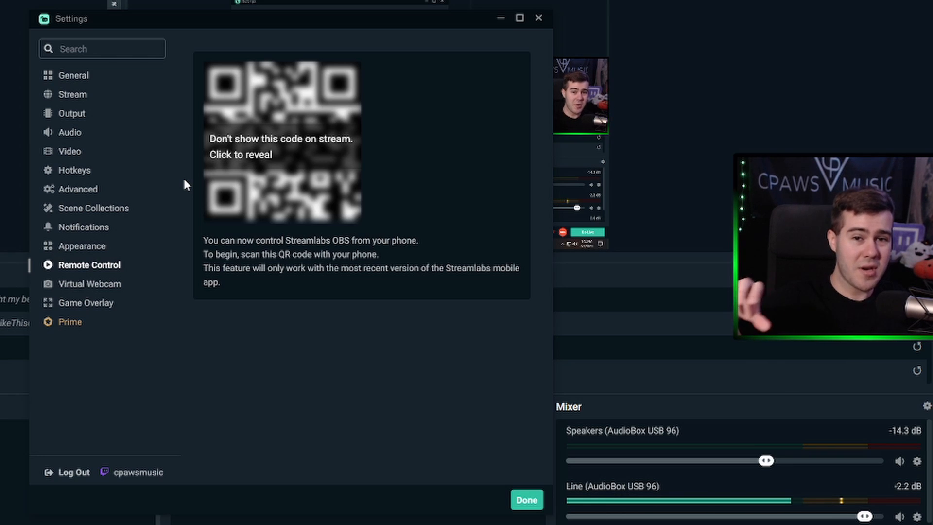
pyautogui.moveTo(99, 289)
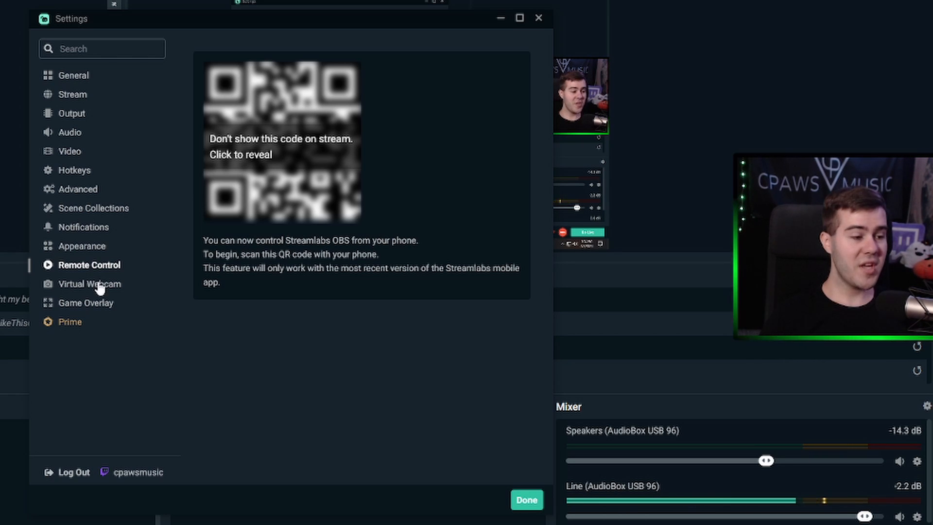
pyautogui.click(85, 303)
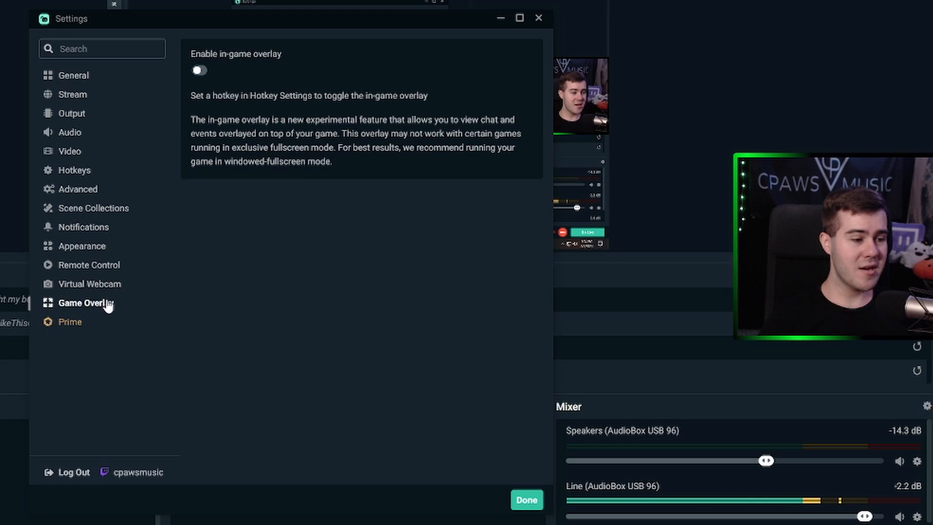
pyautogui.moveTo(191, 330)
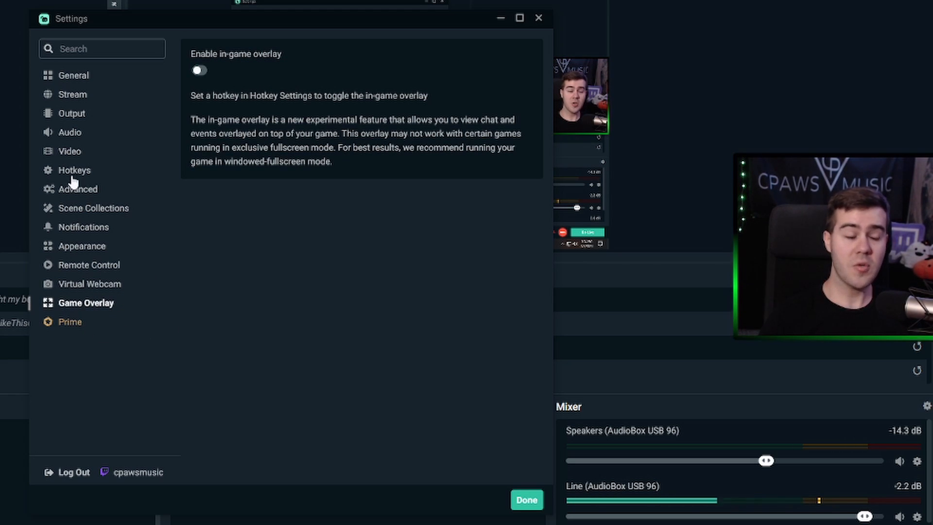
pyautogui.click(69, 151)
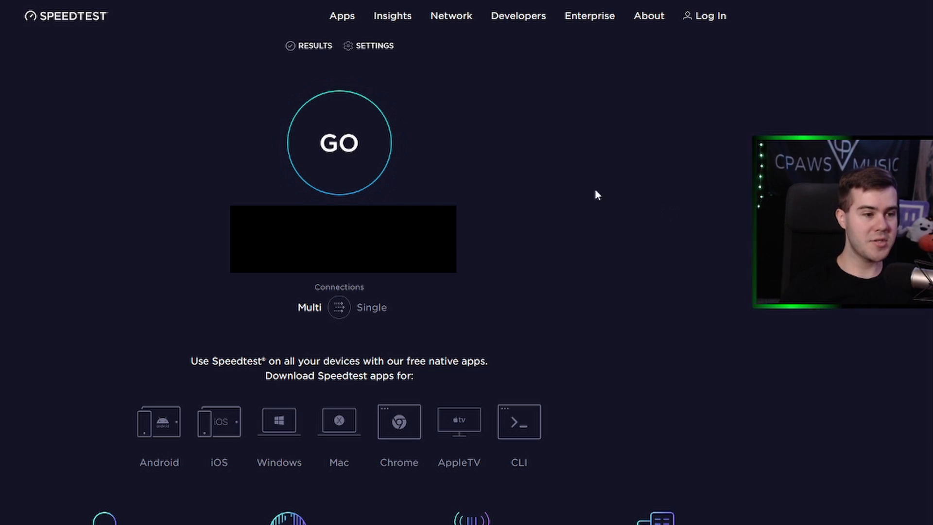
# - Run the Speedtest, getting 10 ms ping, 93.16 Mbps download and 11.88 Mbps upload
pyautogui.click(340, 142)
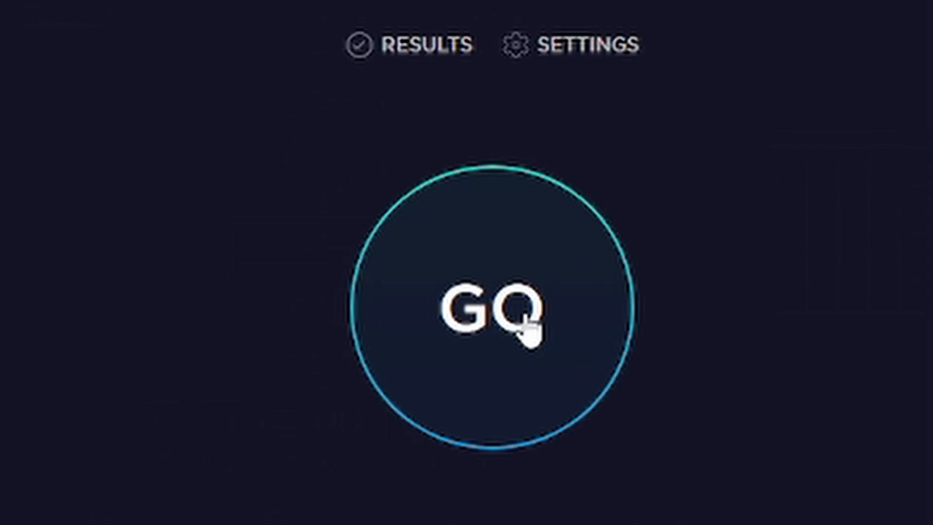
pyautogui.click(488, 306)
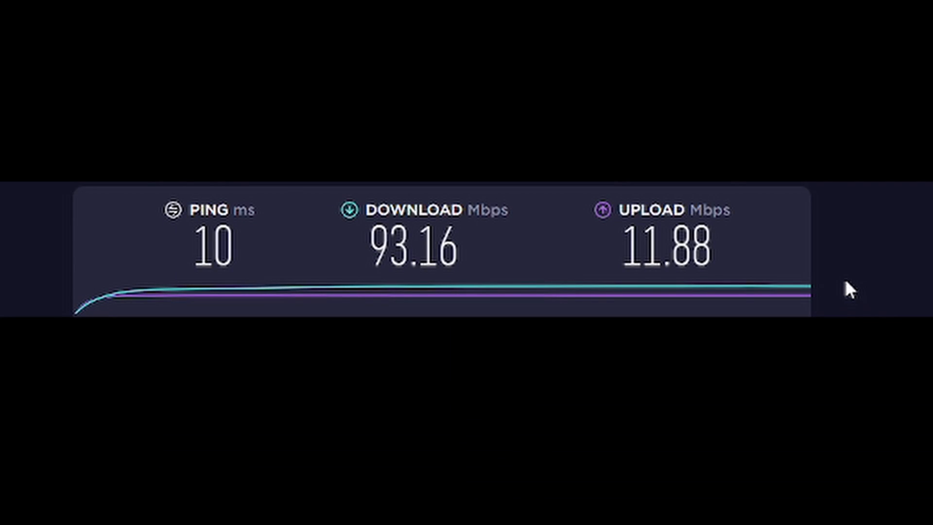
pyautogui.moveTo(793, 264)
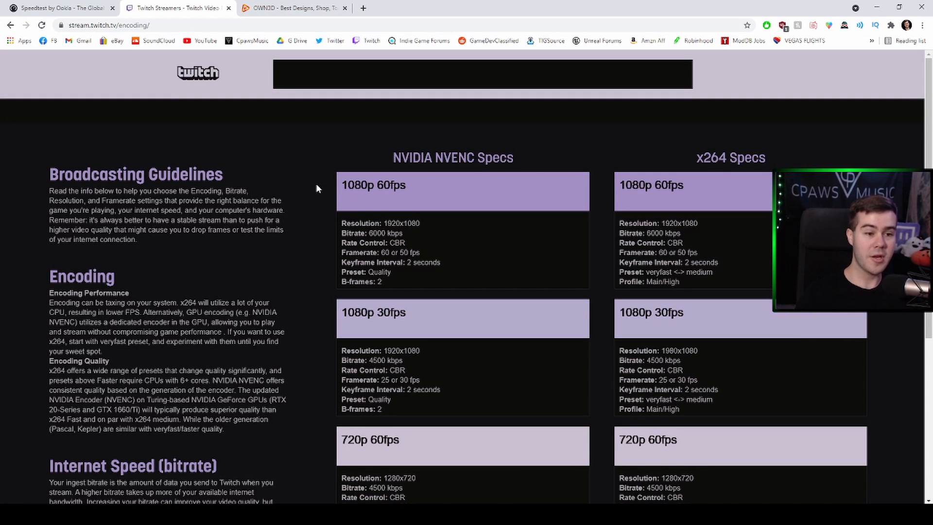
pyautogui.scroll(-3)
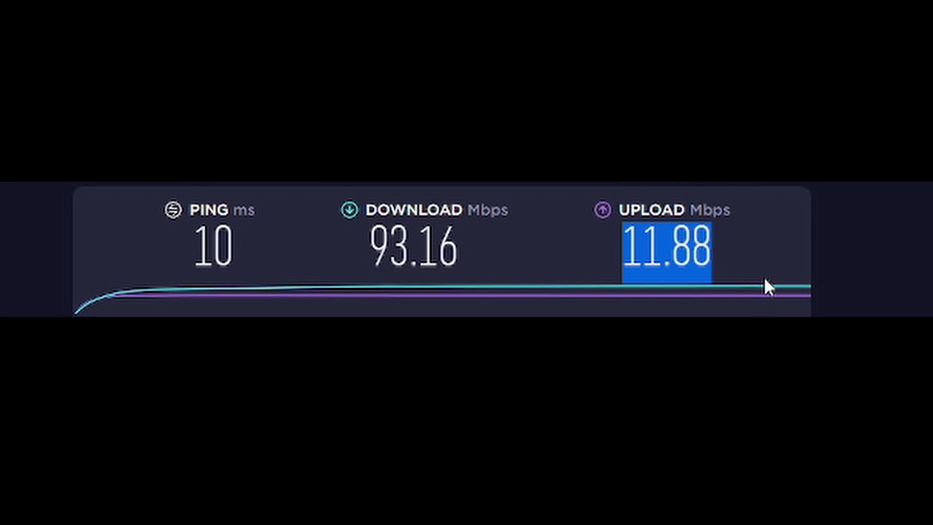
pyautogui.moveTo(844, 291)
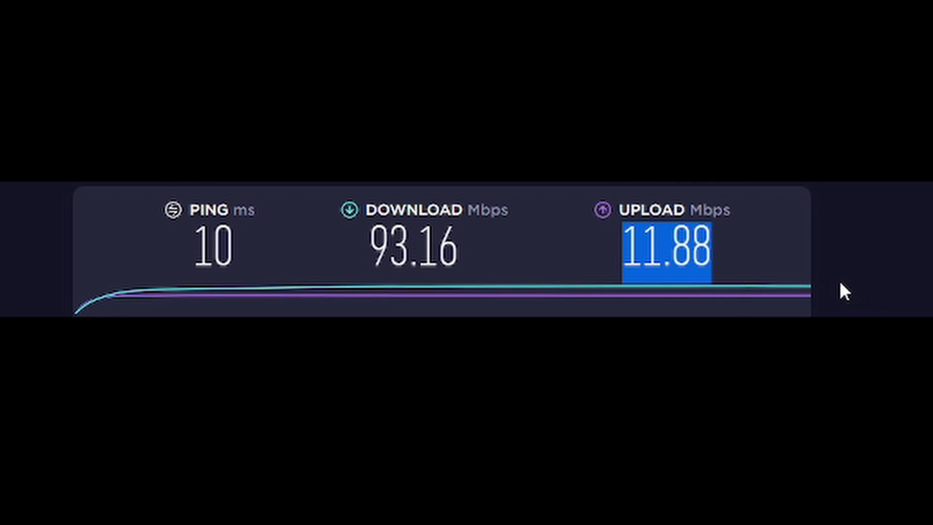
pyautogui.moveTo(837, 290)
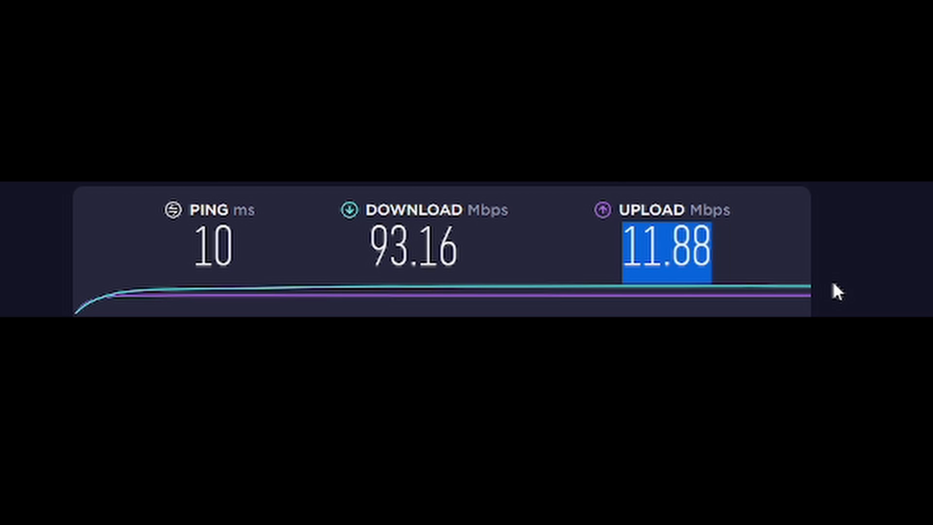
pyautogui.moveTo(837, 290)
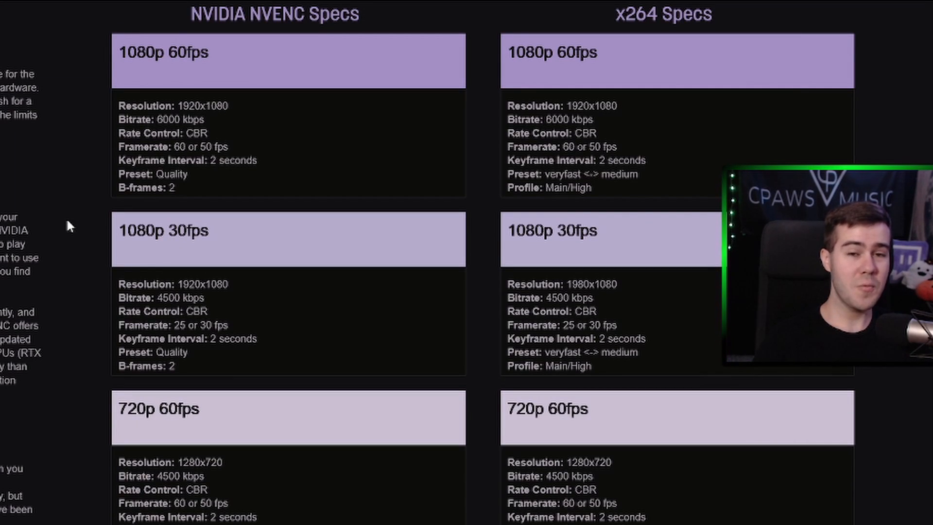
pyautogui.moveTo(86, 204)
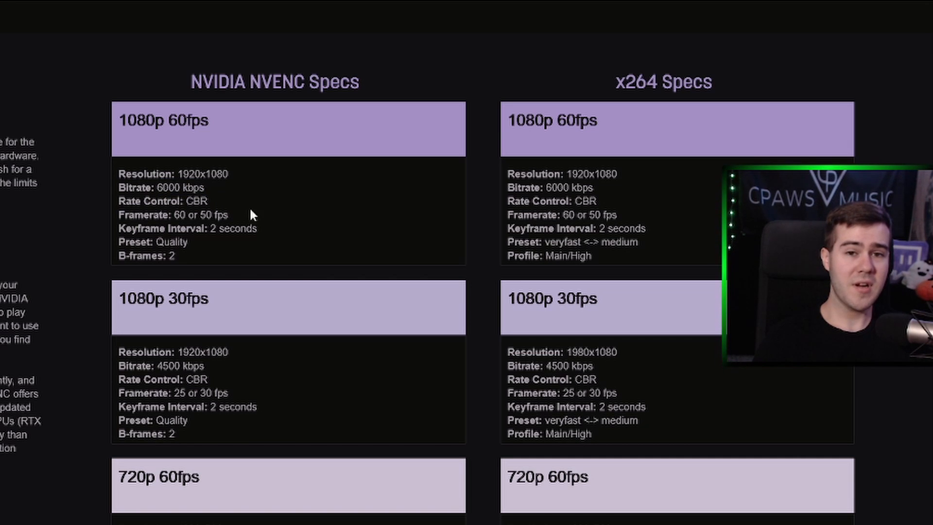
pyautogui.moveTo(86, 207)
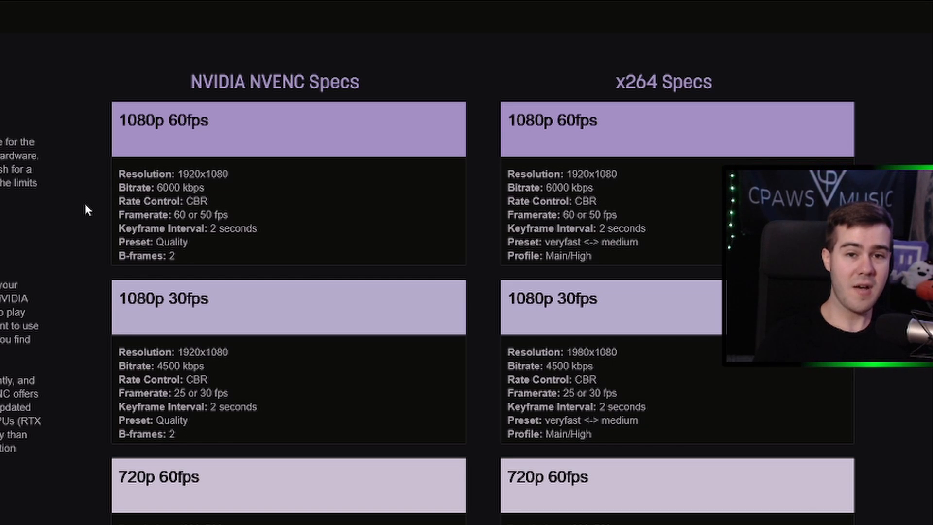
pyautogui.moveTo(74, 214)
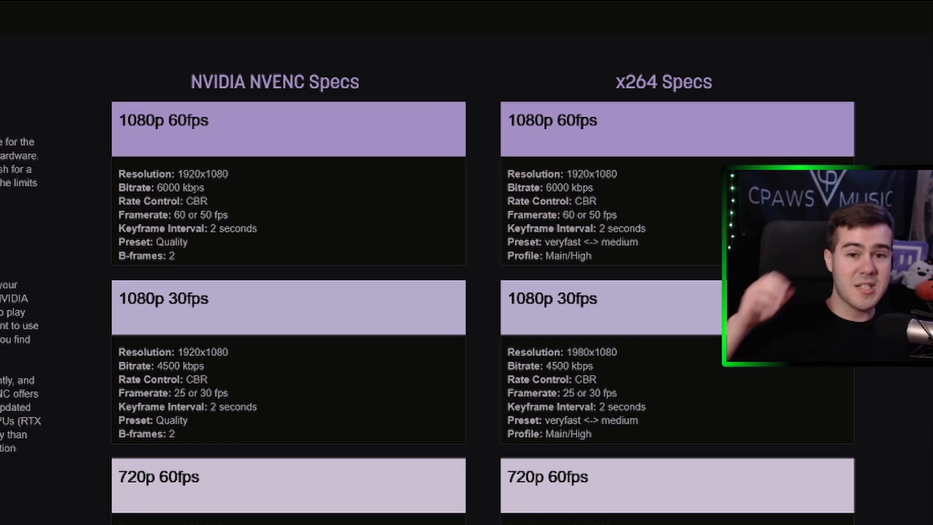
# - Scroll the stream.twitch.tv/encoding page down to the NVENC 720p 60fps block
pyautogui.scroll(-3)
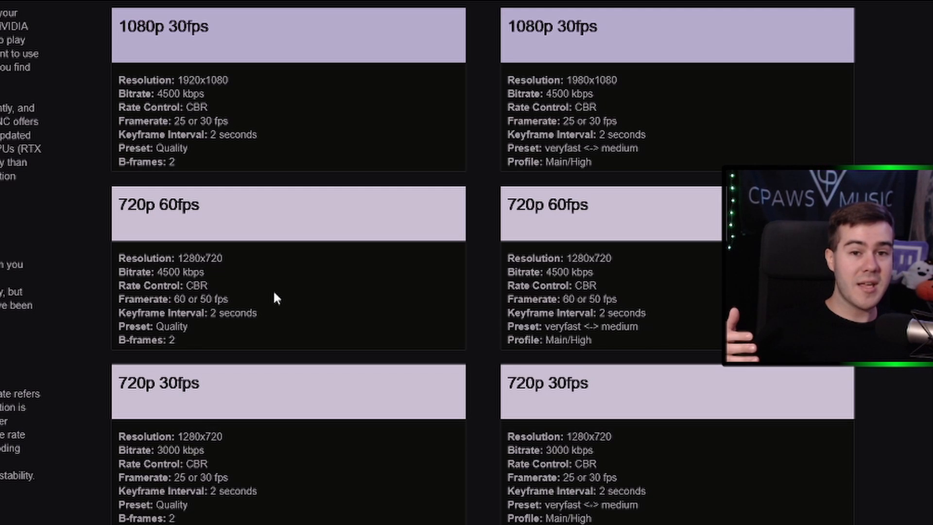
pyautogui.scroll(-3)
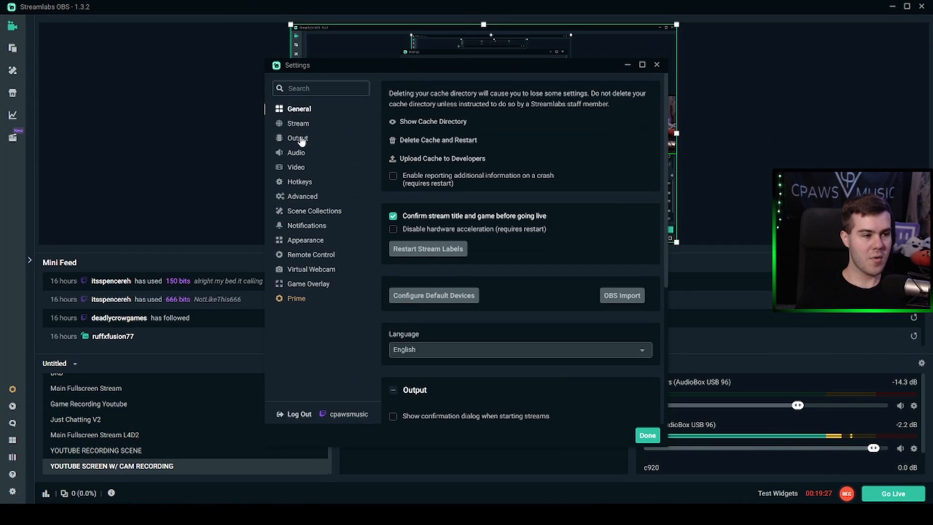
# - Arrange the Settings window left and the Twitch encoding page right, side by side
pyautogui.click(298, 138)
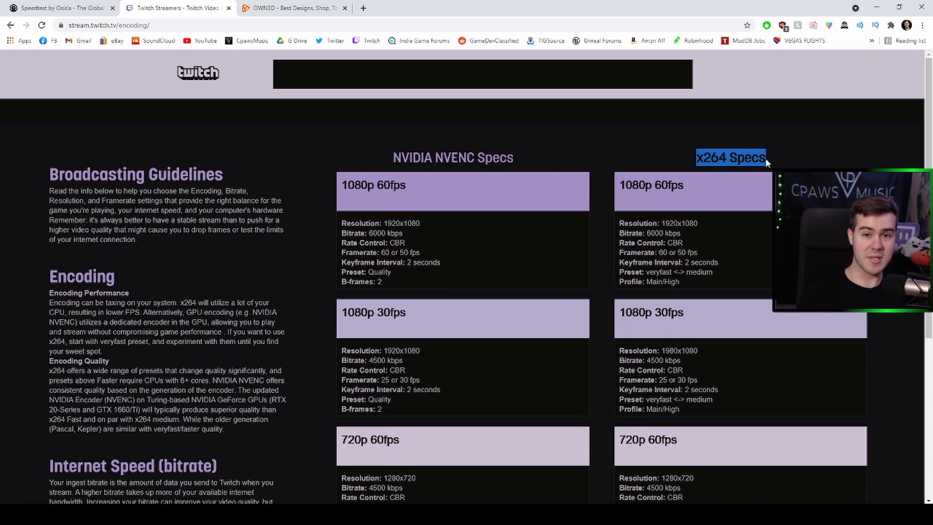
pyautogui.scroll(-3)
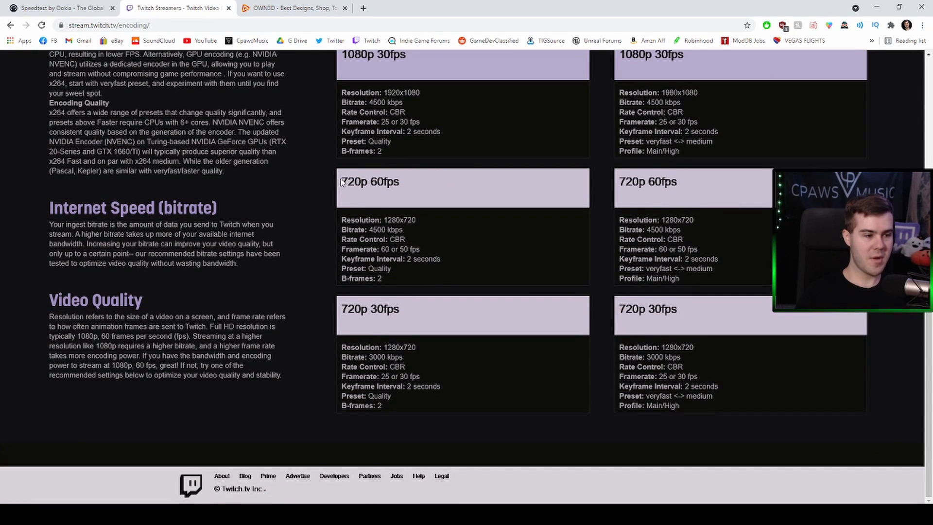
pyautogui.doubleClick(369, 182)
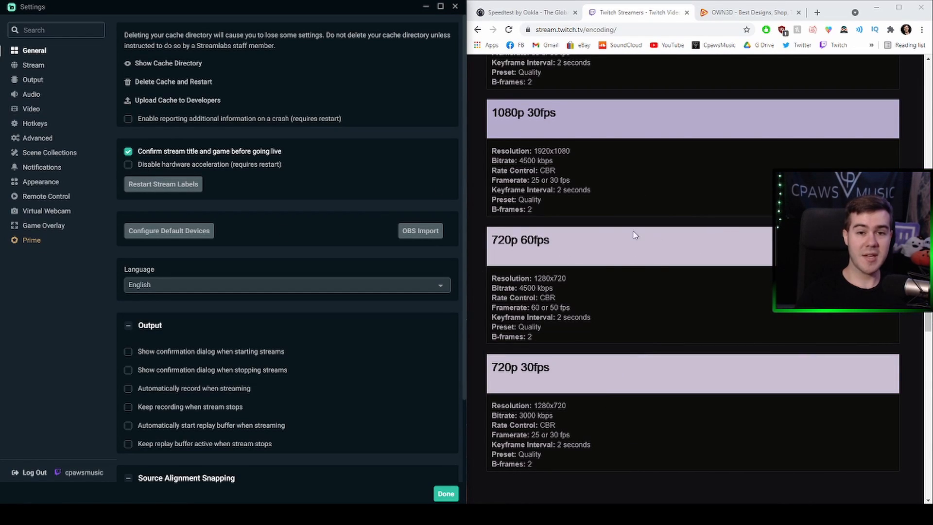
# - Show the Video settings with 1920x1080 base scaled to 1280x720 at 60 FPS beside Twitch's 720p spec
pyautogui.click(31, 109)
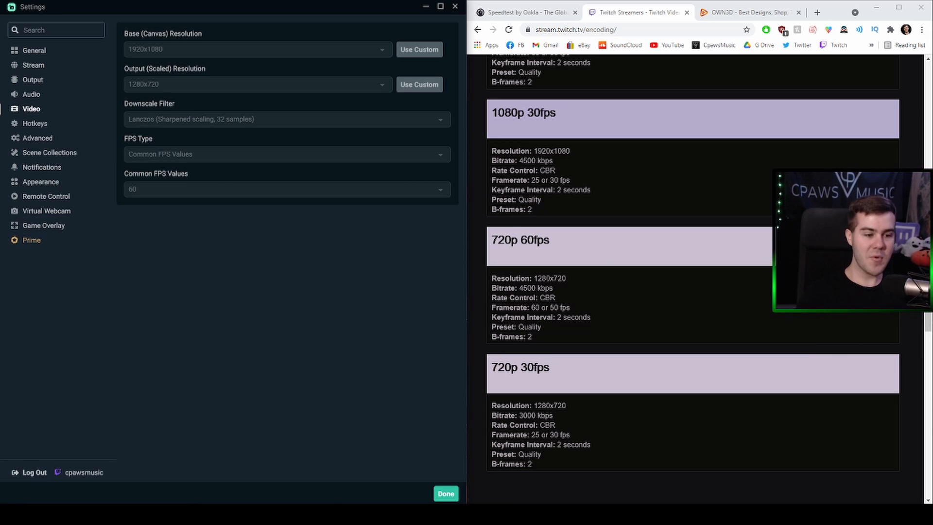
pyautogui.doubleClick(529, 278)
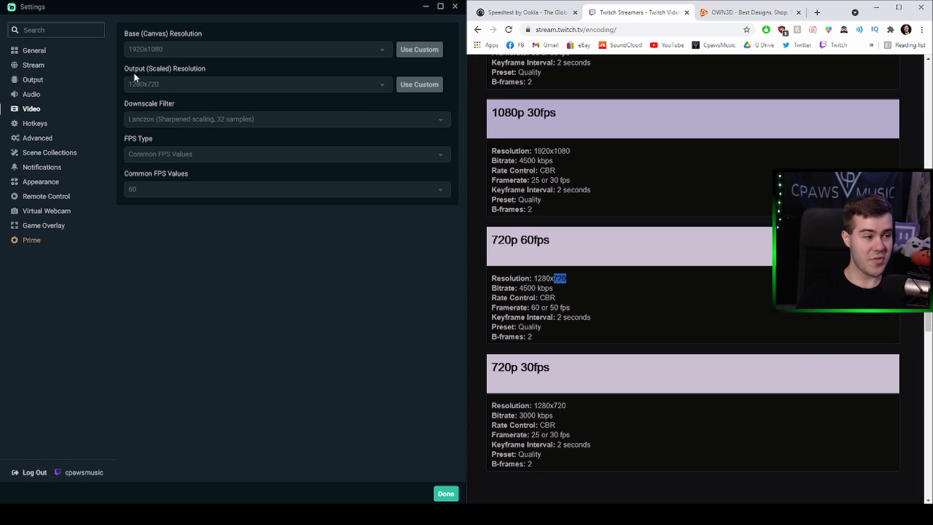
pyautogui.moveTo(219, 76)
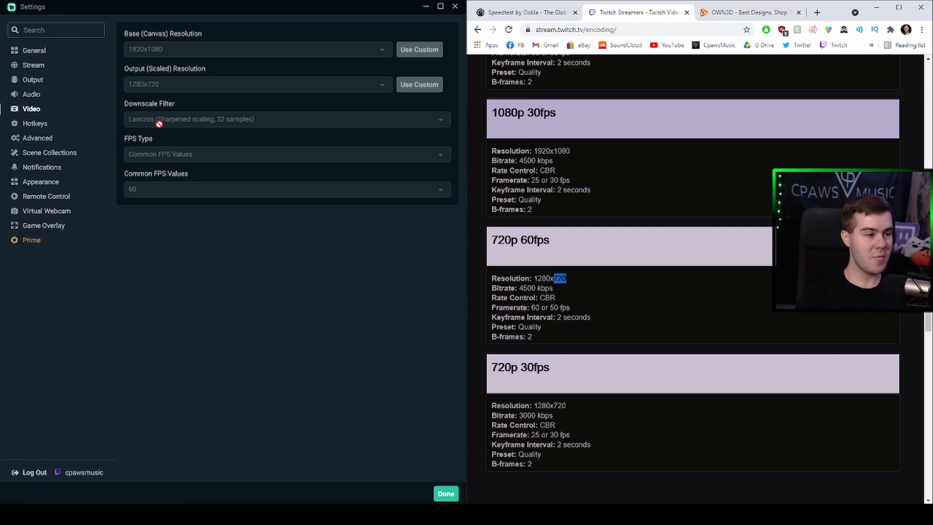
pyautogui.moveTo(158, 142)
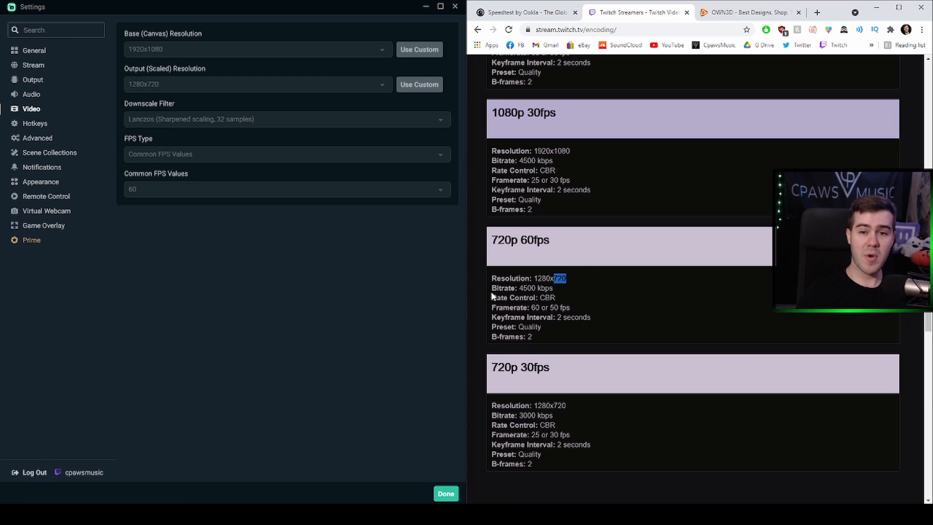
pyautogui.moveTo(133, 180)
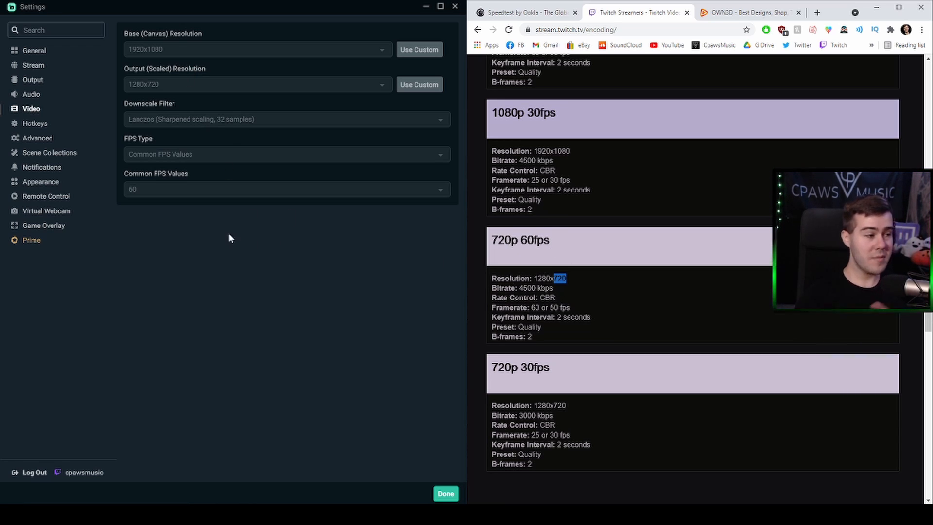
# - Match the NVENC output to Twitch's guide: CBR 4500 bitrate, high profile, max B-frames 2
pyautogui.click(33, 78)
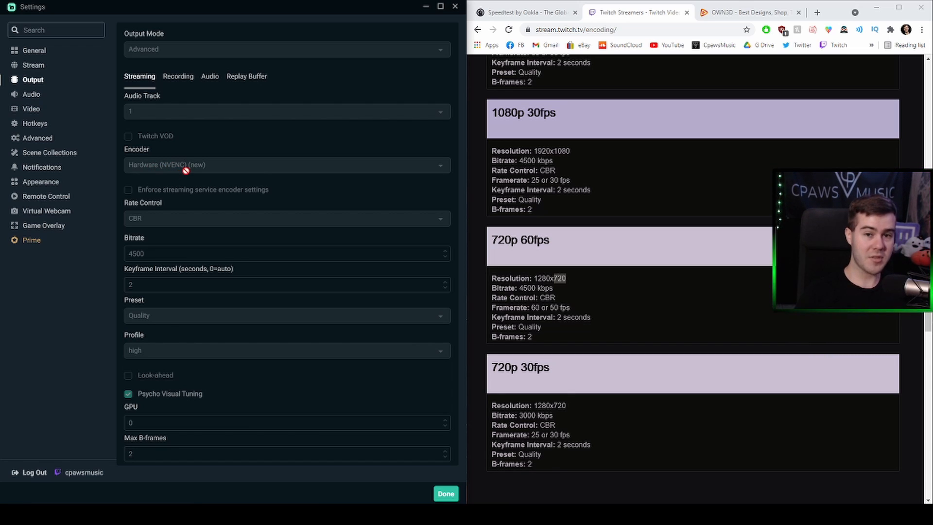
pyautogui.moveTo(189, 184)
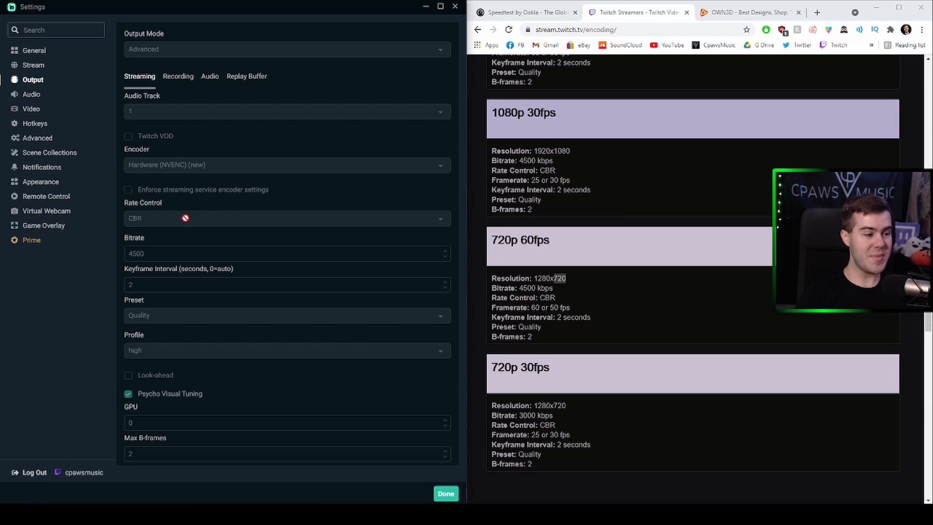
pyautogui.moveTo(173, 252)
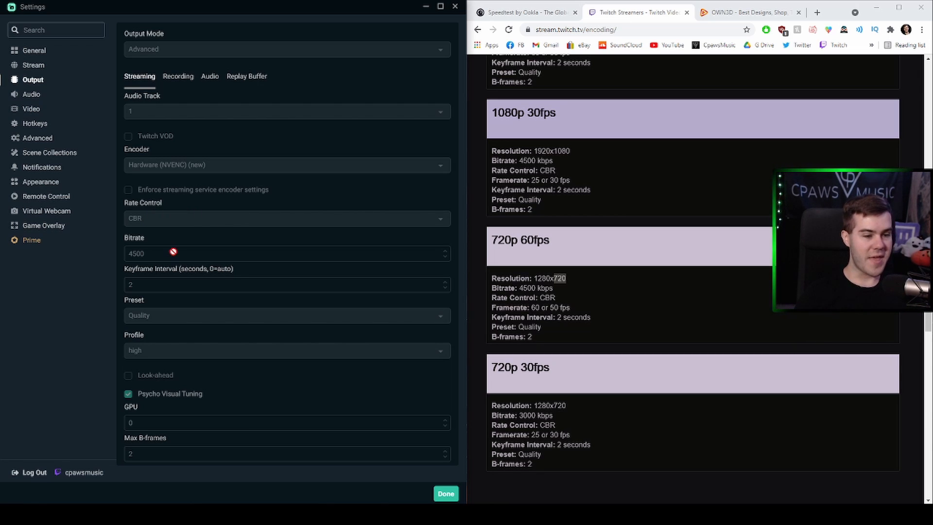
pyautogui.doubleClick(526, 287)
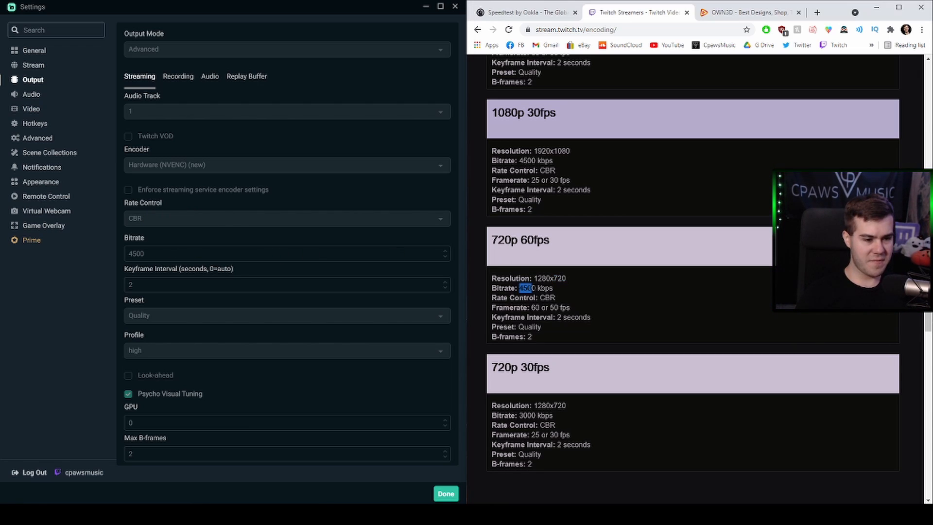
pyautogui.moveTo(333, 271)
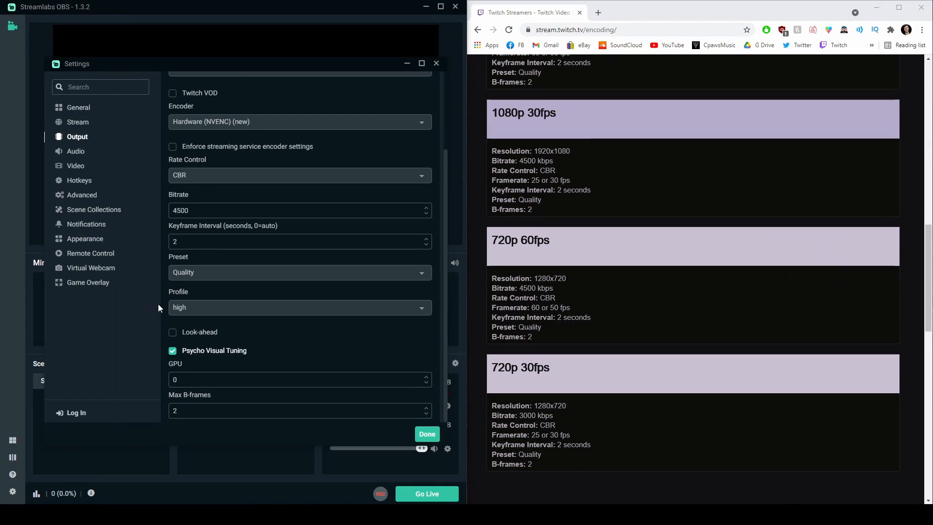
pyautogui.click(299, 307)
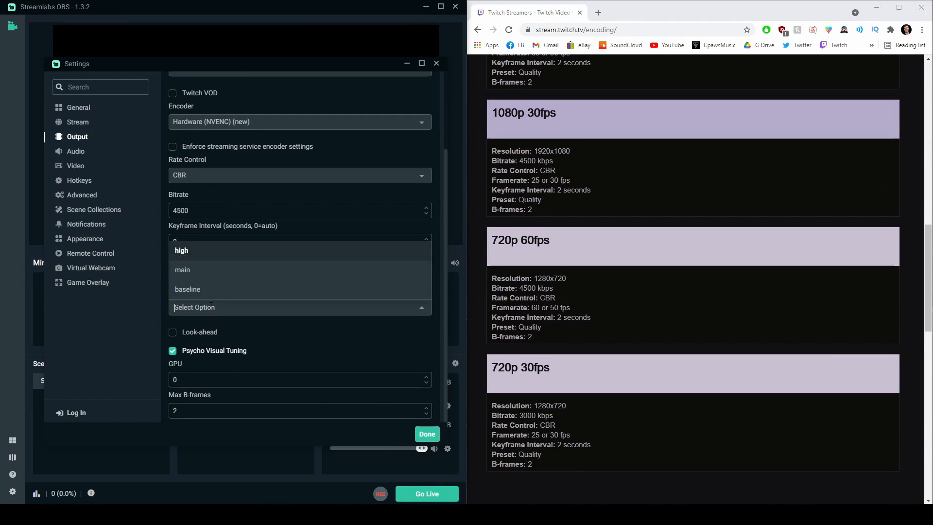
pyautogui.click(181, 249)
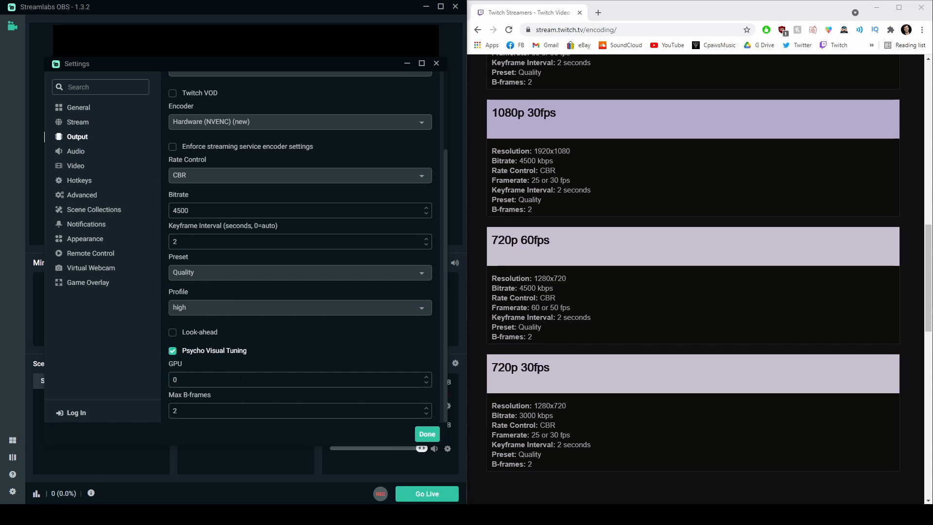
pyautogui.doubleClick(508, 337)
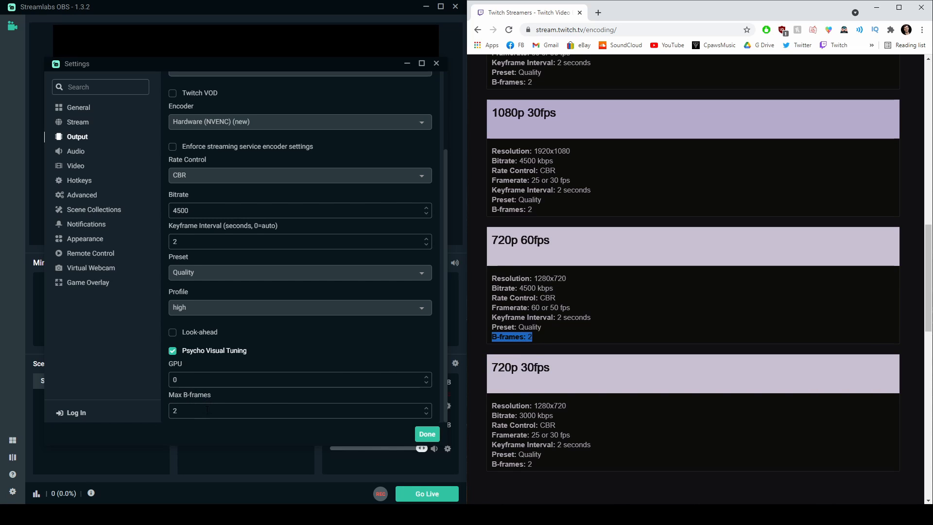
# - Switch the encoder to software x264 with CBR, 4500 bitrate and a 2-second keyframe interval
pyautogui.click(300, 122)
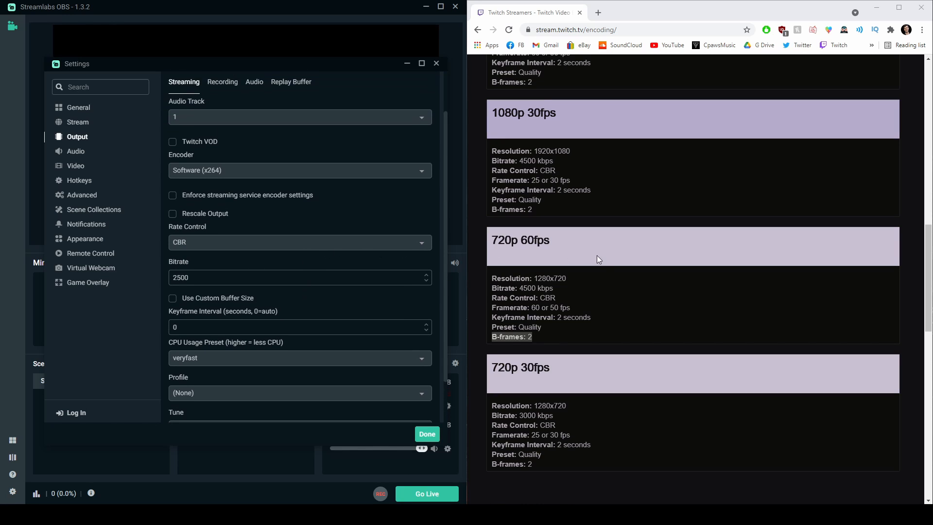
pyautogui.scroll(-3)
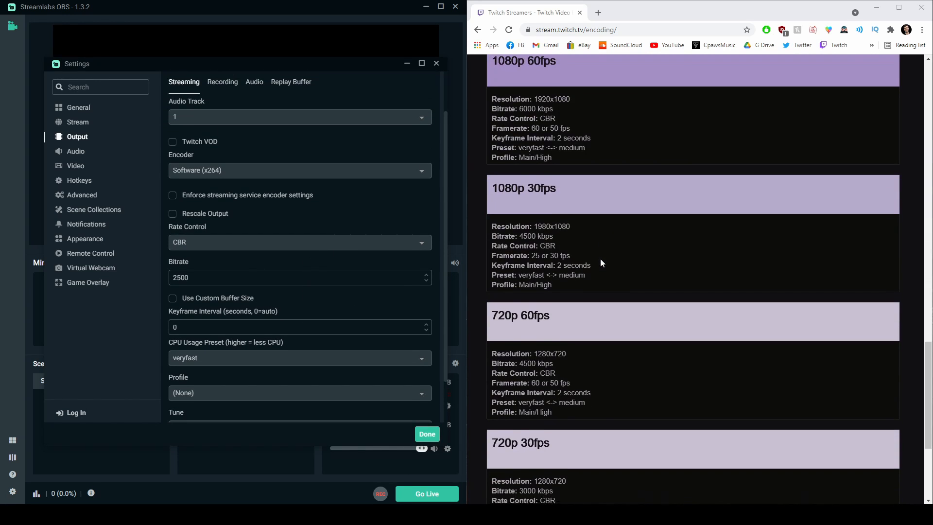
pyautogui.scroll(-3)
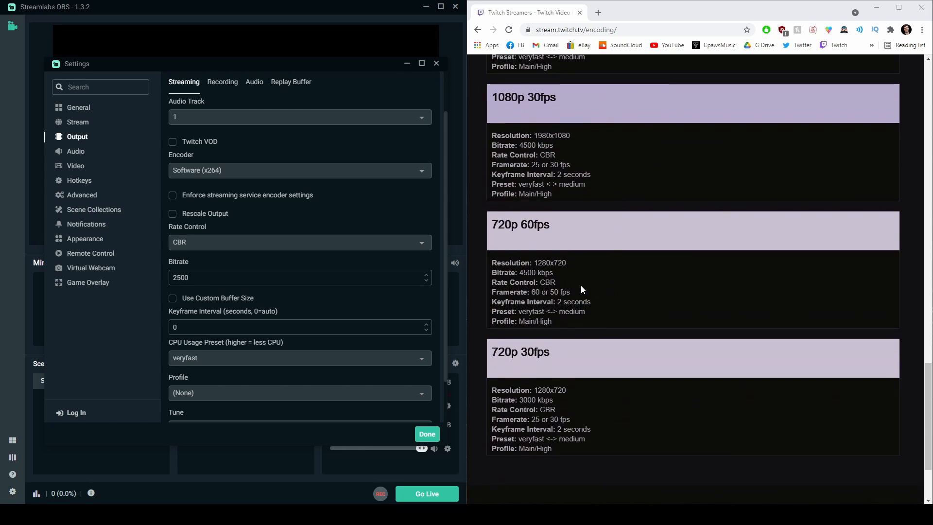
pyautogui.moveTo(213, 290)
pyautogui.write('4500')
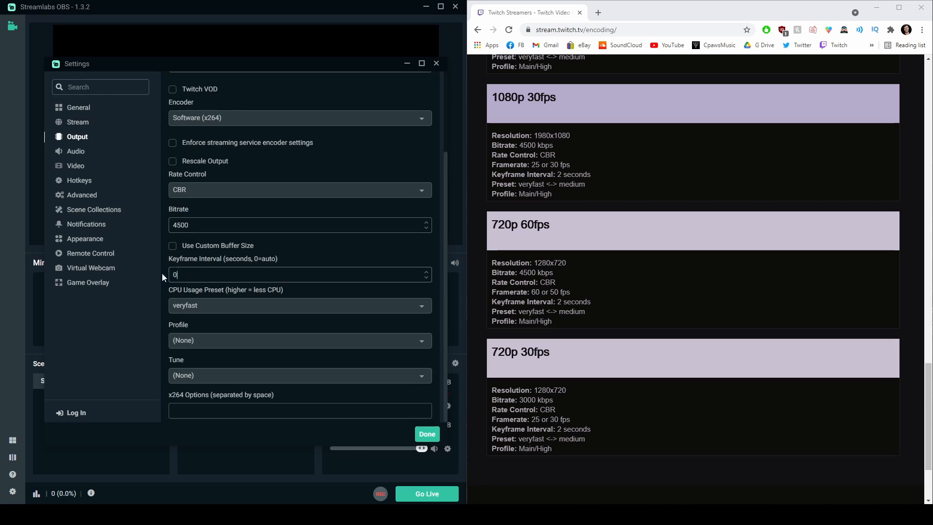
pyautogui.write('2')
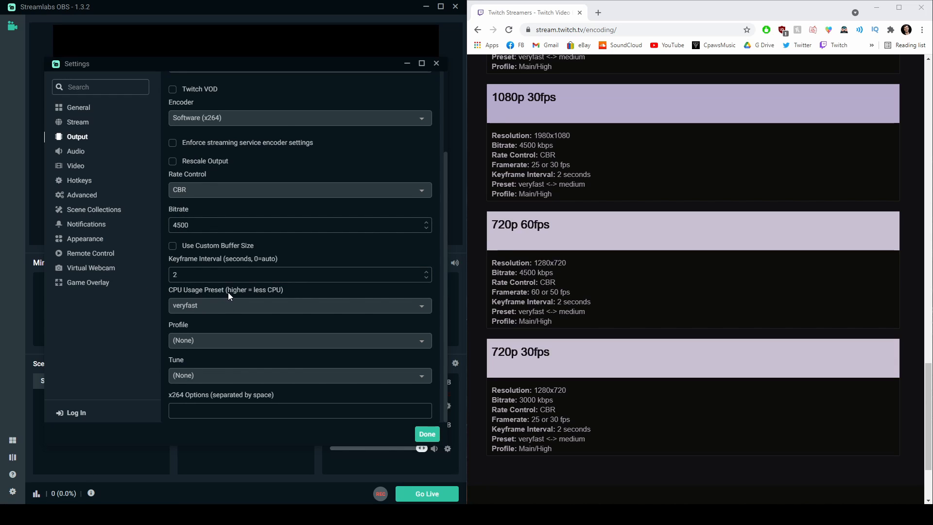
pyautogui.moveTo(219, 297)
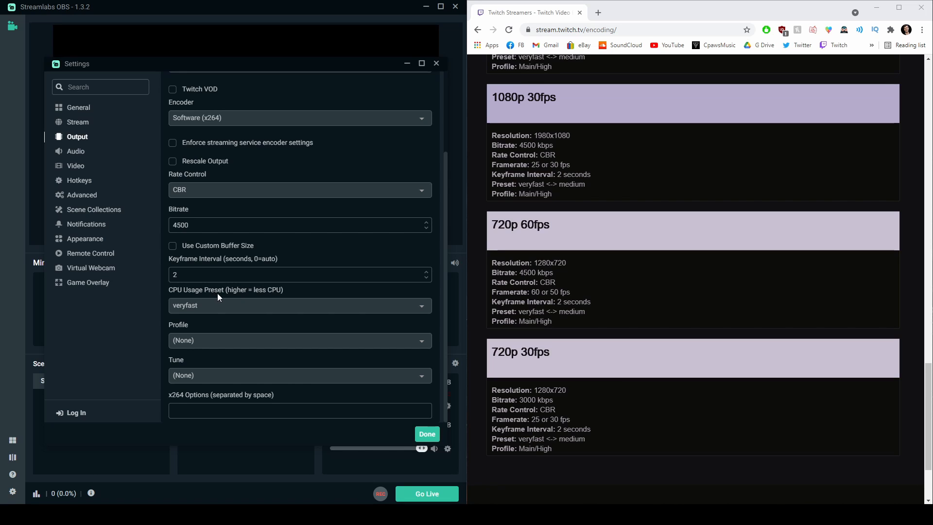
# - Bring up Task Manager's CPU performance graph beside the x264 CPU usage preset list
pyautogui.click(299, 305)
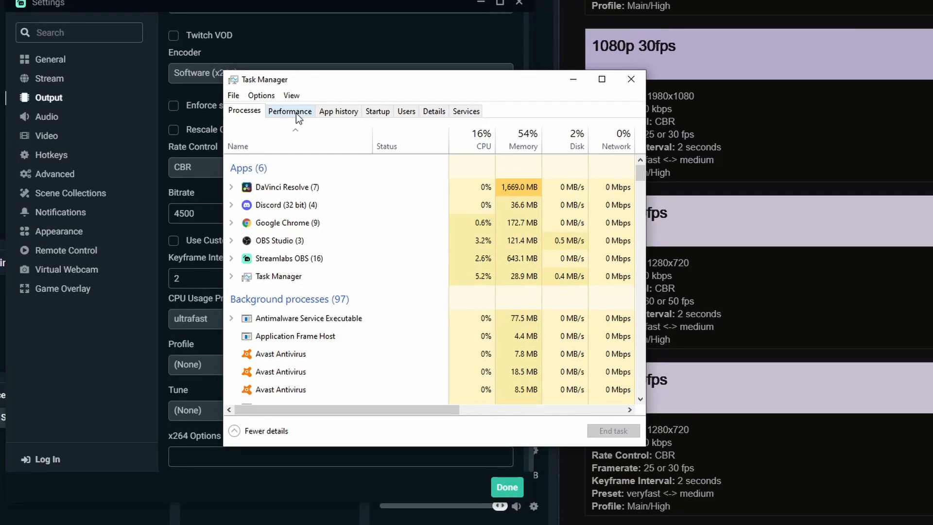
pyautogui.click(289, 111)
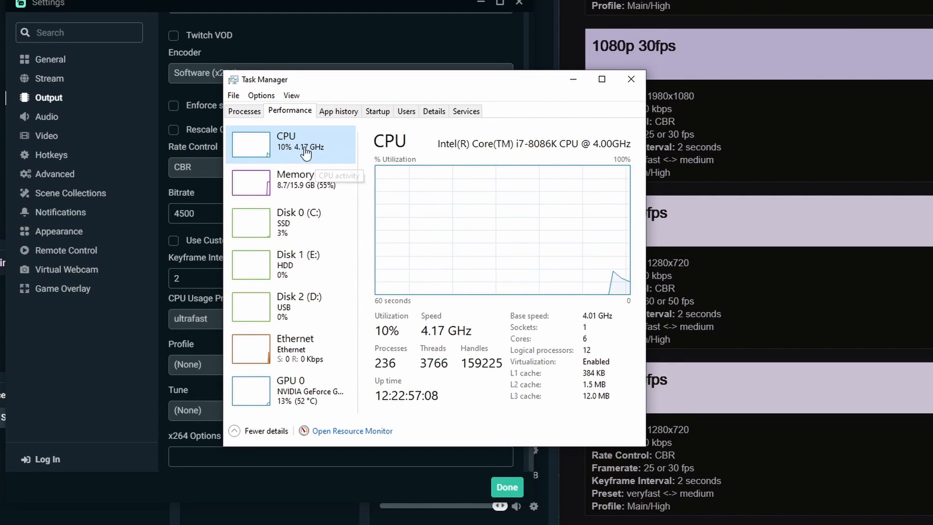
pyautogui.moveTo(268, 79); pyautogui.dragTo(518, 81)
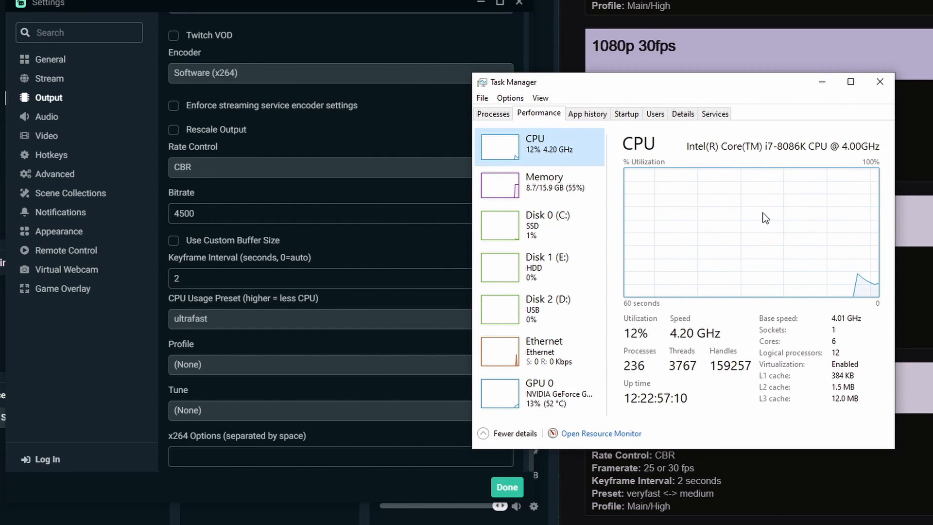
pyautogui.moveTo(803, 206)
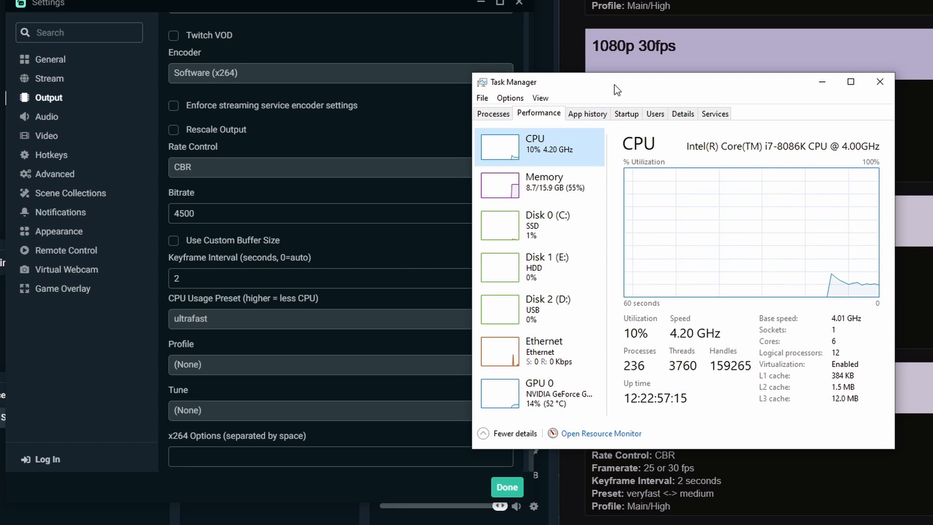
pyautogui.click(319, 318)
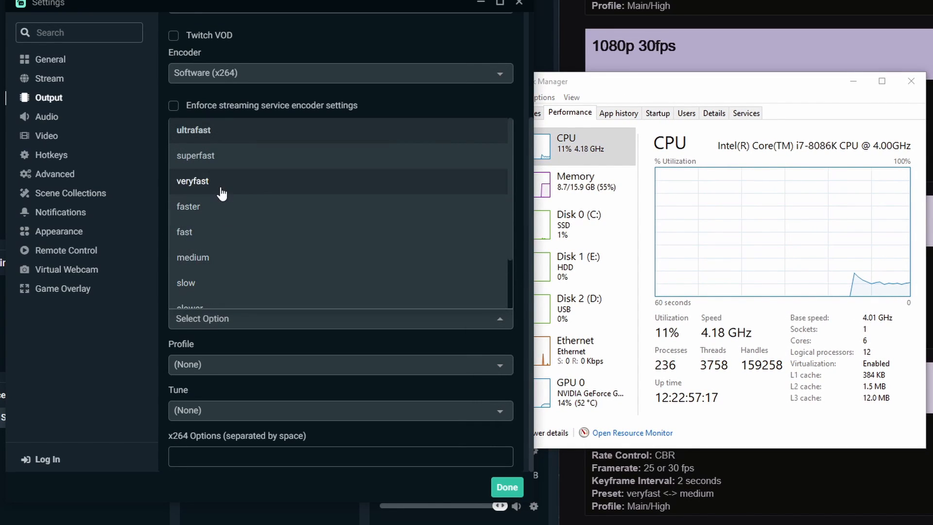
pyautogui.moveTo(216, 245)
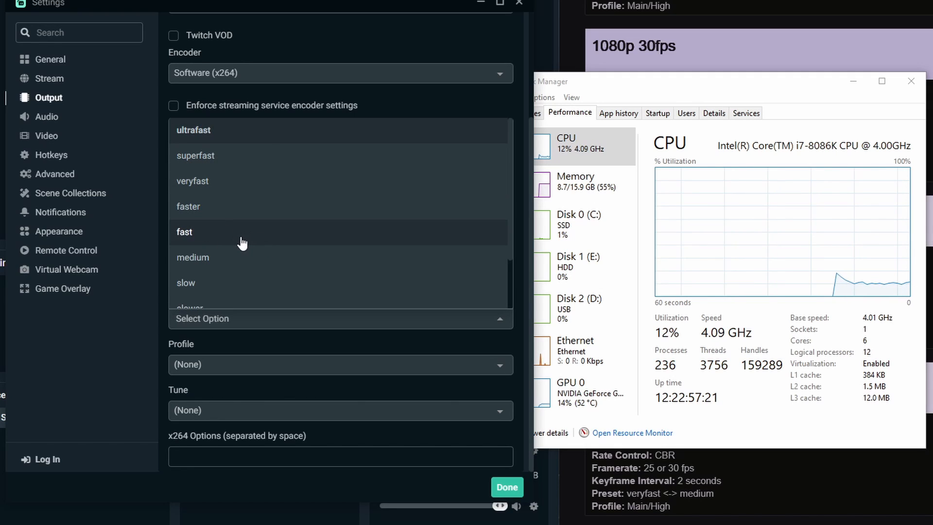
pyautogui.moveTo(821, 258)
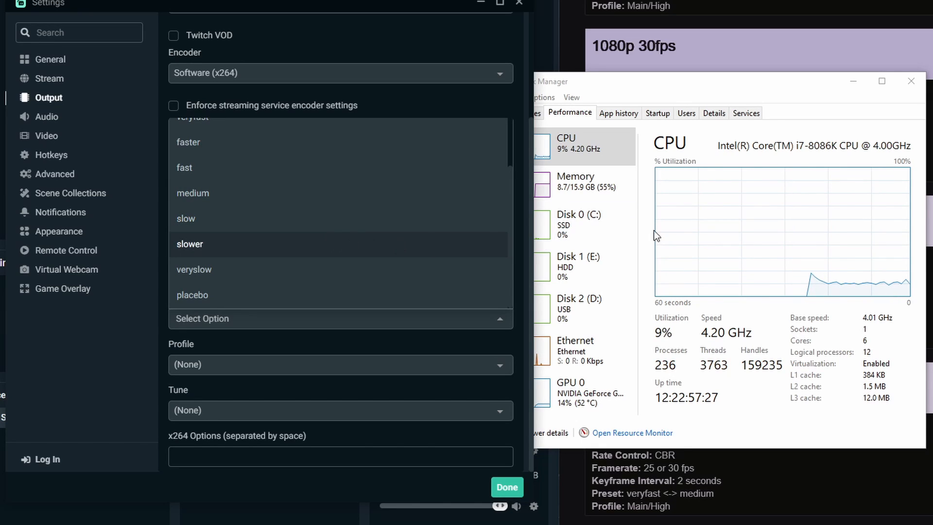
pyautogui.moveTo(235, 247)
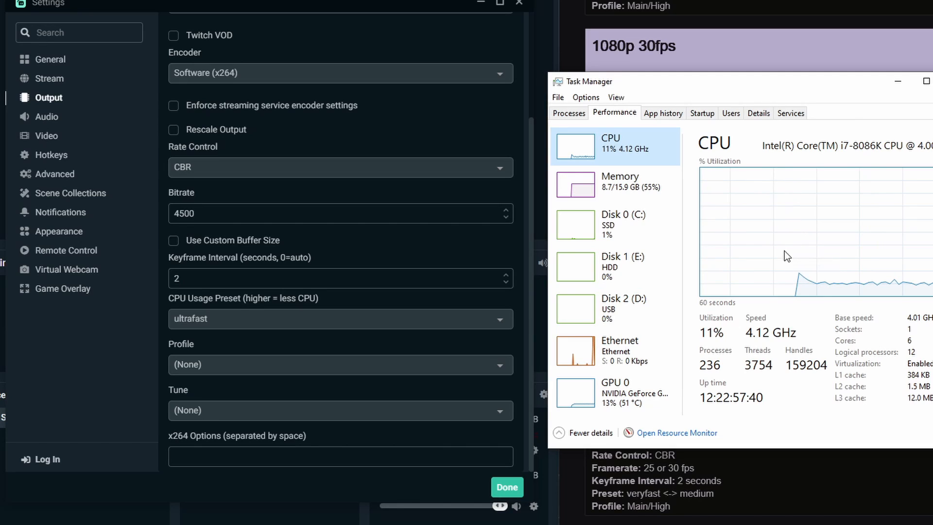
# - Choose the fast CPU usage preset and an x264 profile while watching CPU load
pyautogui.click(340, 319)
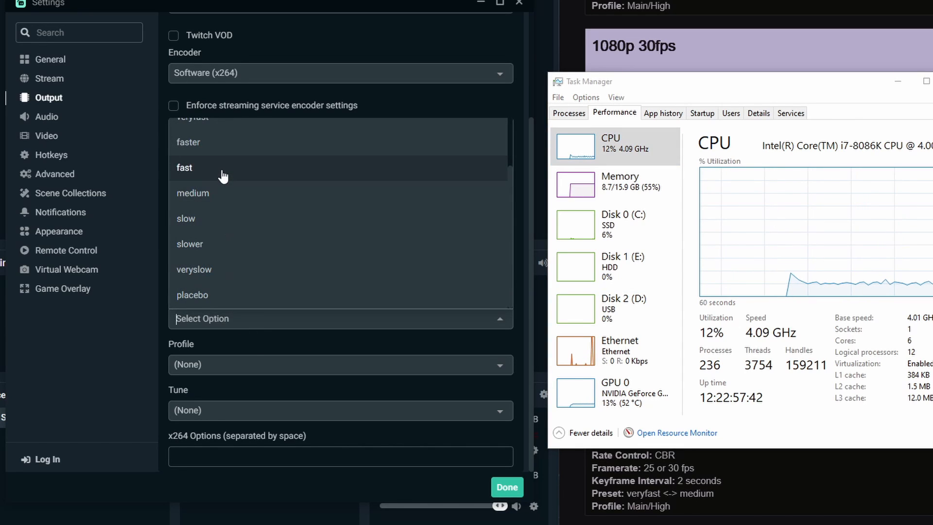
pyautogui.click(184, 168)
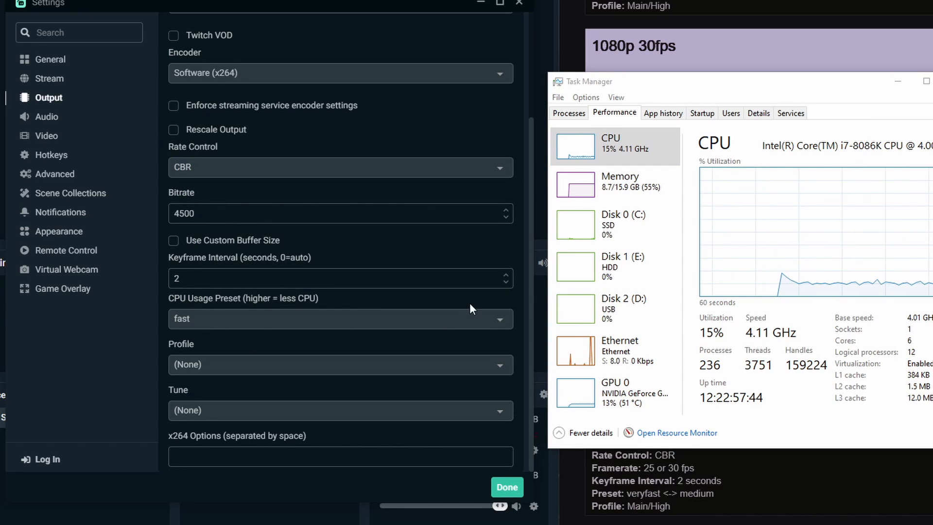
pyautogui.click(340, 364)
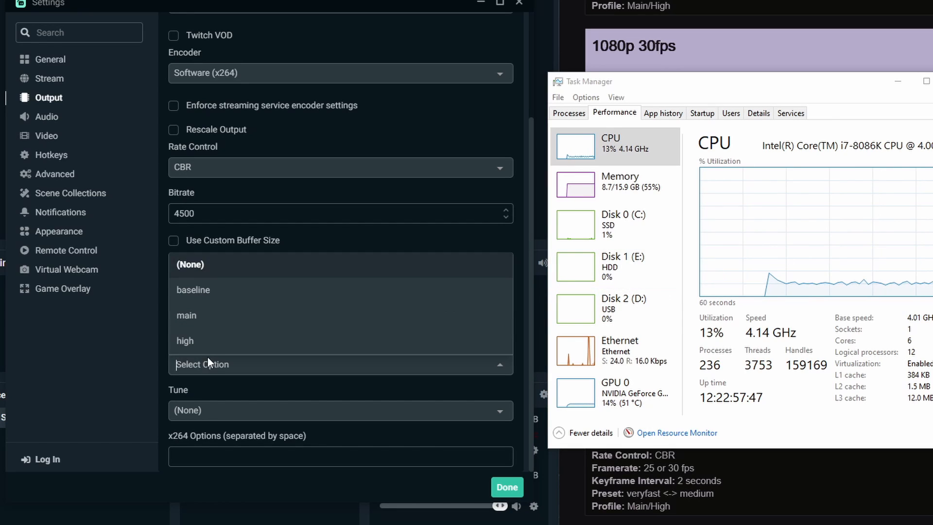
pyautogui.click(185, 341)
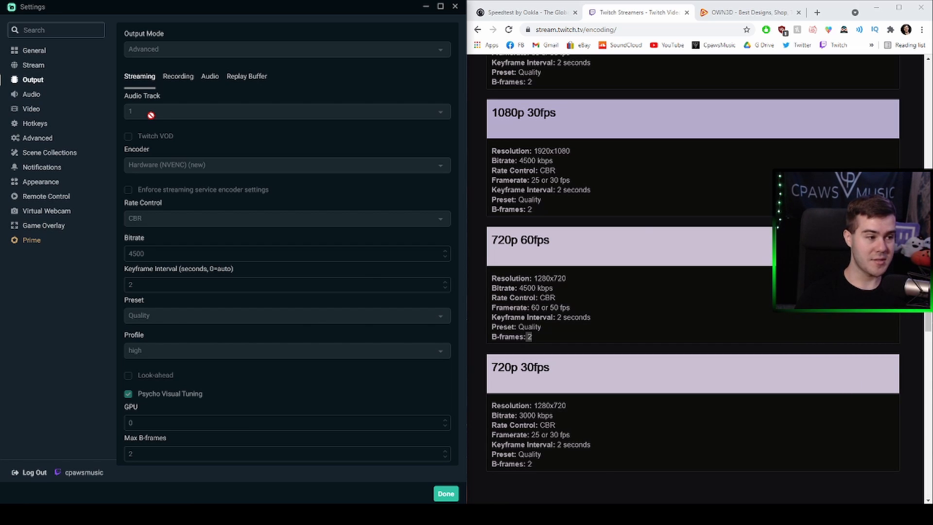
# - Close Settings and show Advanced Audio Settings, toggling an output track for the speakers source
pyautogui.click(445, 493)
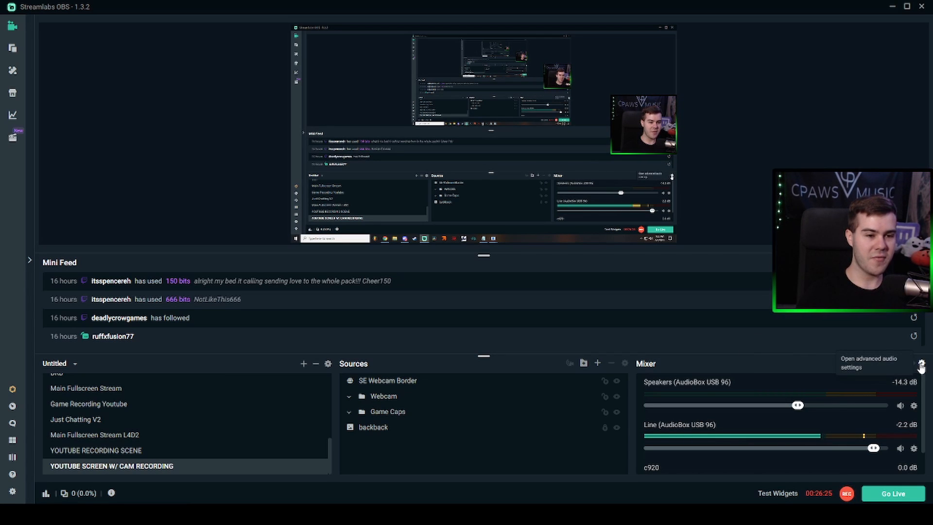
pyautogui.click(915, 363)
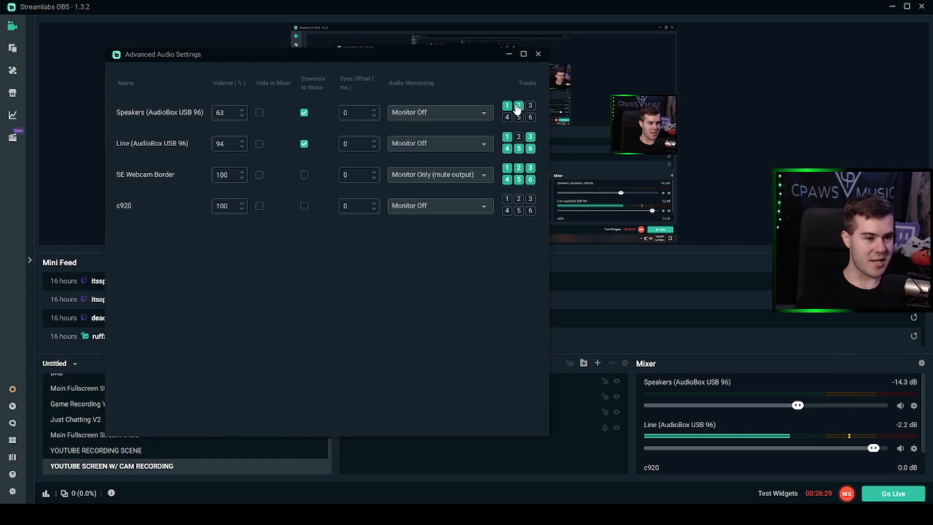
pyautogui.click(523, 54)
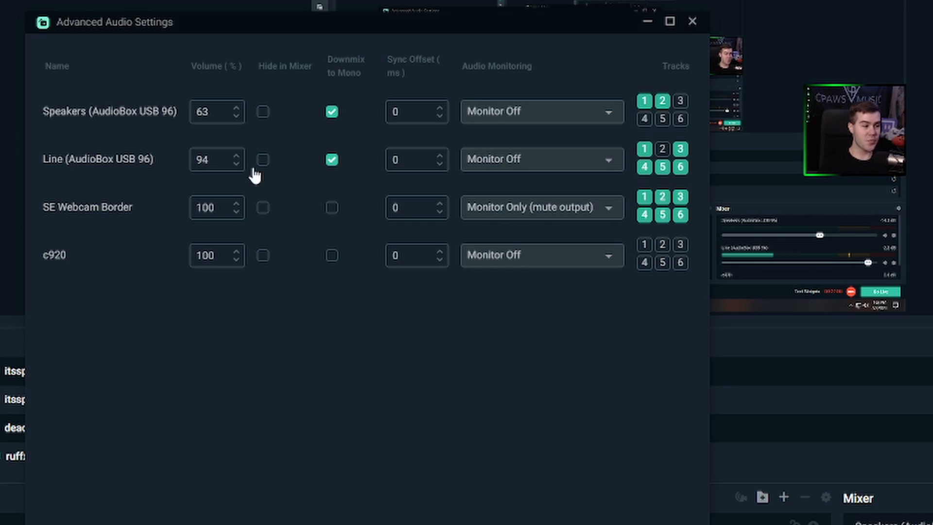
pyautogui.moveTo(351, 384)
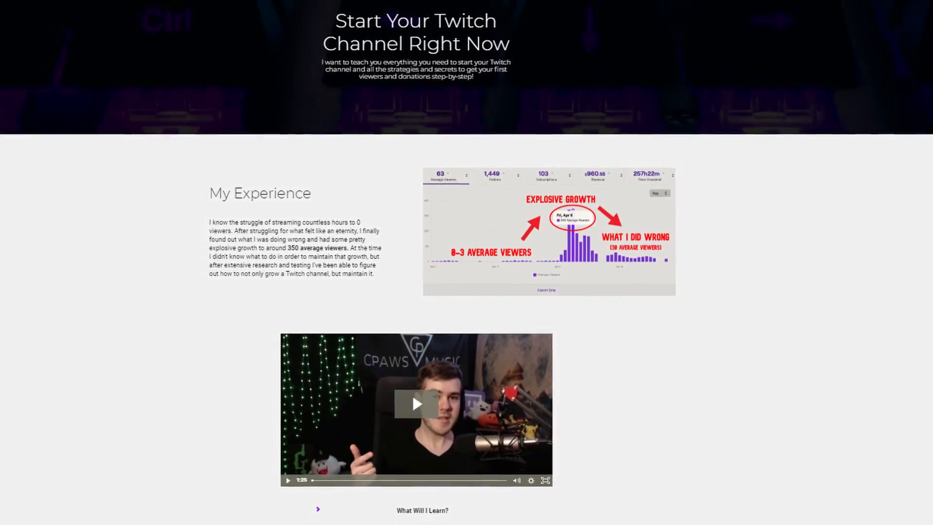
# - Scroll the Twitch course page down to the My Experience section
pyautogui.scroll(-3)
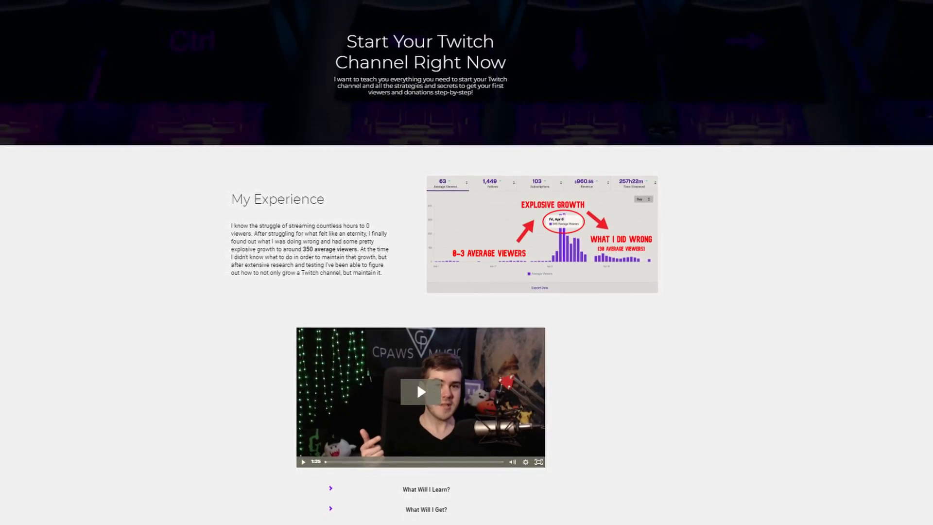